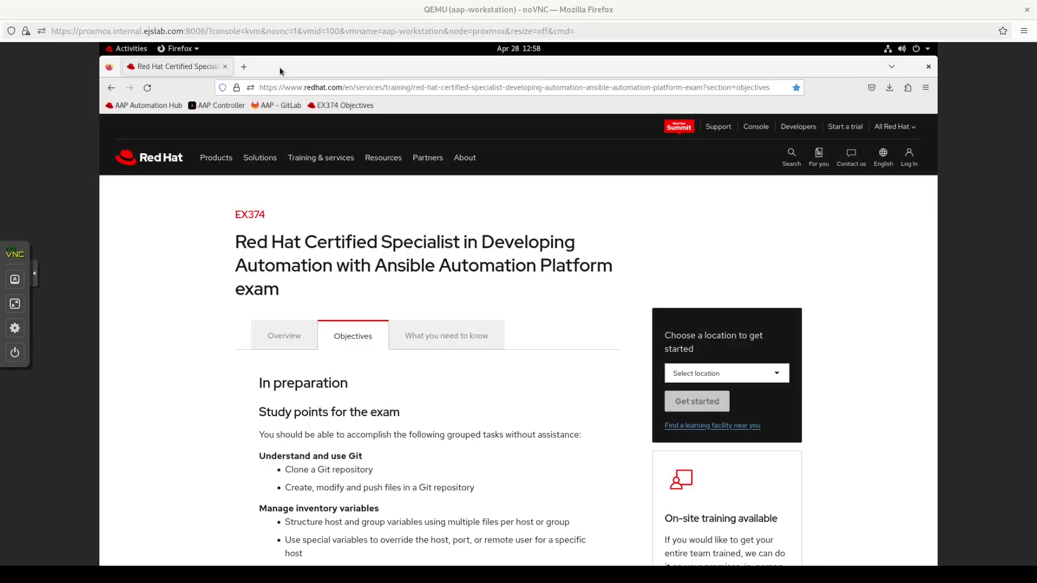
{"action": "mouse_move", "coordinate": [631, 364]}
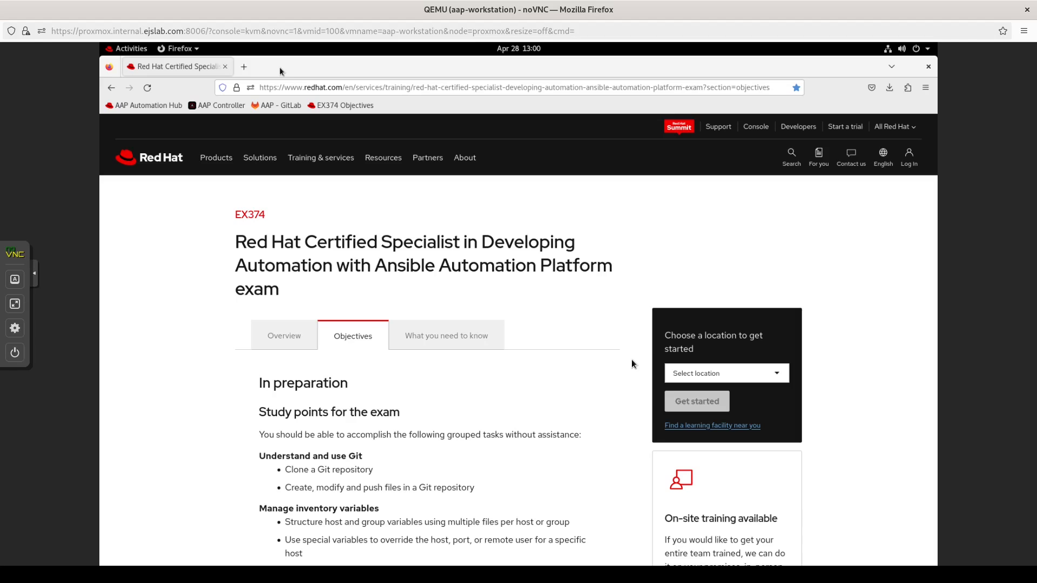
{"action": "mouse_move", "coordinate": [482, 295]}
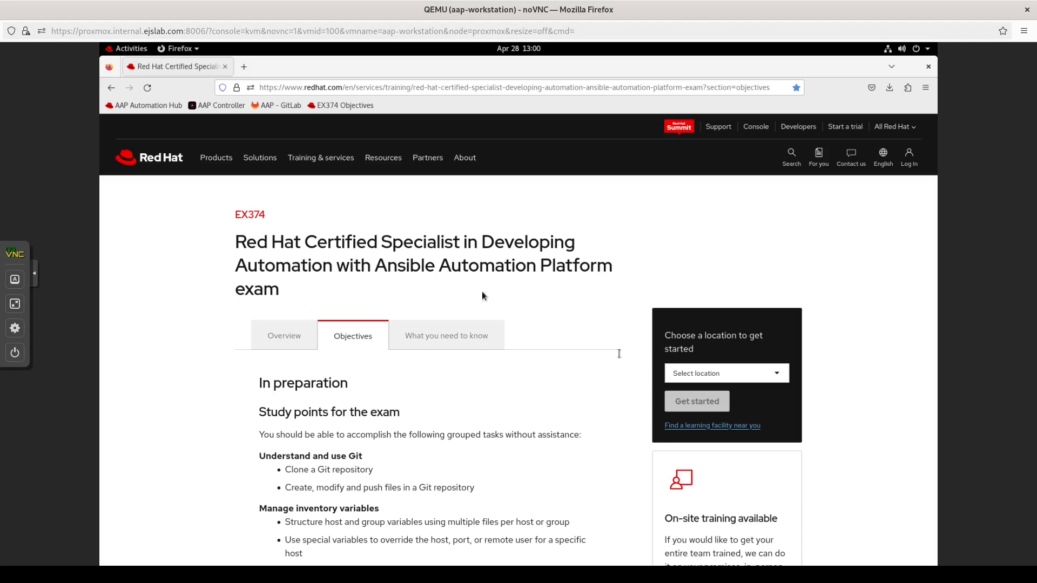
{"action": "mouse_move", "coordinate": [319, 134]}
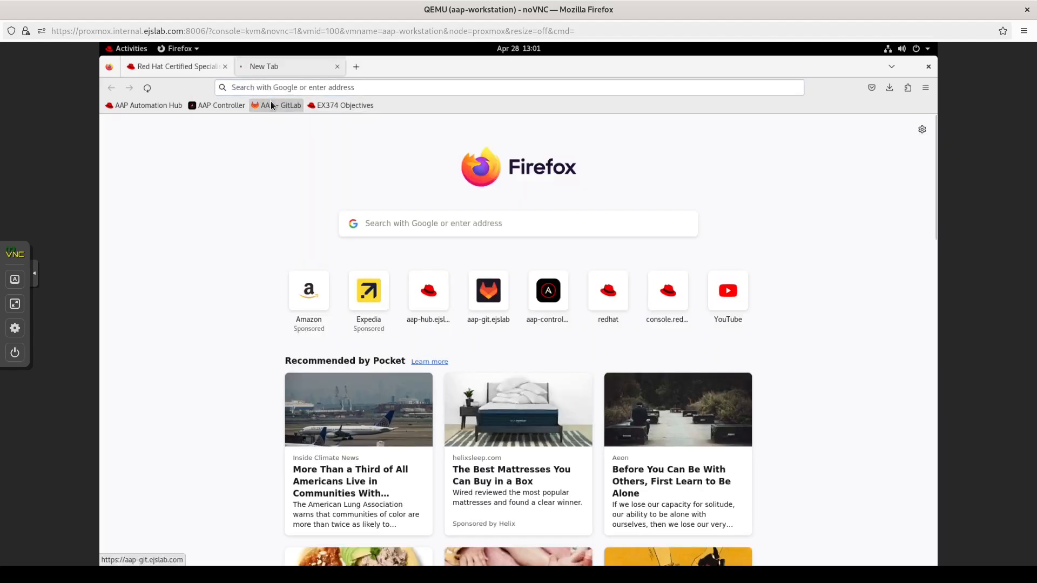
Load GitLab's Projects page from the bookmark and bring the terminal forward
{"action": "left_click", "coordinate": [276, 105]}
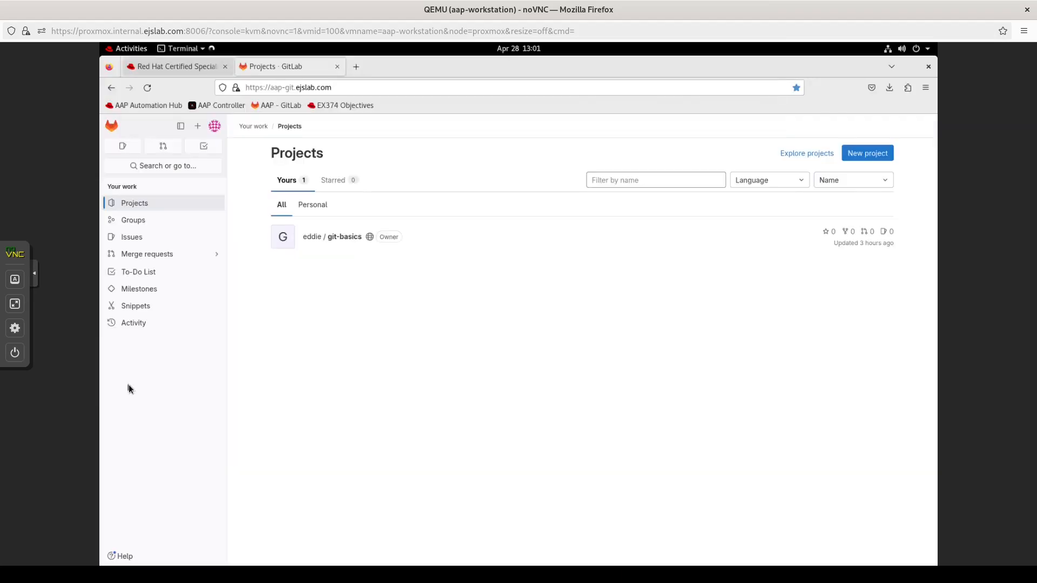
{"action": "left_click", "coordinate": [181, 48]}
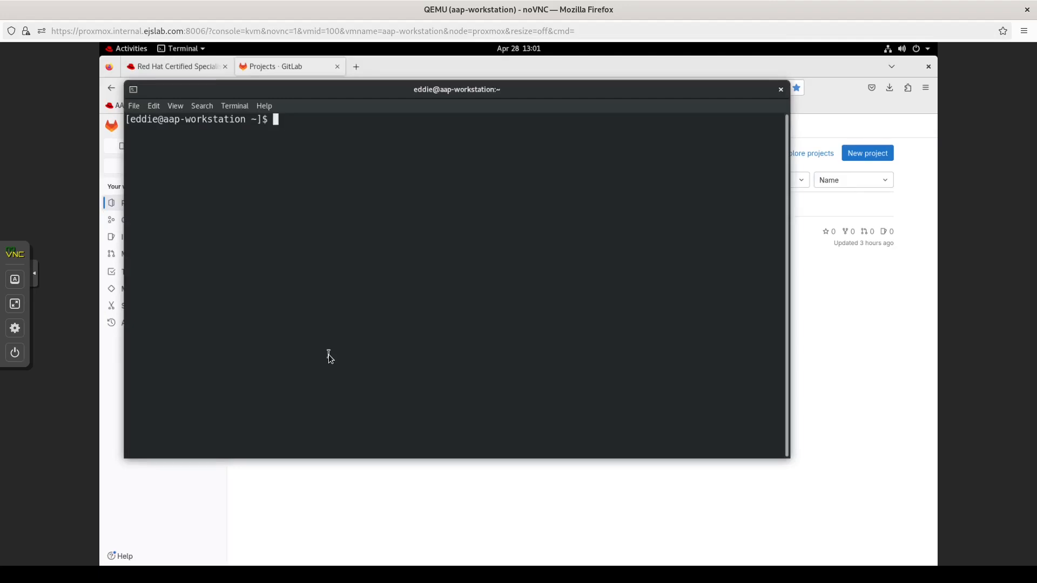
List files and move into the dev directory, correcting a mistyped git command
{"action": "type", "text": "ls"}
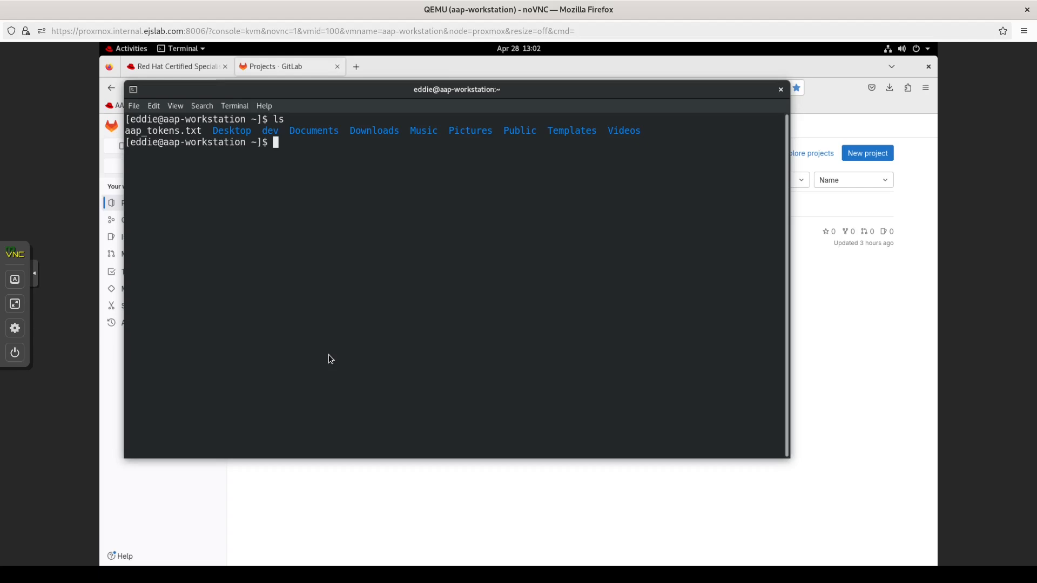
{"action": "type", "text": "cd dev"}
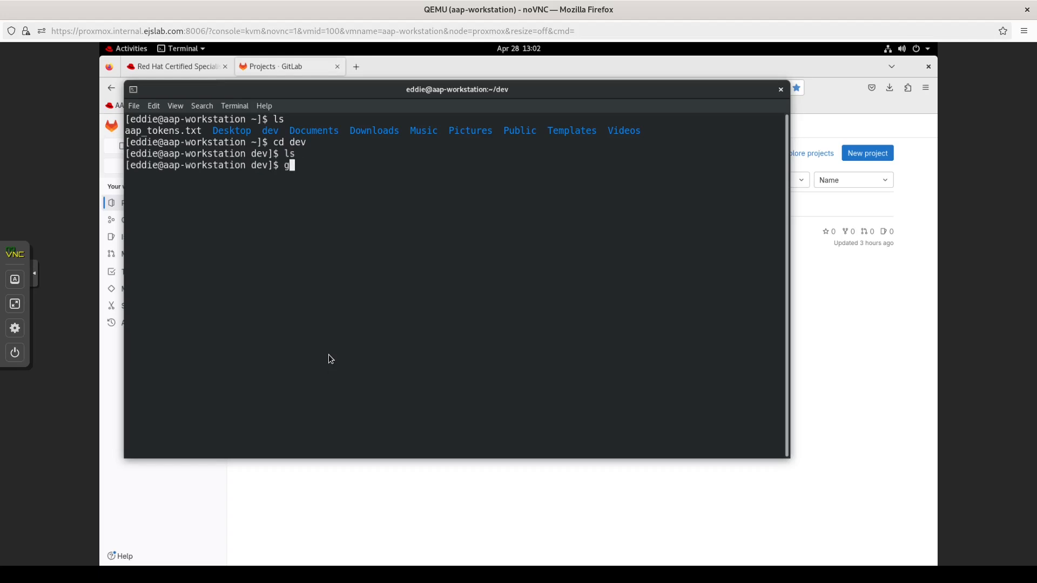
{"action": "type", "text": "it"}
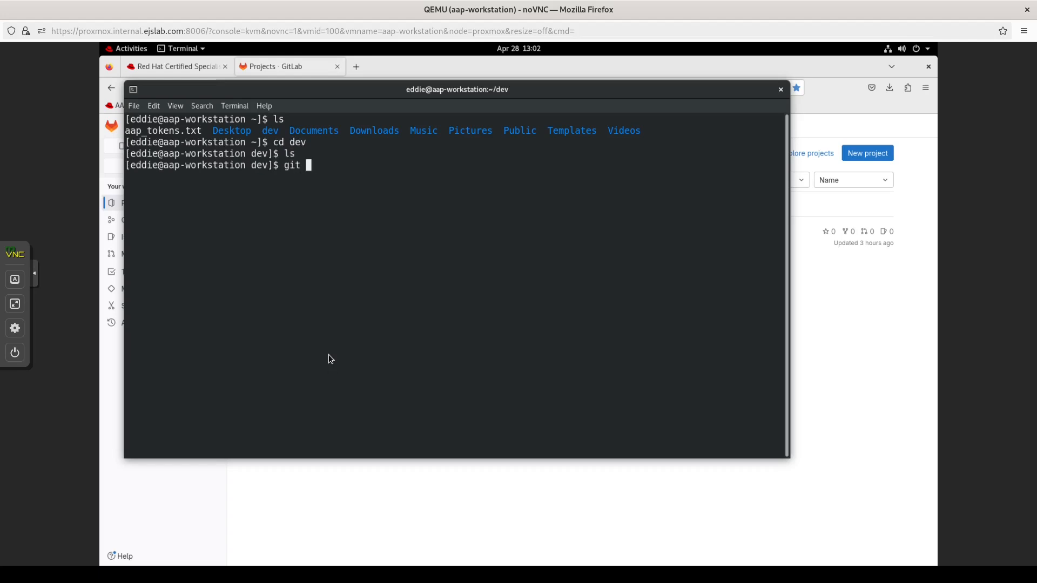
{"action": "type", "text": "coi"}
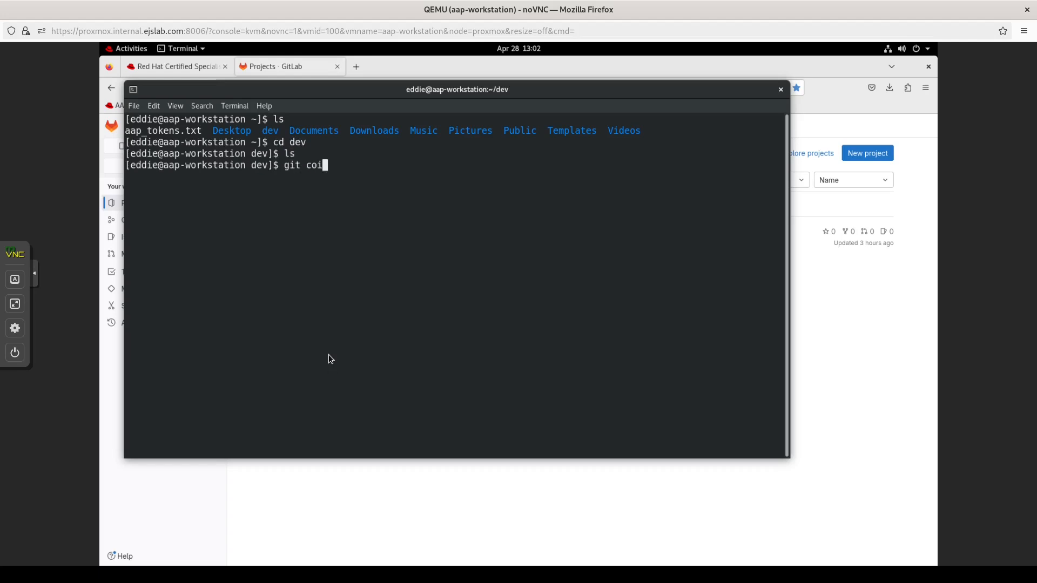
{"action": "key", "text": "BackSpace"}
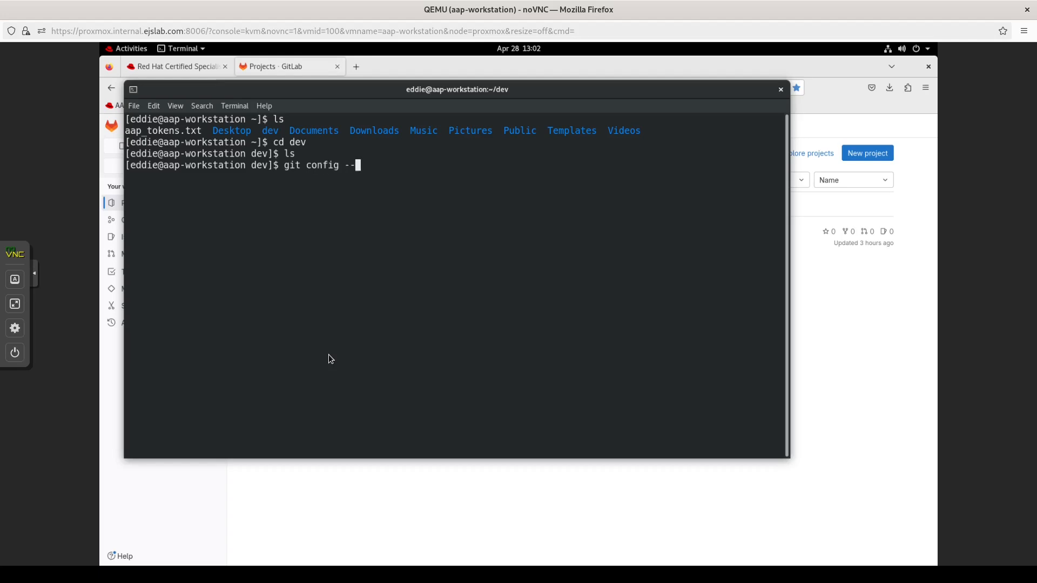
{"action": "type", "text": "gi"}
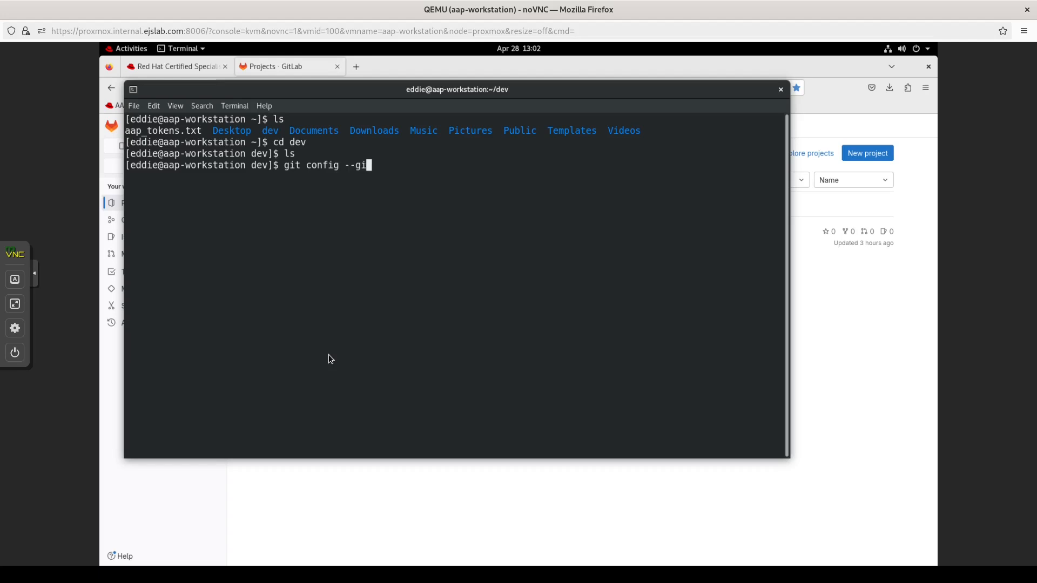
{"action": "type", "text": "t"}
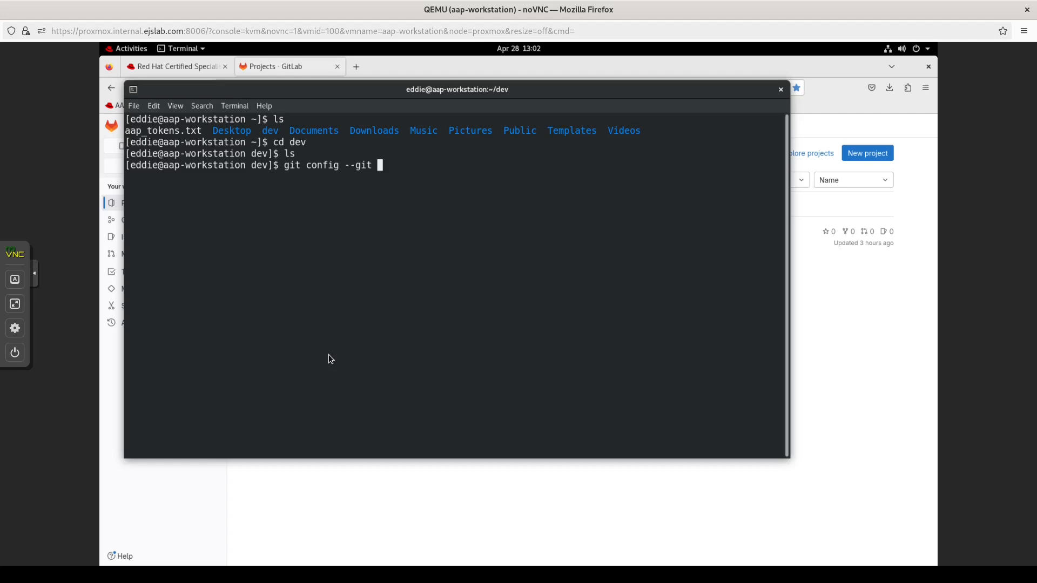
Set git config --global http.sslVerify false
{"action": "type", "text": "h"}
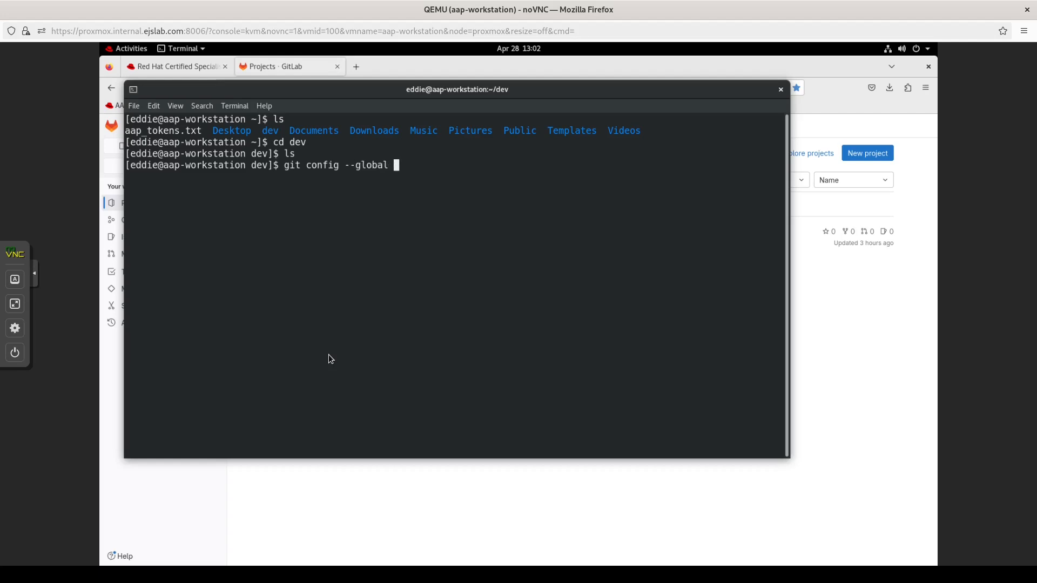
{"action": "type", "text": "http.sslVerify"}
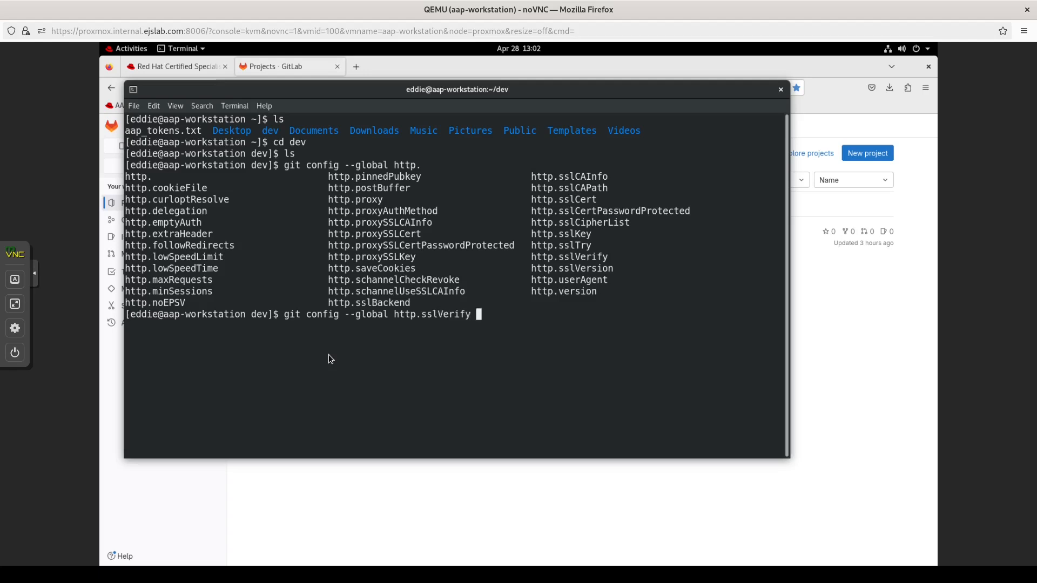
{"action": "type", "text": "flase"}
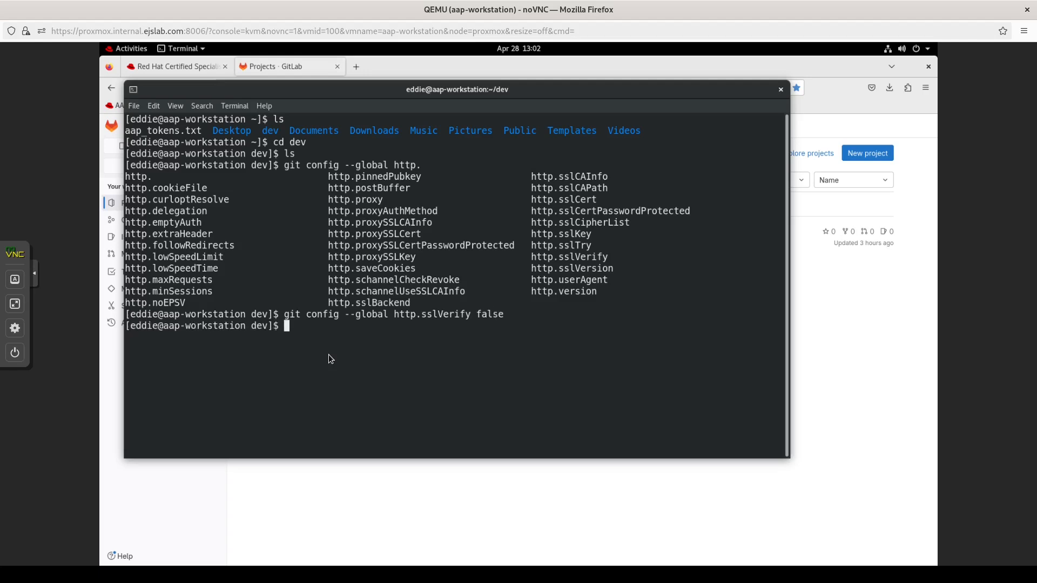
{"action": "type", "text": "git"}
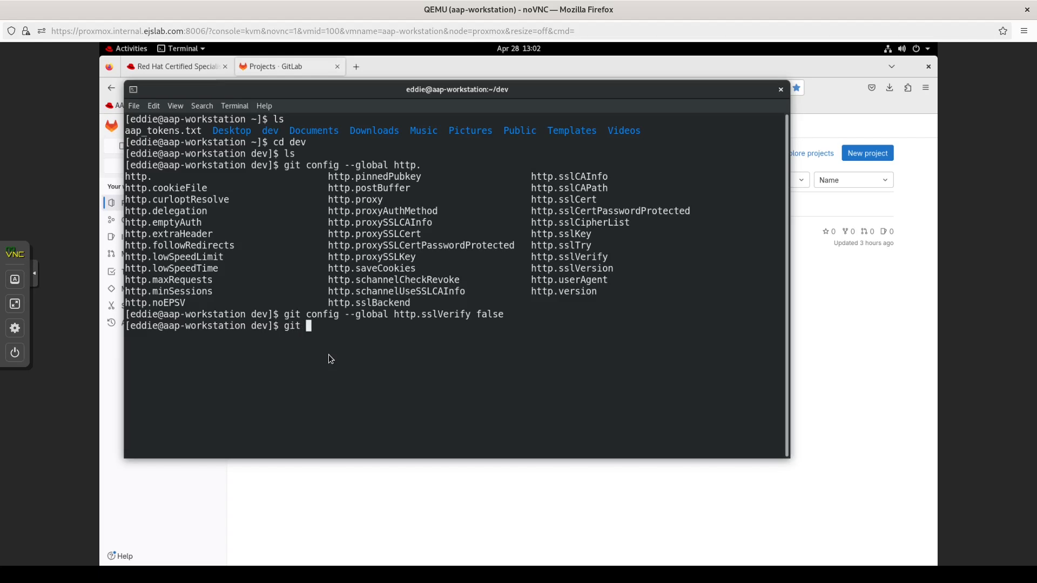
List Git's settings confirming http.sslverify=false, then list the home directory in detail
{"action": "type", "text": "config"}
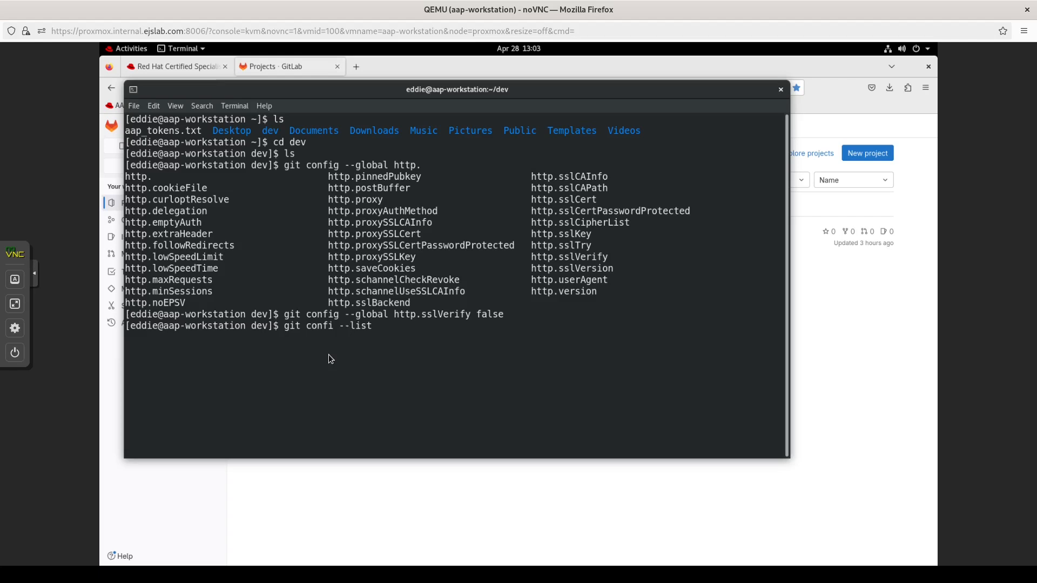
{"action": "key", "text": "Return"}
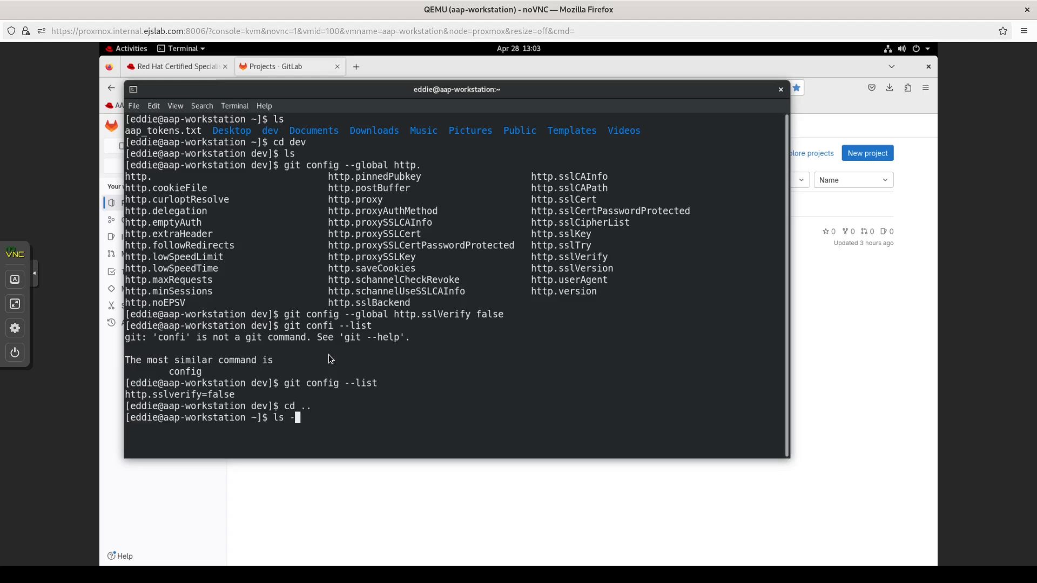
{"action": "key", "text": "Return"}
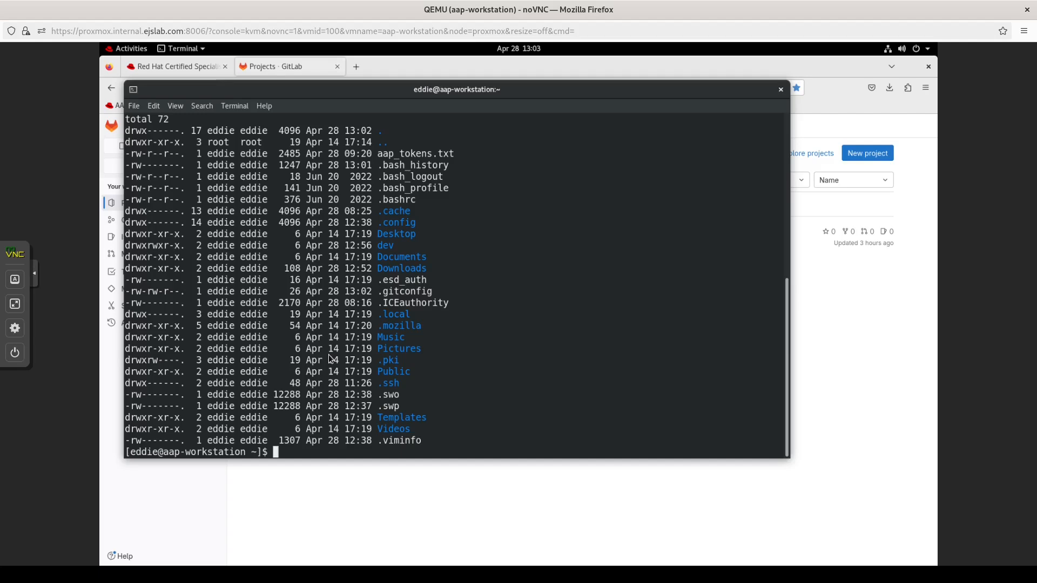
View the .gitconfig file with less, then clear the terminal
{"action": "type", "text": "less .gitconfig"}
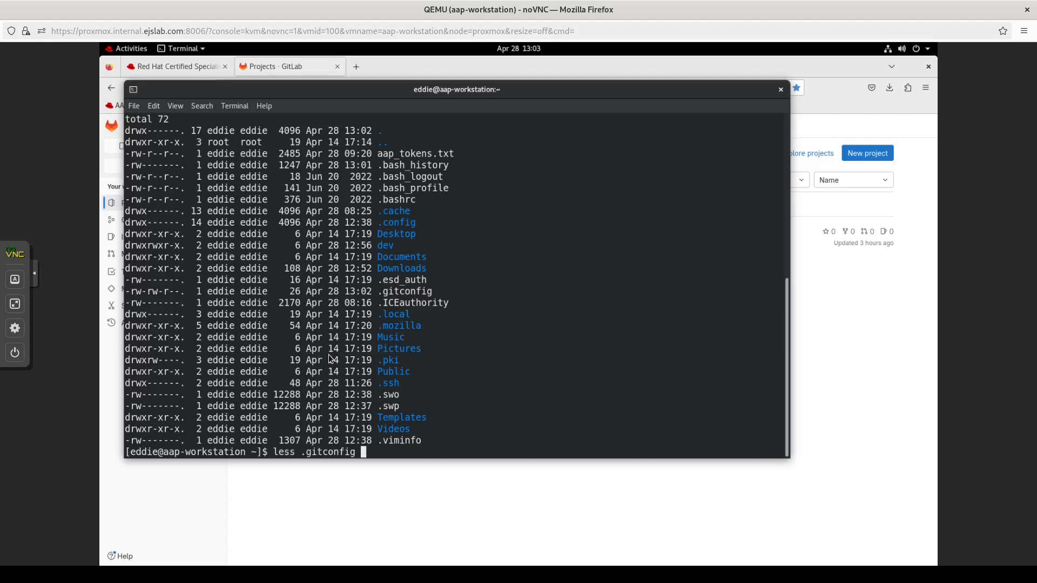
{"action": "key", "text": "Return"}
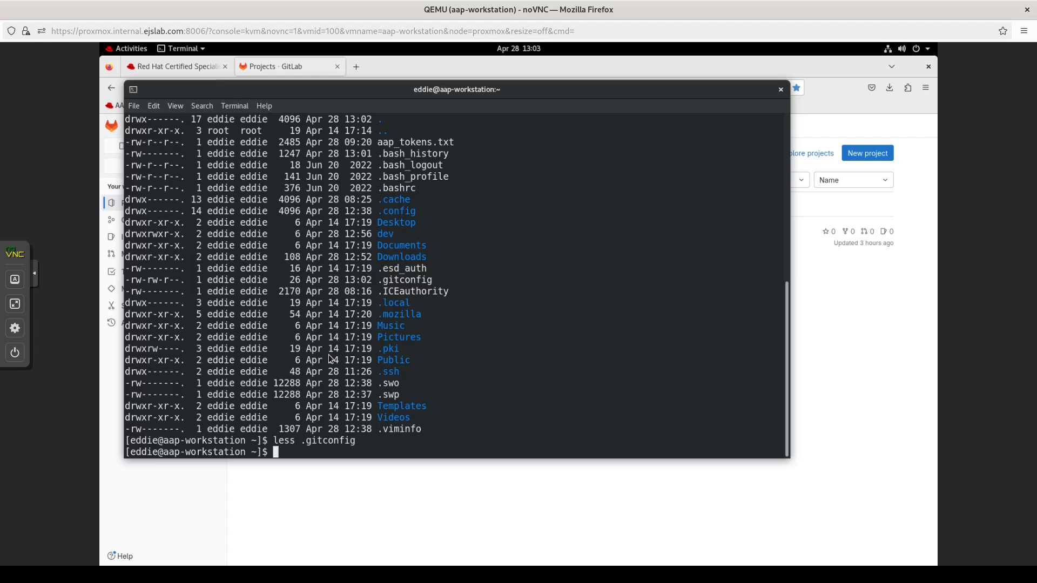
{"action": "type", "text": "clear"}
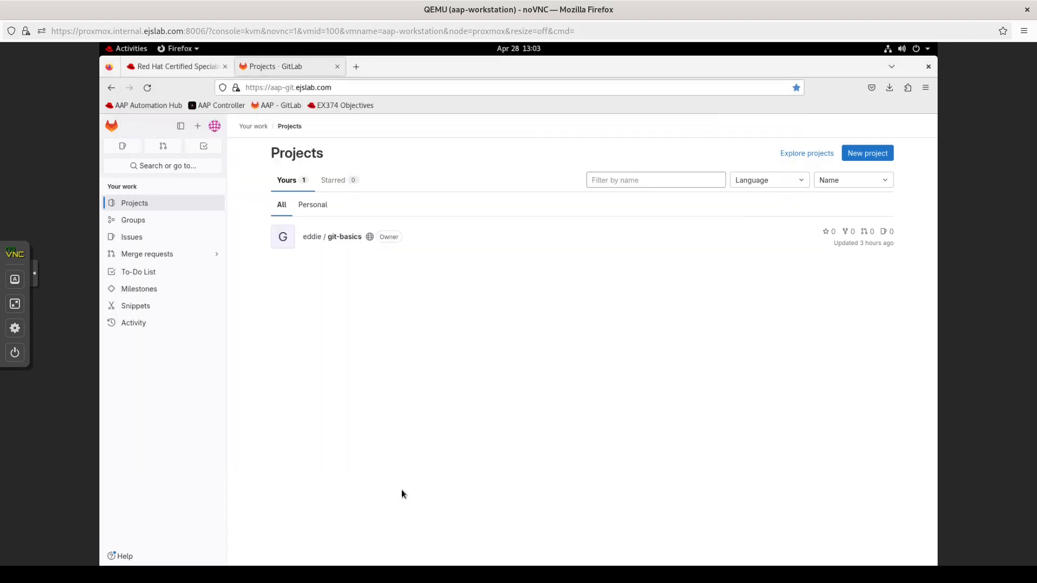
{"action": "mouse_move", "coordinate": [400, 197]}
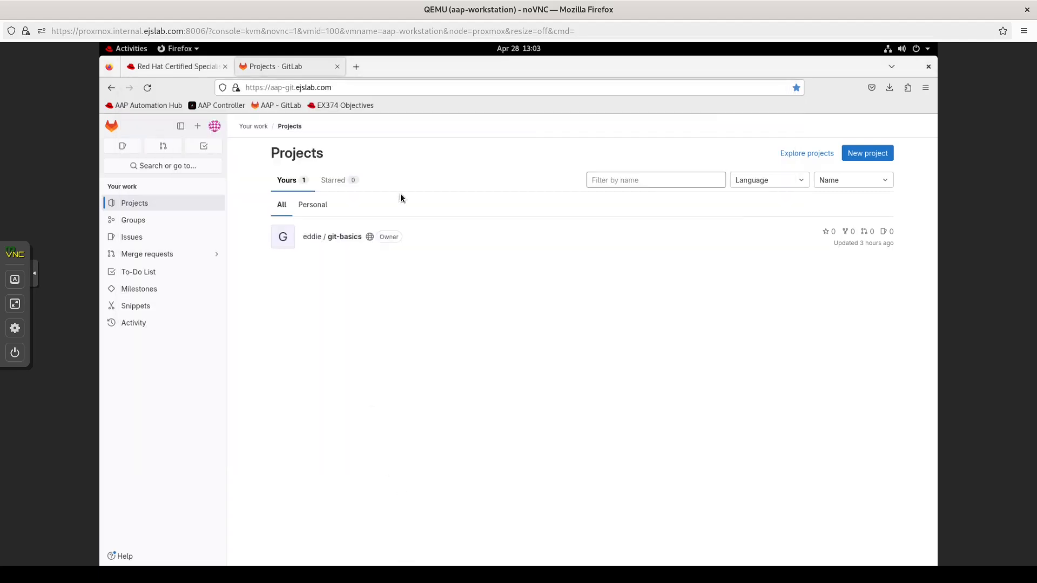
{"action": "mouse_move", "coordinate": [391, 196]}
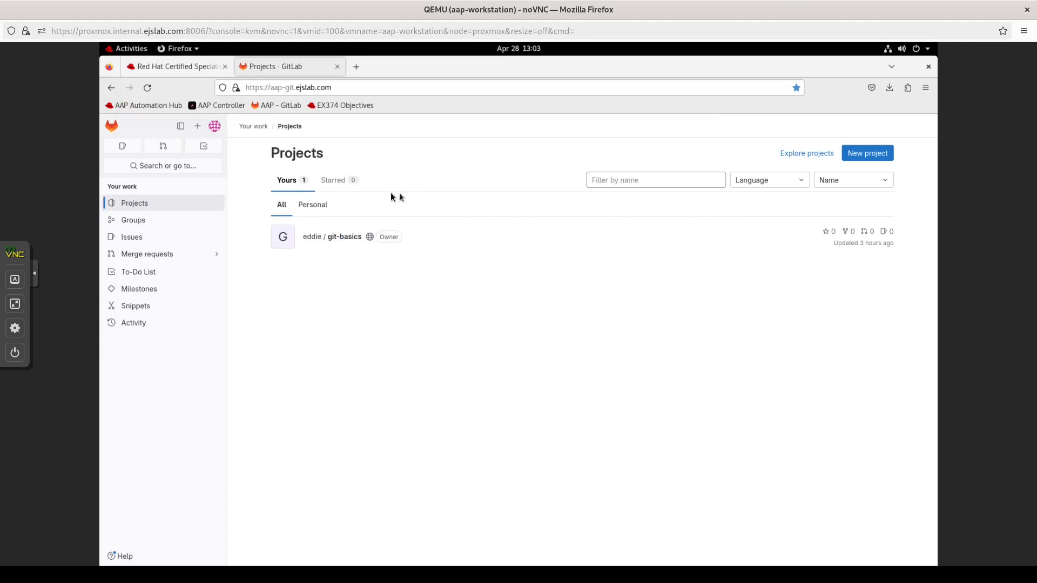
{"action": "mouse_move", "coordinate": [331, 236]}
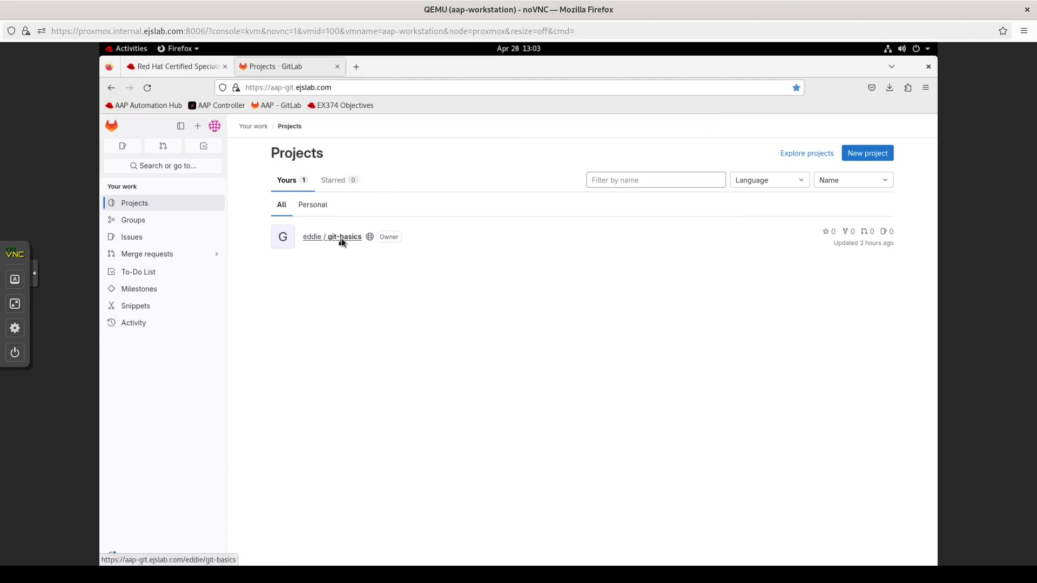
Open the git-basics project and show its SSH and HTTPS clone URLs
{"action": "left_click", "coordinate": [332, 237]}
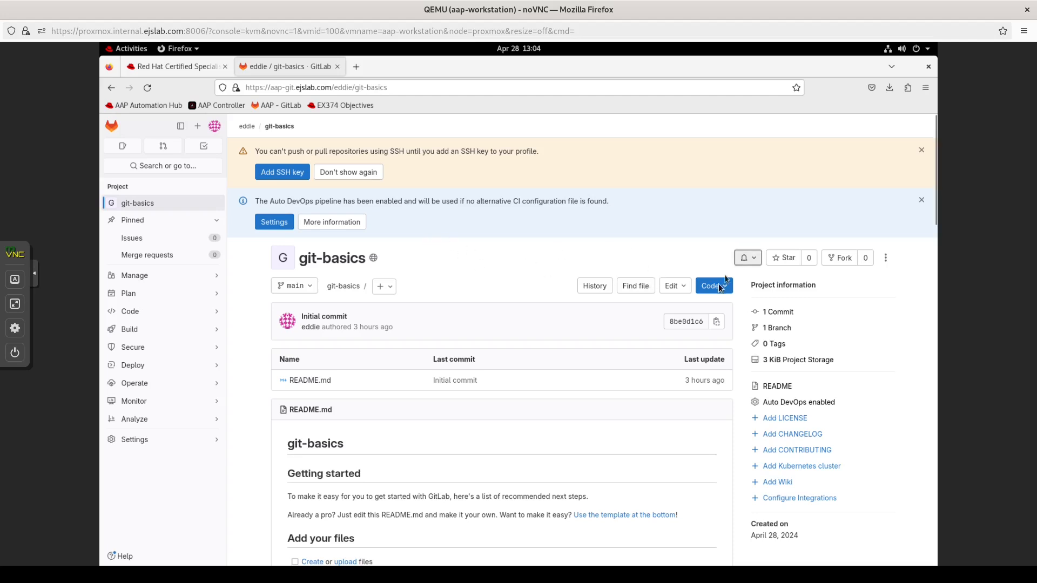
{"action": "left_click", "coordinate": [712, 285]}
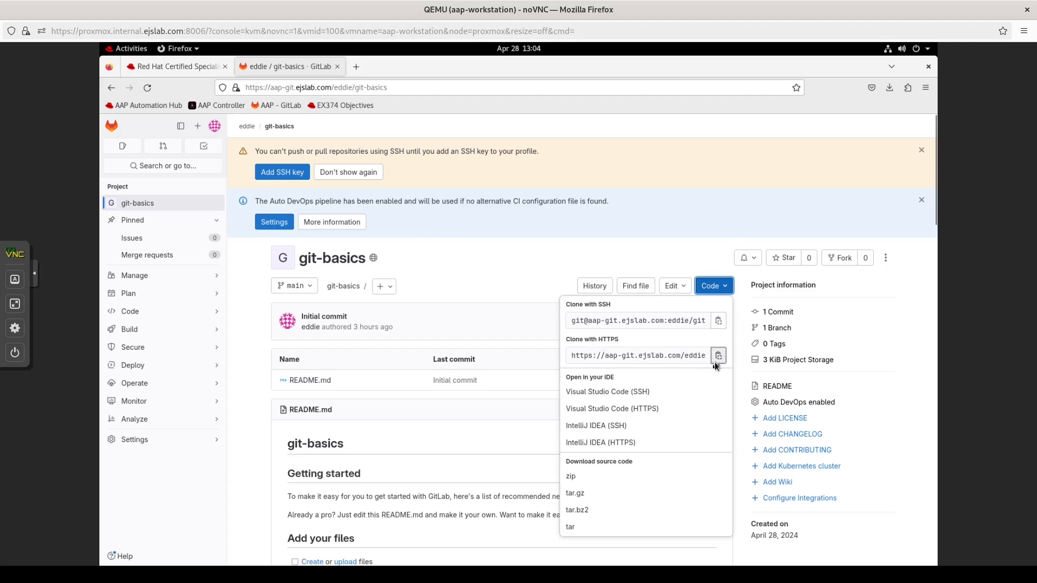
{"action": "mouse_move", "coordinate": [718, 355]}
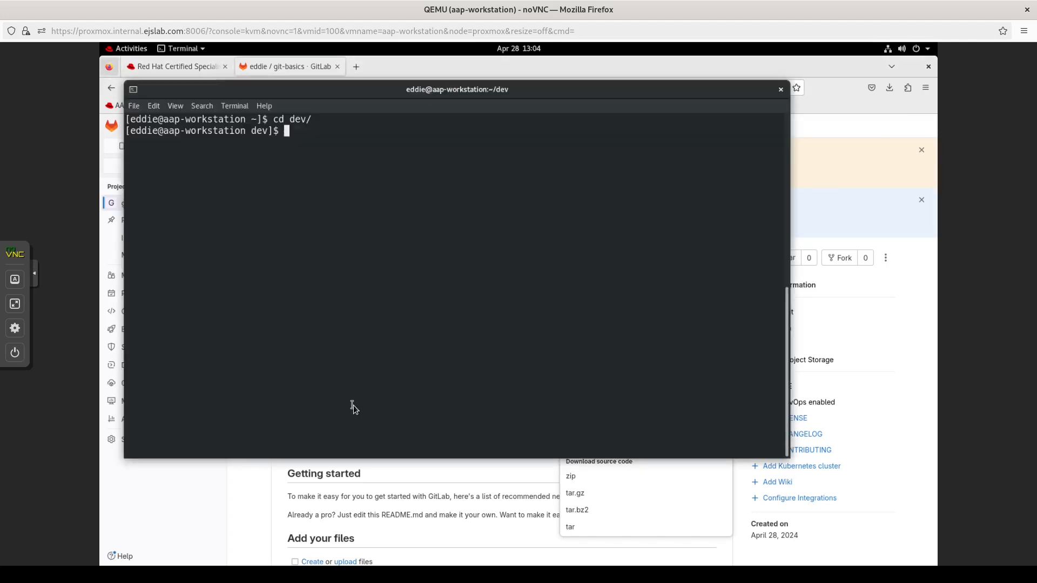
Clone git-basics over HTTPS, inspect it, then remove it with rm -rf git-basics/
{"action": "type", "text": "git clone https://aap-git.ejslab.com/eddie/git-basics.git"}
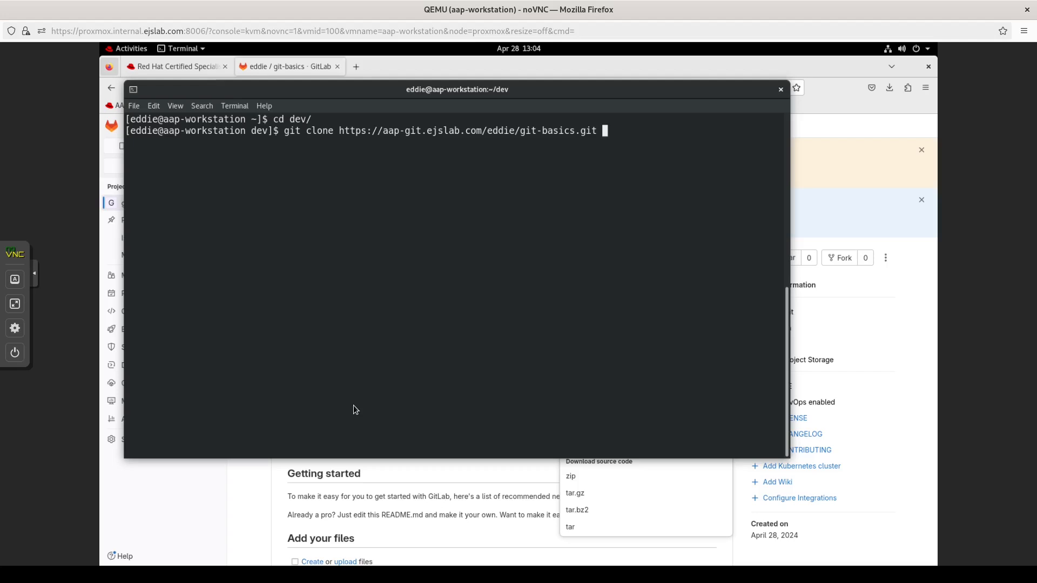
{"action": "key", "text": "Return"}
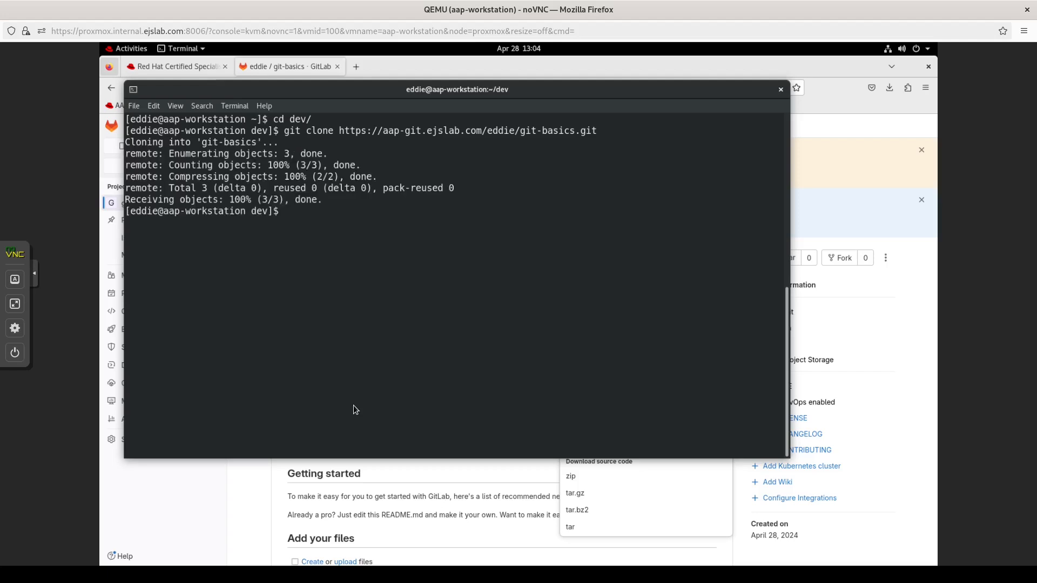
{"action": "type", "text": "ls"}
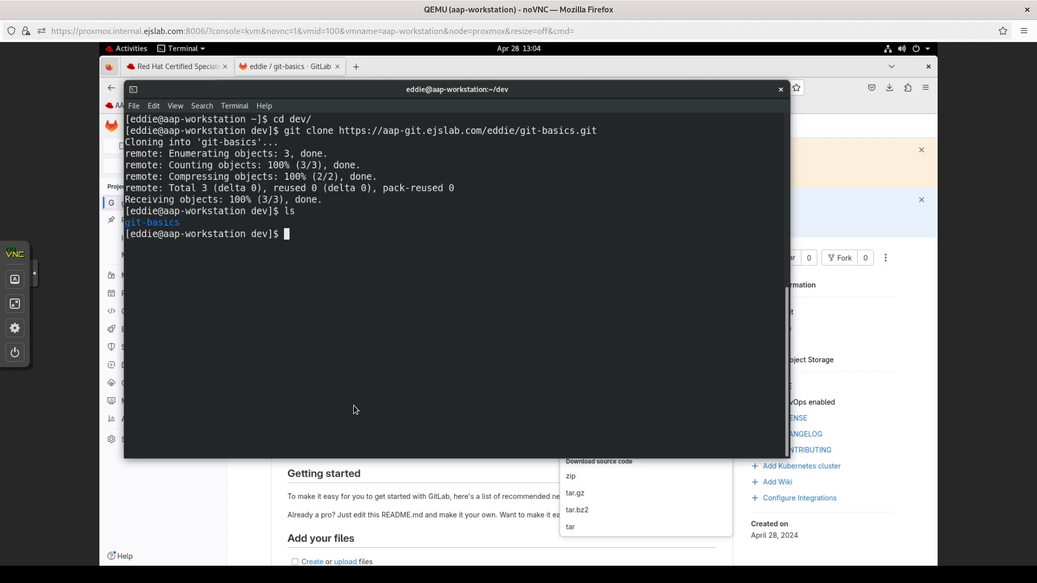
{"action": "type", "text": "cd git-basics/"}
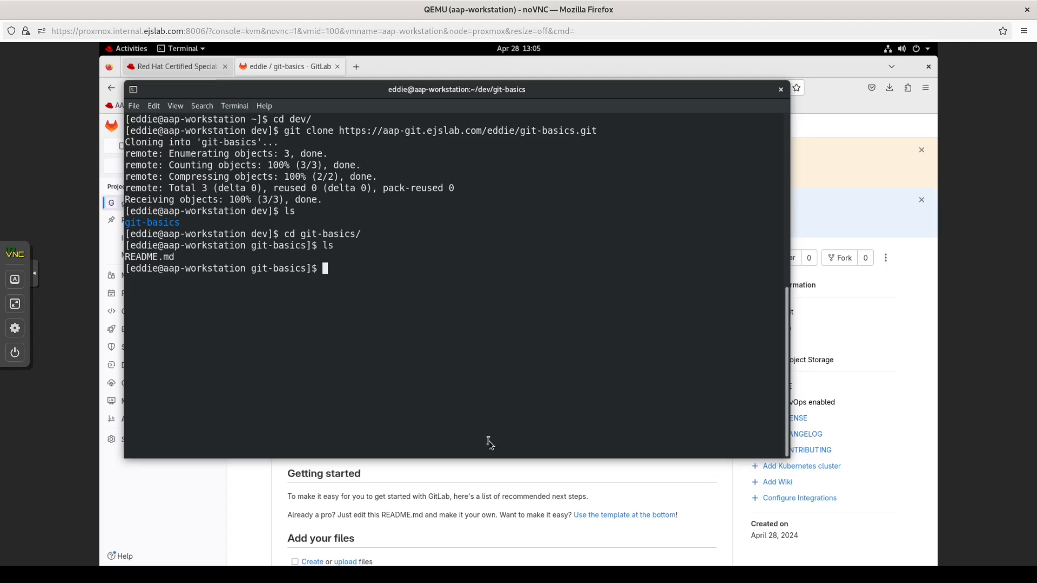
{"action": "type", "text": "cd .."}
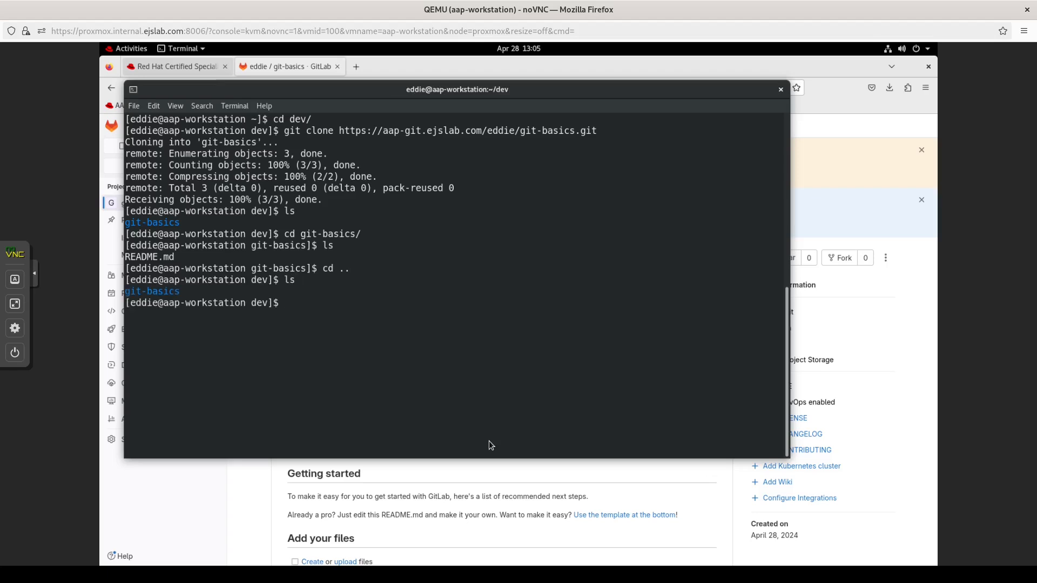
{"action": "type", "text": "rm -rf git-basics/"}
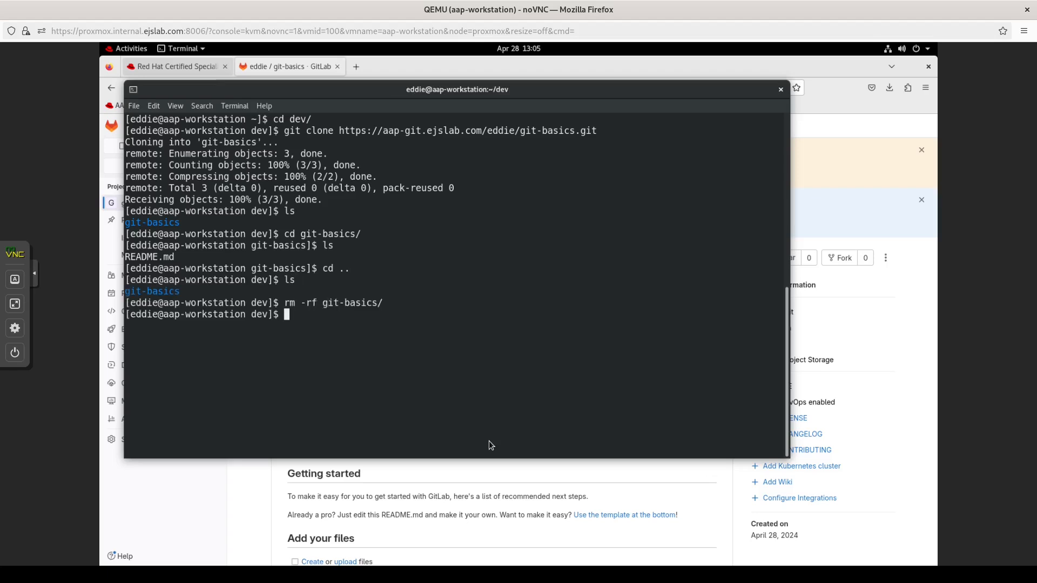
Check the .ssh folder and generate a new RSA key pair with ssh-keygen defaults
{"action": "type", "text": "ls .ssh"}
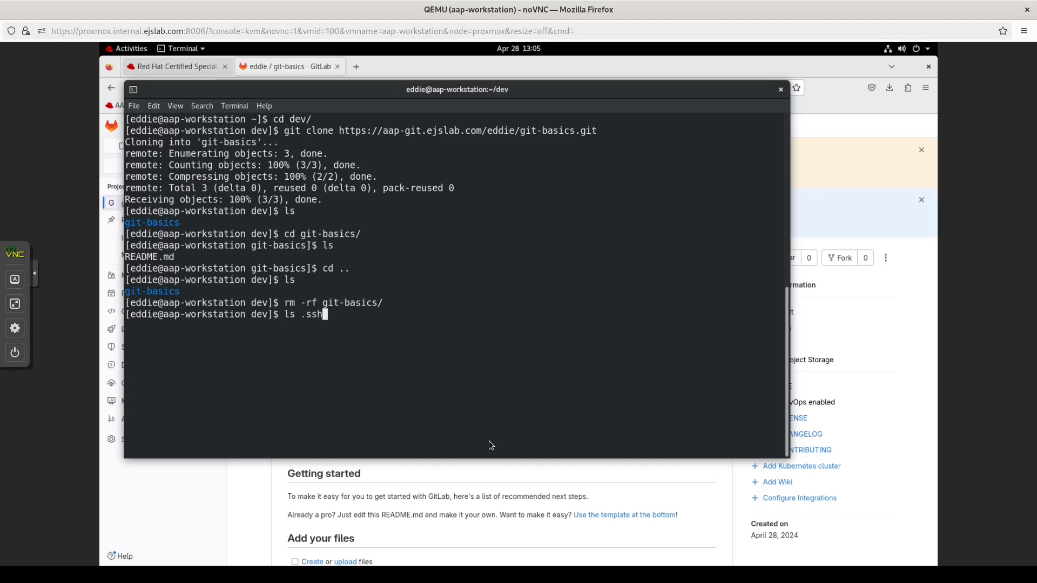
{"action": "key", "text": "Return"}
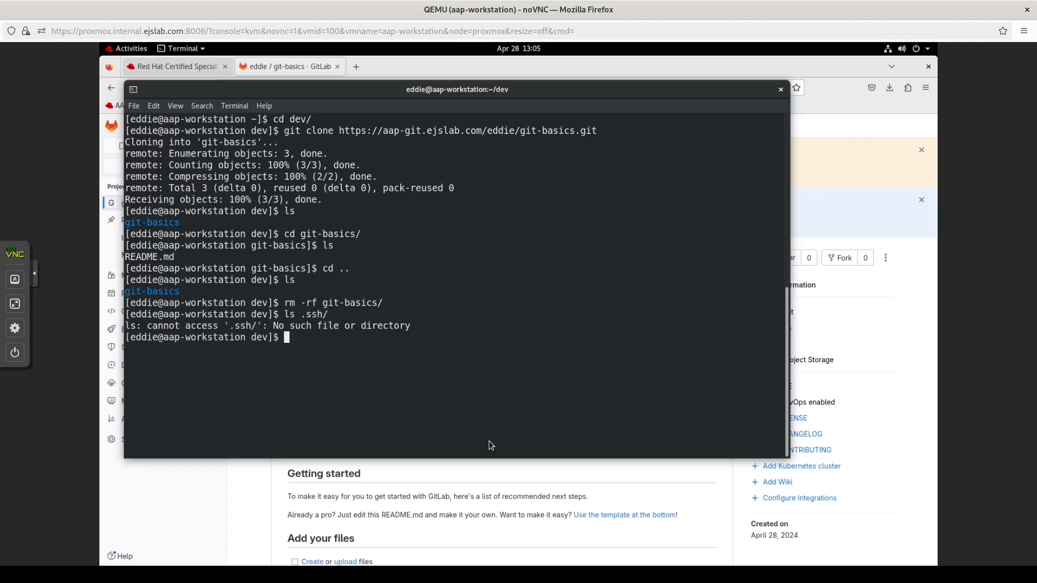
{"action": "type", "text": "git"}
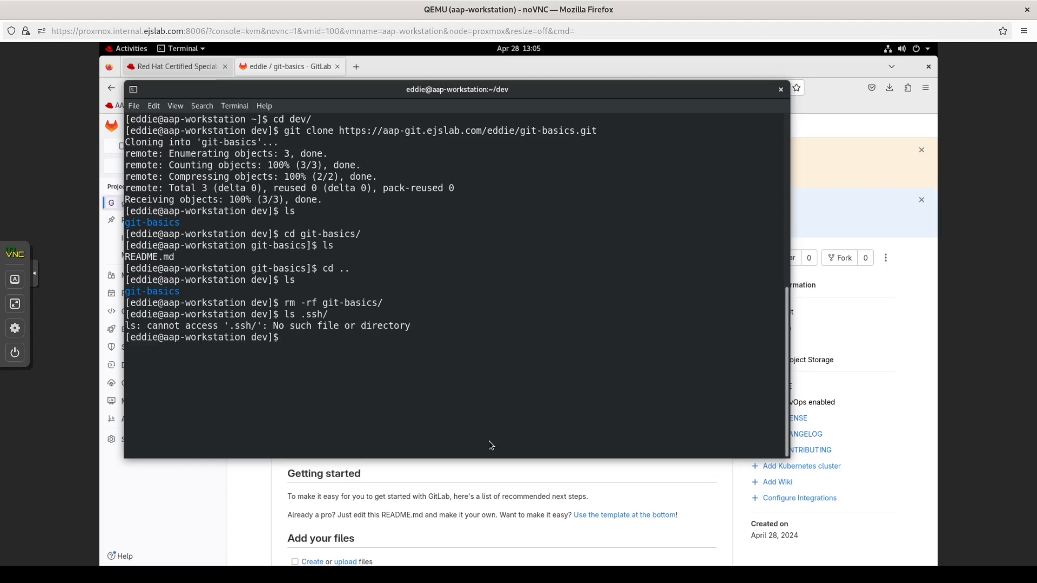
{"action": "type", "text": "ssh-keygen"}
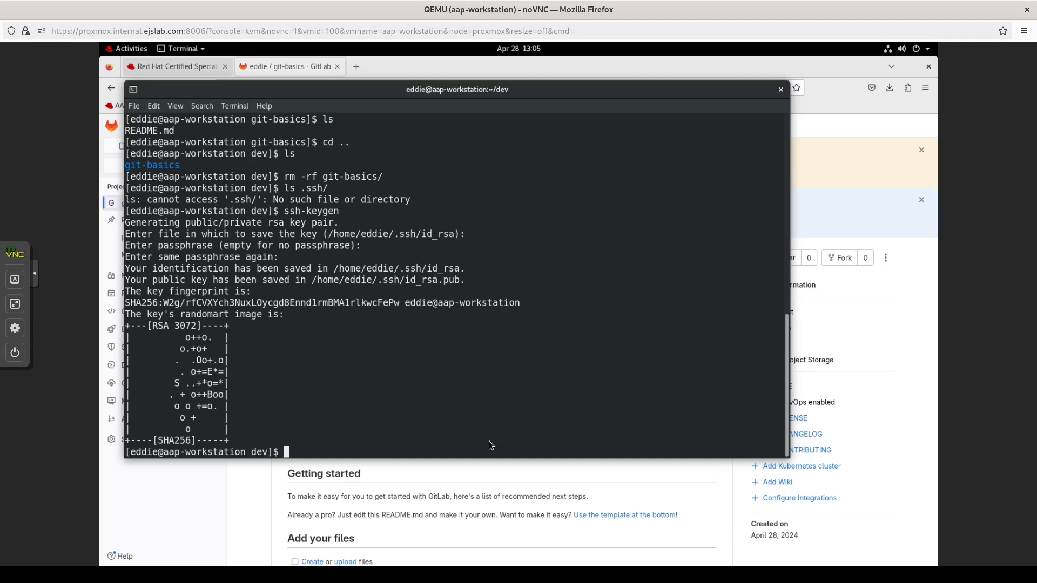
{"action": "type", "text": "c"}
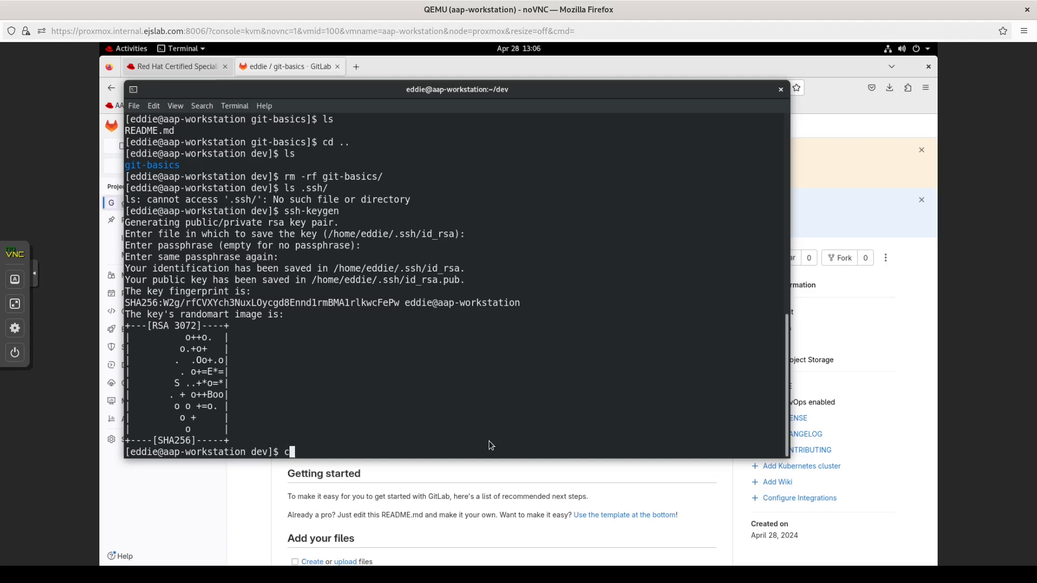
{"action": "type", "text": "at ."}
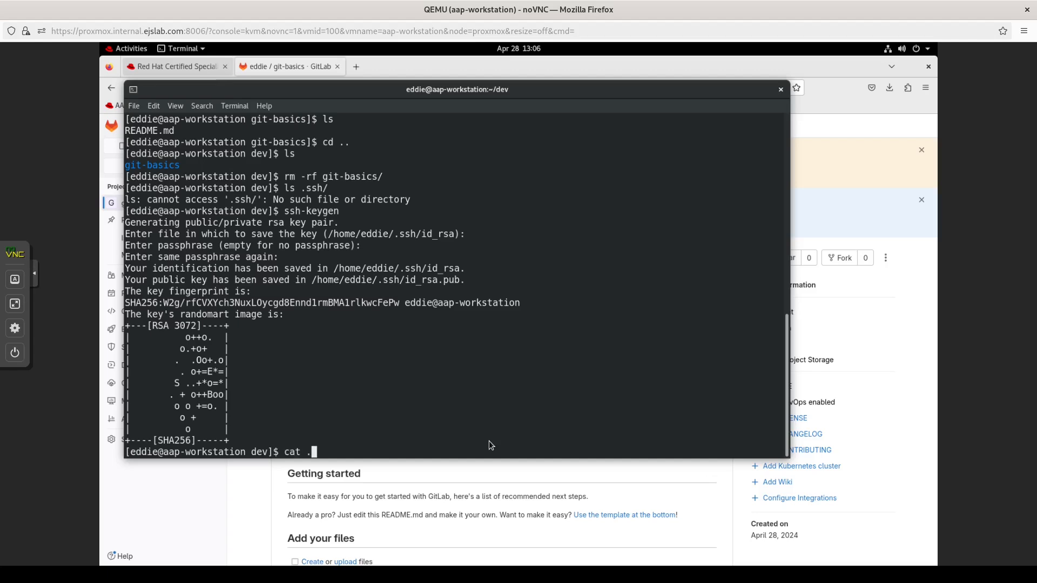
Print ~/.ssh/id_rsa.pub to copy the new public key
{"action": "type", "text": "ssh/id_rsa.pub"}
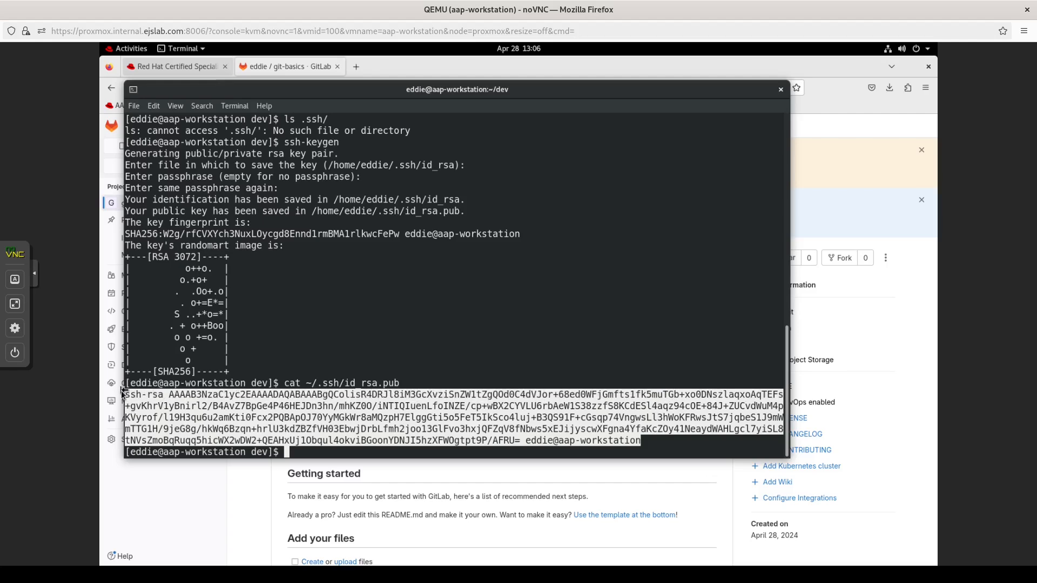
{"action": "mouse_move", "coordinate": [475, 501]}
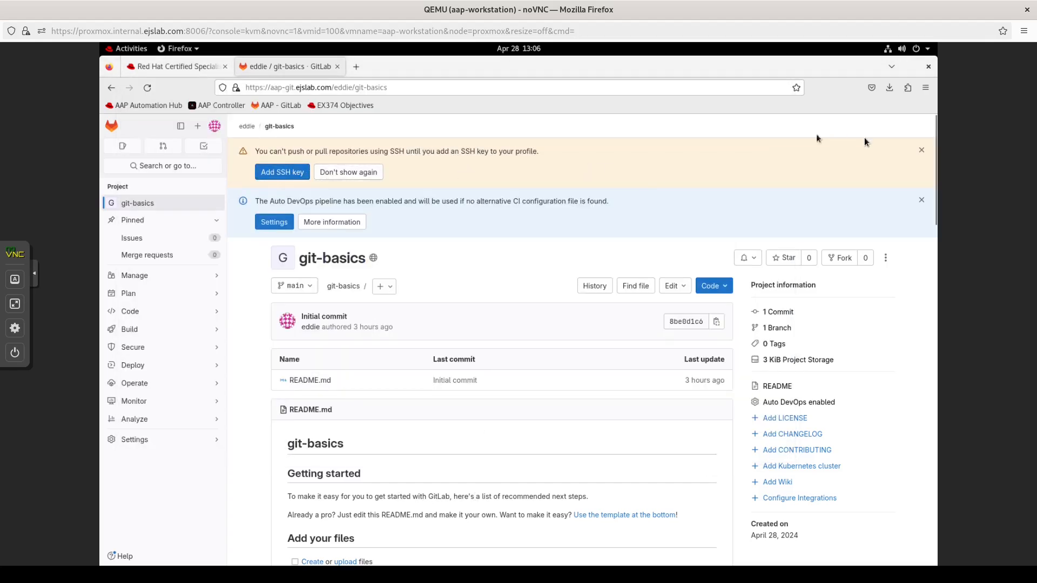
Dismiss both project notices and reach the SSH Keys preferences page to paste the key
{"action": "left_click", "coordinate": [920, 149]}
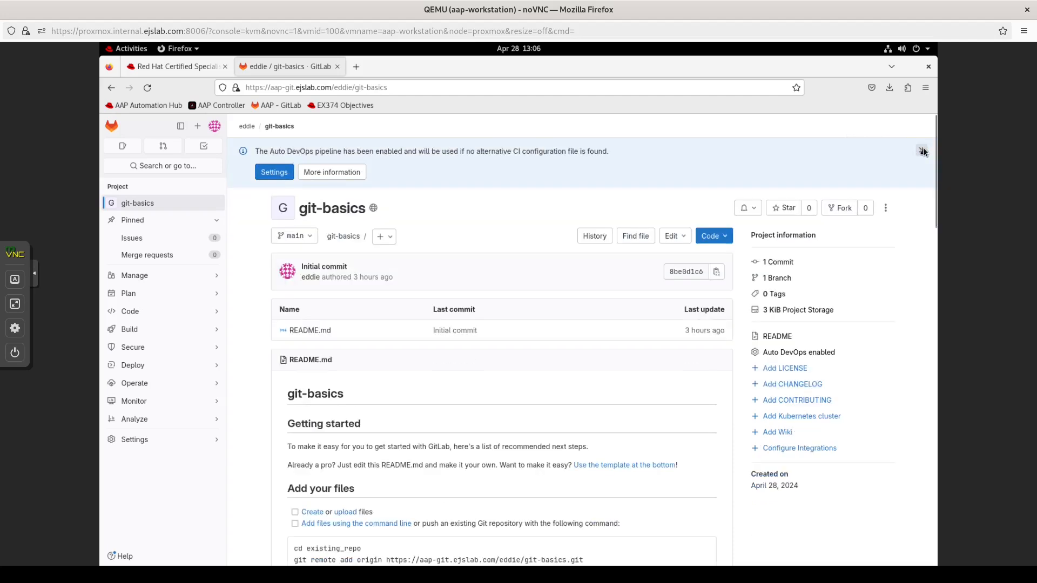
{"action": "left_click", "coordinate": [921, 151]}
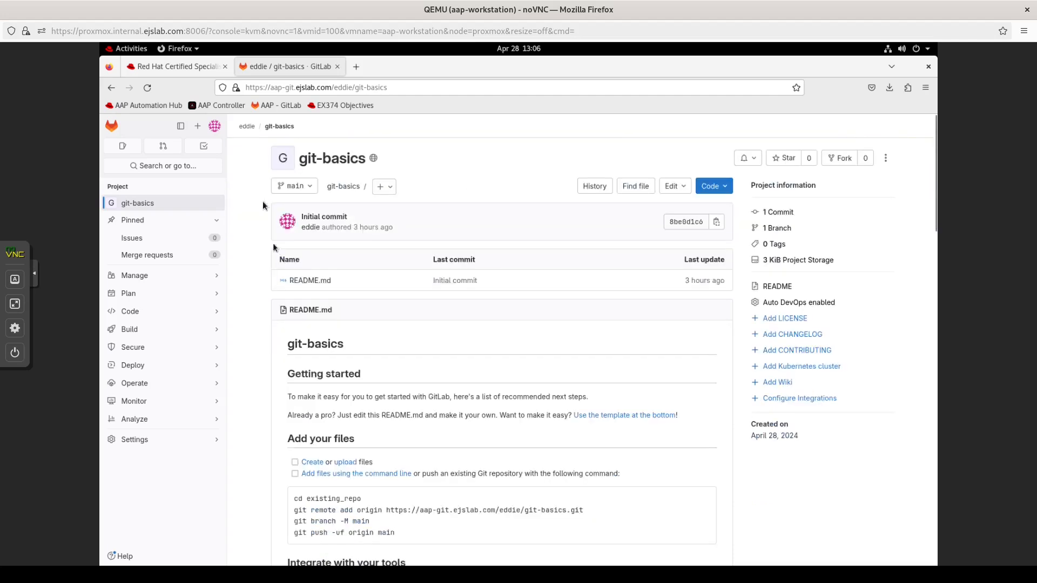
{"action": "left_click", "coordinate": [214, 125]}
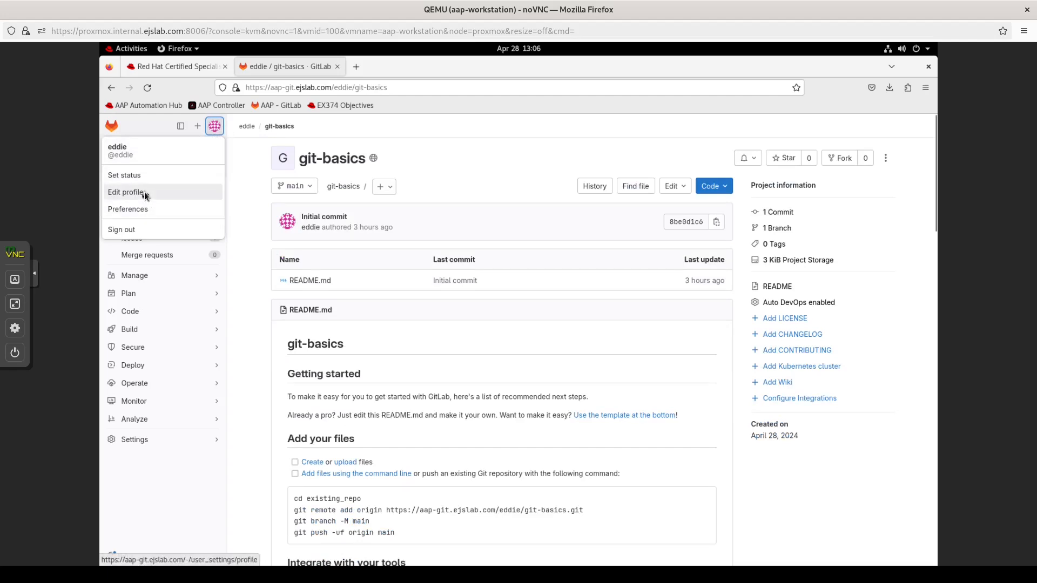
{"action": "mouse_move", "coordinate": [141, 217]}
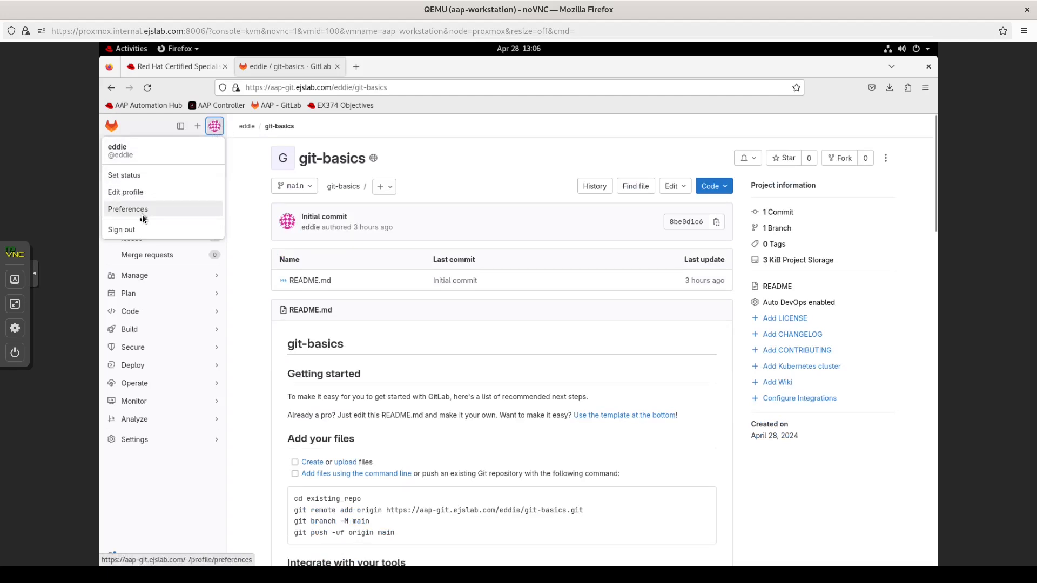
{"action": "left_click", "coordinate": [127, 208]}
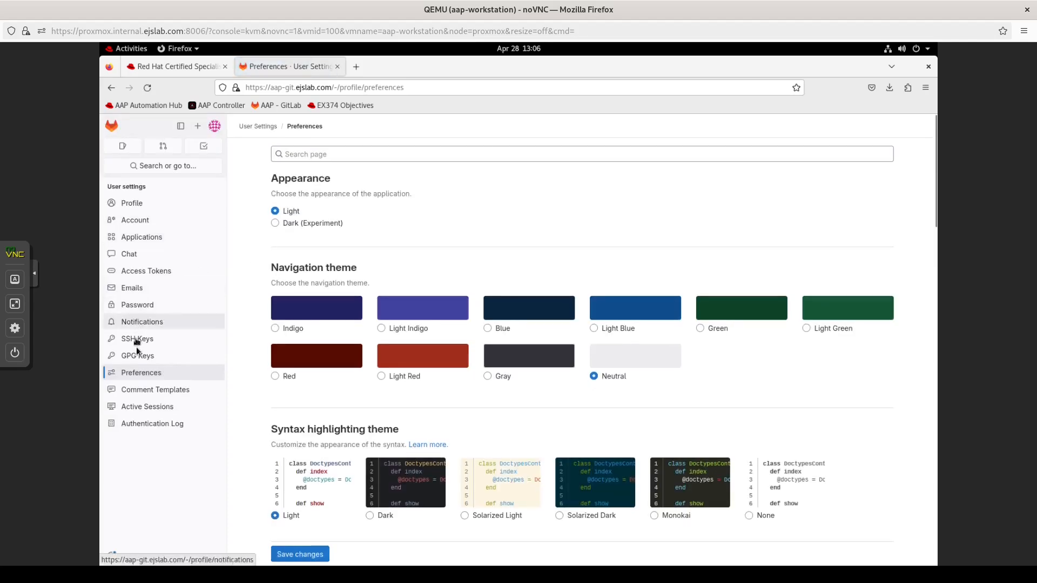
{"action": "left_click", "coordinate": [136, 338]}
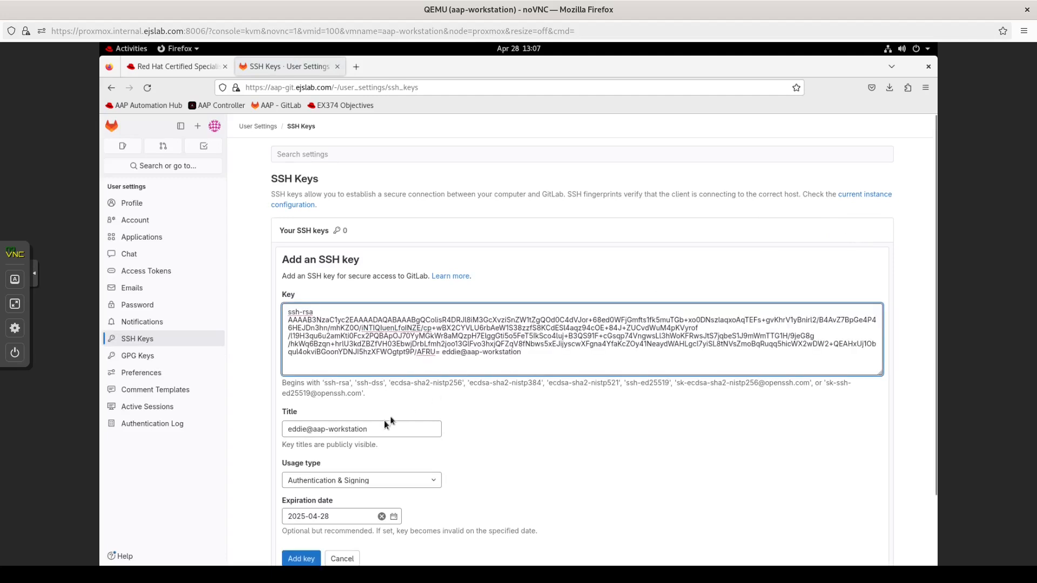
{"action": "mouse_move", "coordinate": [444, 358]}
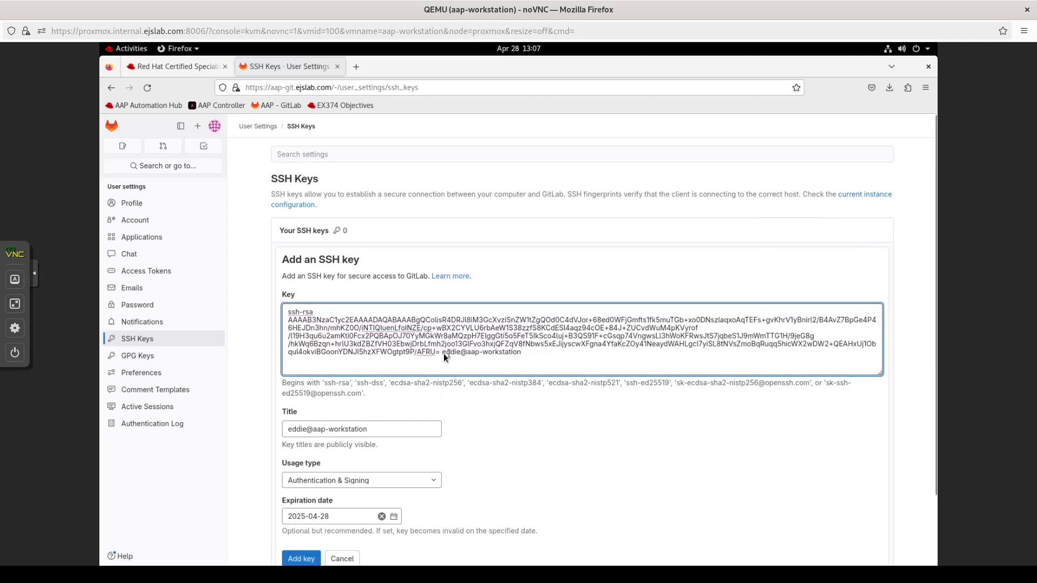
Save the eddie@aap-workstation SSH key and go to the user profile page
{"action": "scroll", "scroll_direction": "down", "scroll_amount": 3}
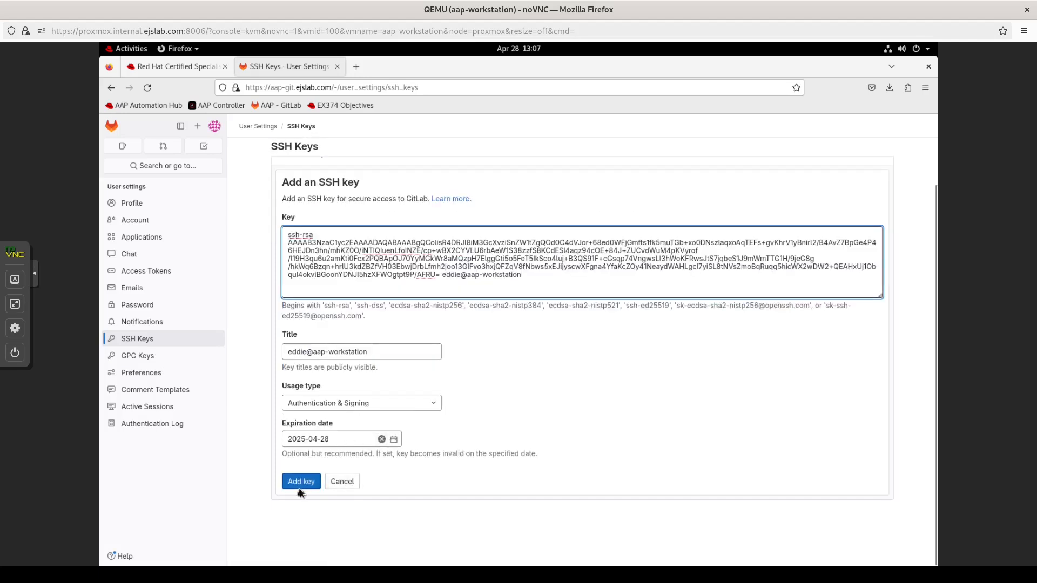
{"action": "left_click", "coordinate": [301, 480]}
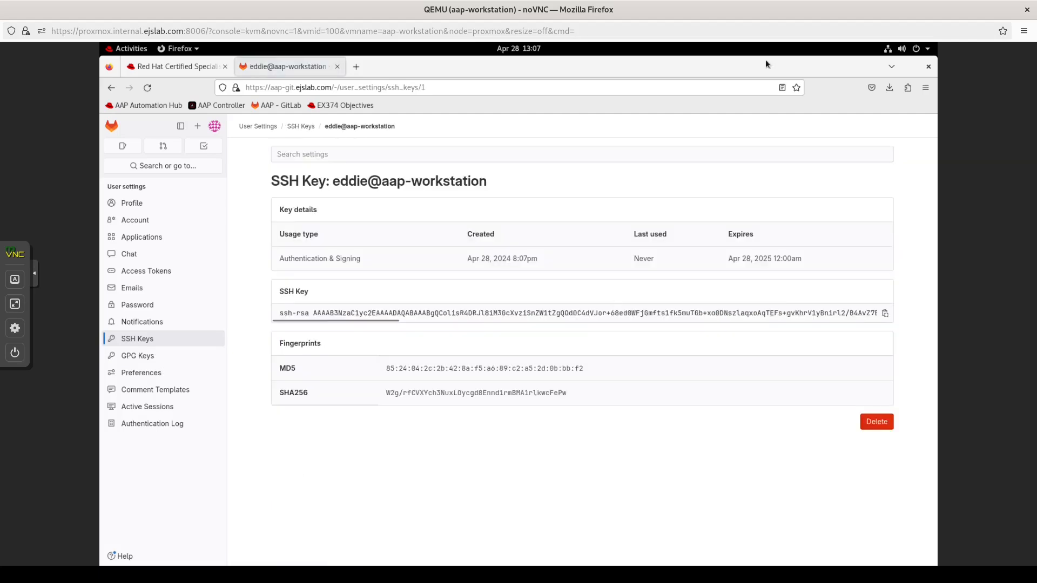
{"action": "mouse_move", "coordinate": [132, 203]}
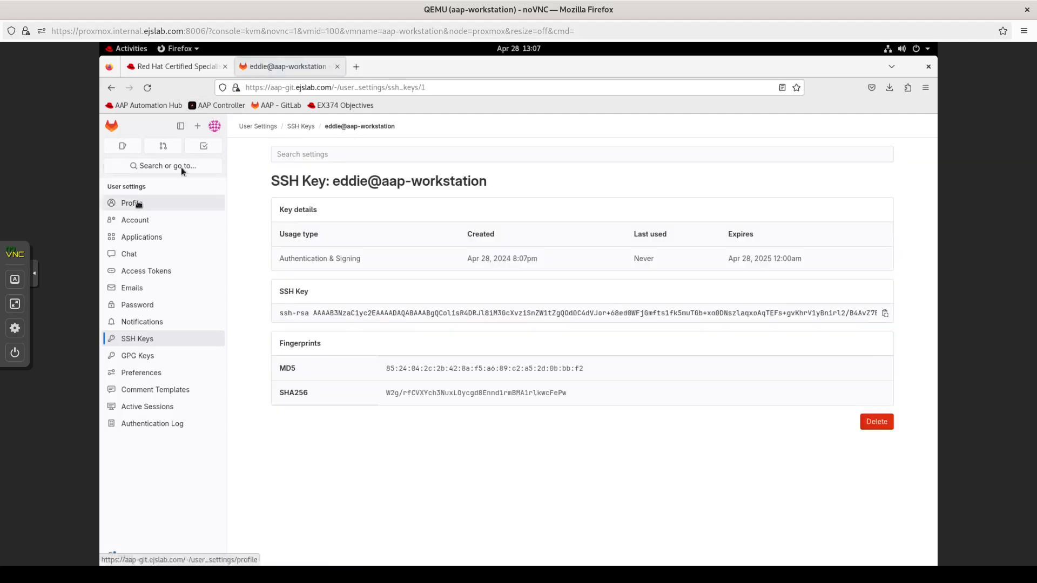
{"action": "left_click", "coordinate": [214, 125]}
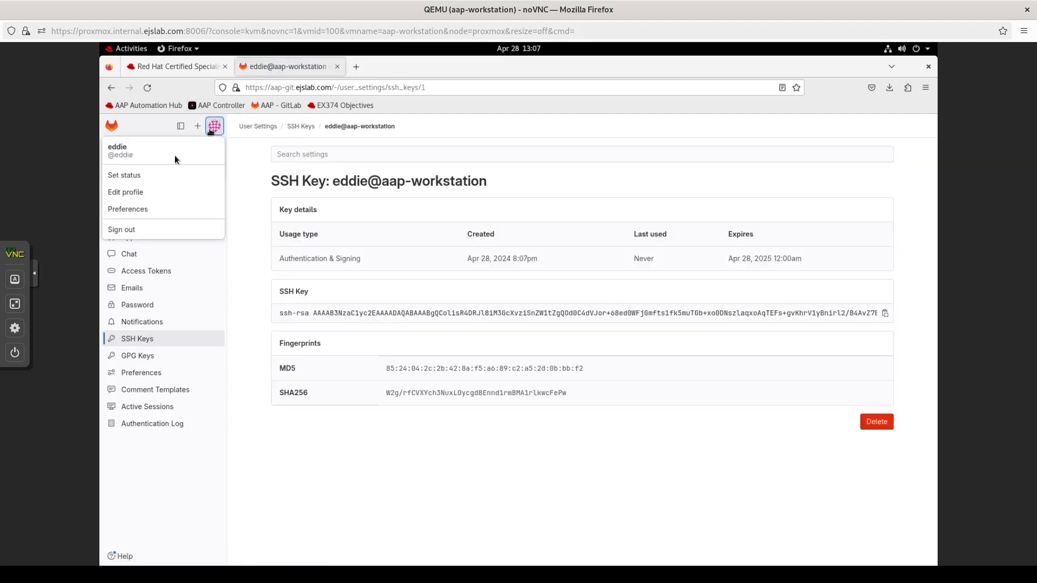
{"action": "left_click", "coordinate": [117, 150]}
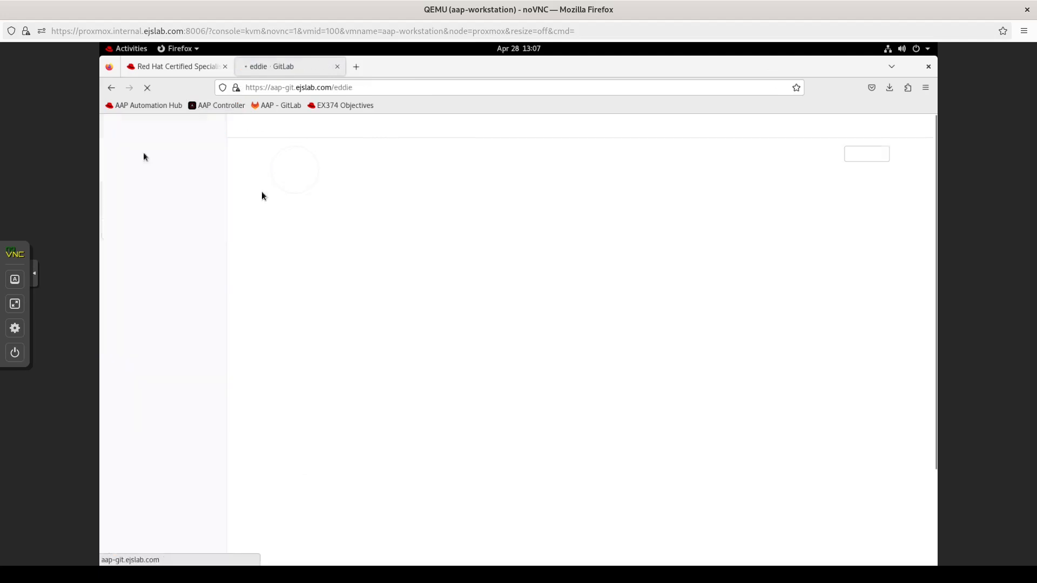
Clone git-basics over SSH into dev and confirm the git-basics directory is listed
{"action": "left_click", "coordinate": [710, 186]}
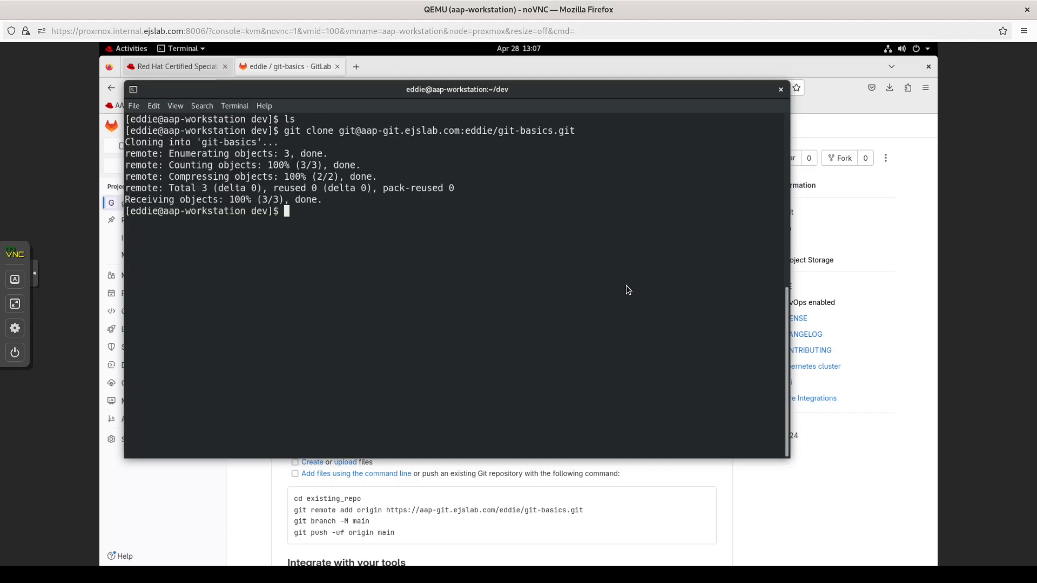
{"action": "type", "text": "ls"}
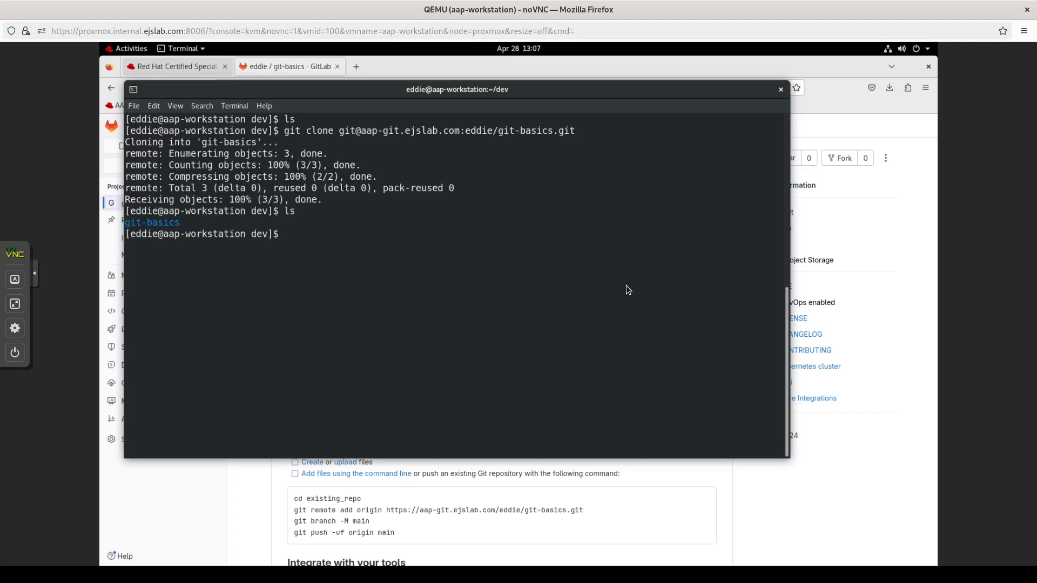
{"action": "type", "text": "git"}
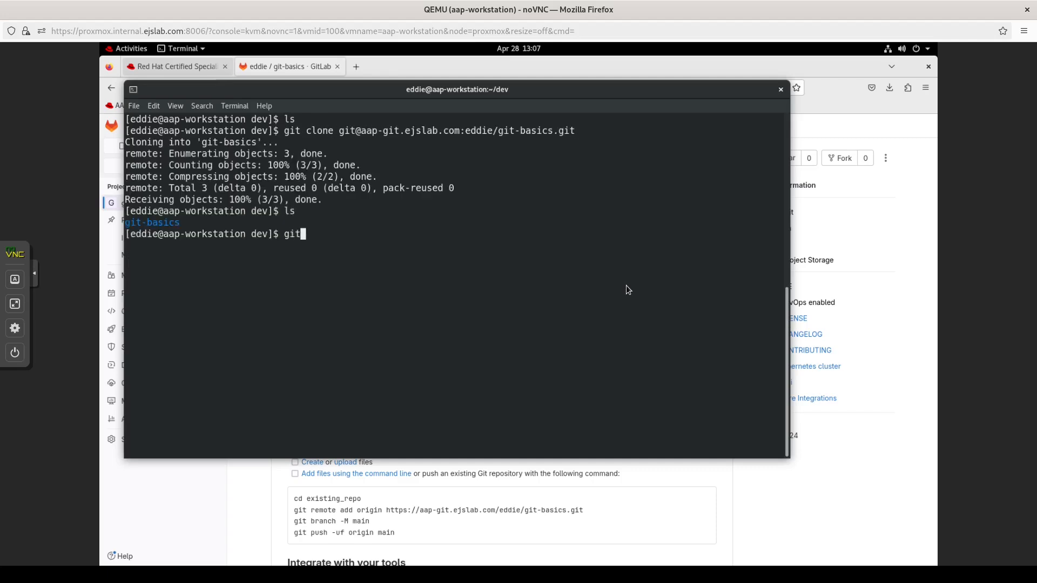
{"action": "type", "text": "cd git-"}
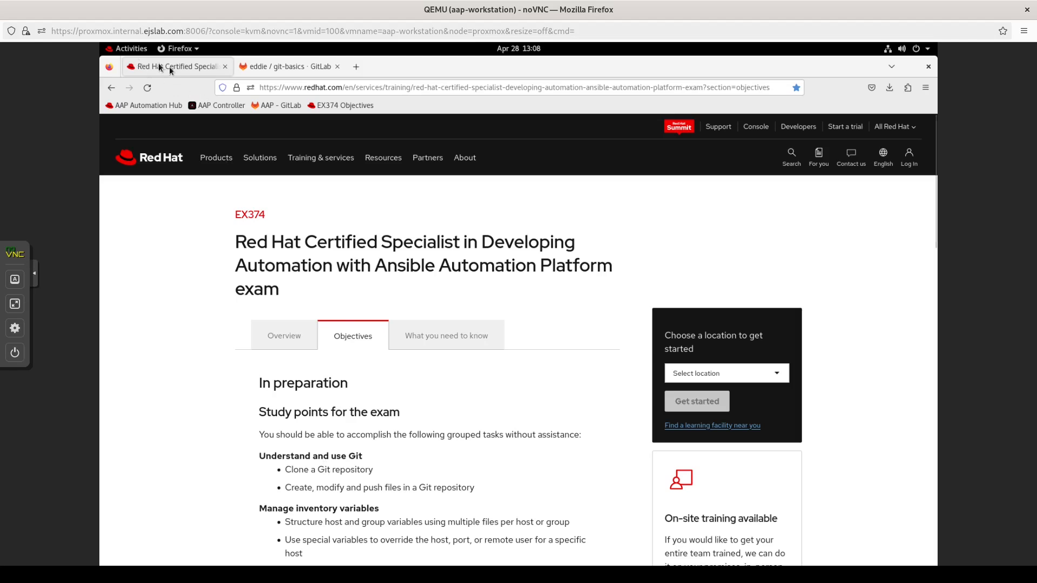
Enter git-basics, check status, create branch testbranch with git checkout -b, and verify a clean tree
{"action": "left_click", "coordinate": [131, 48]}
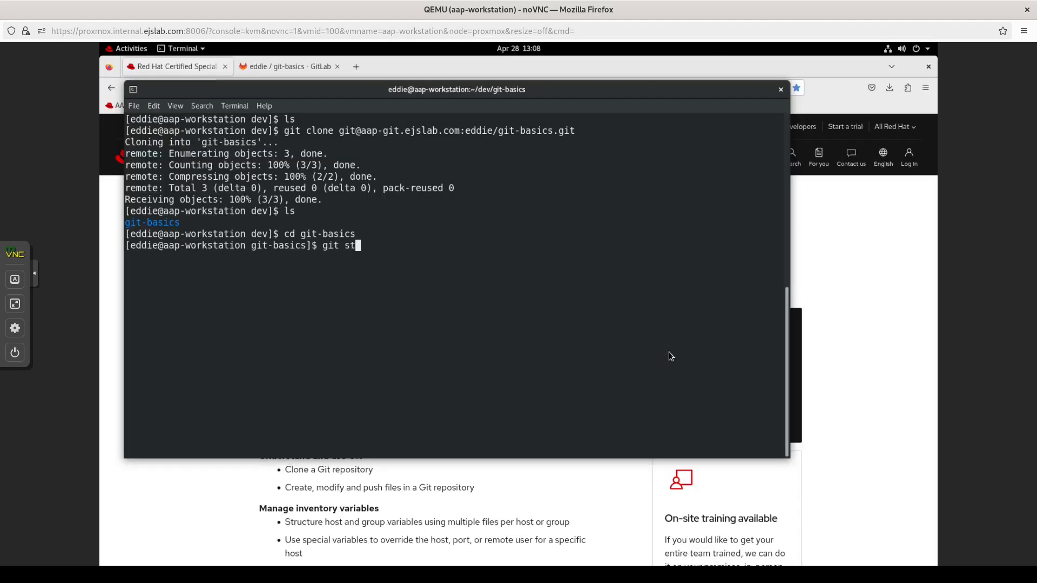
{"action": "type", "text": "atus"}
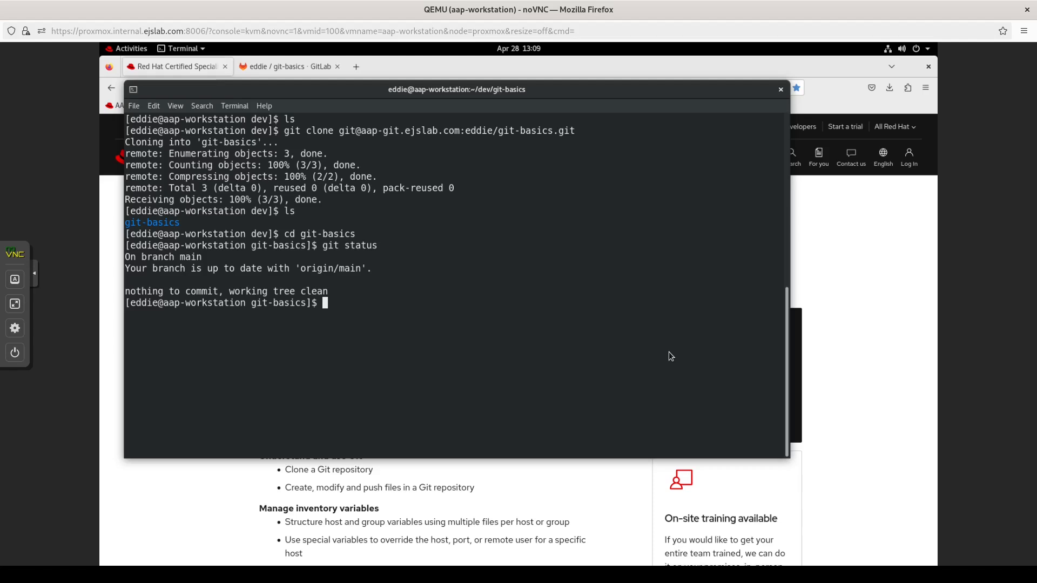
{"action": "type", "text": "git checkout -"}
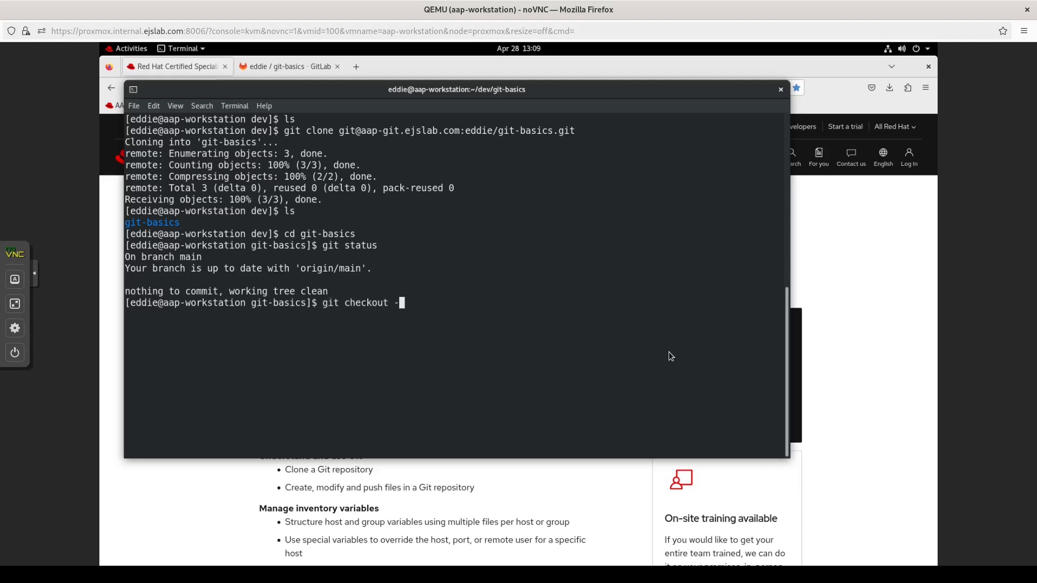
{"action": "type", "text": "b"}
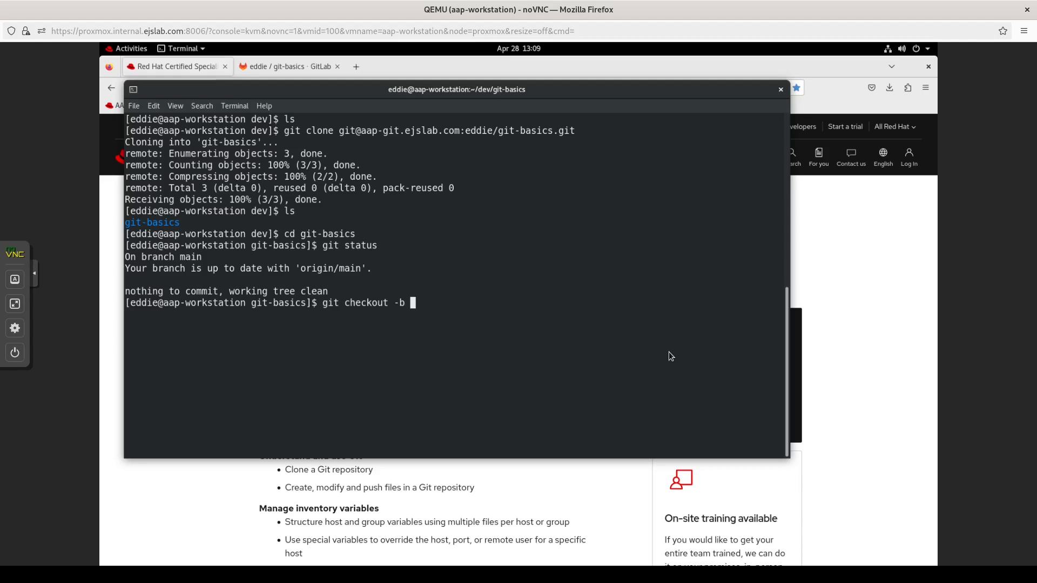
{"action": "type", "text": "tes"}
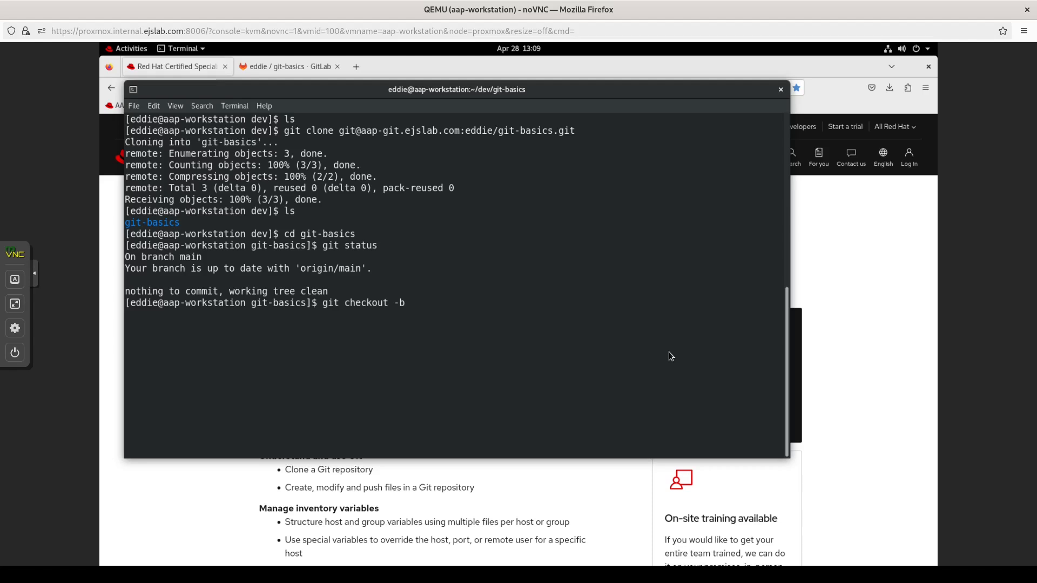
{"action": "type", "text": "testbranch"}
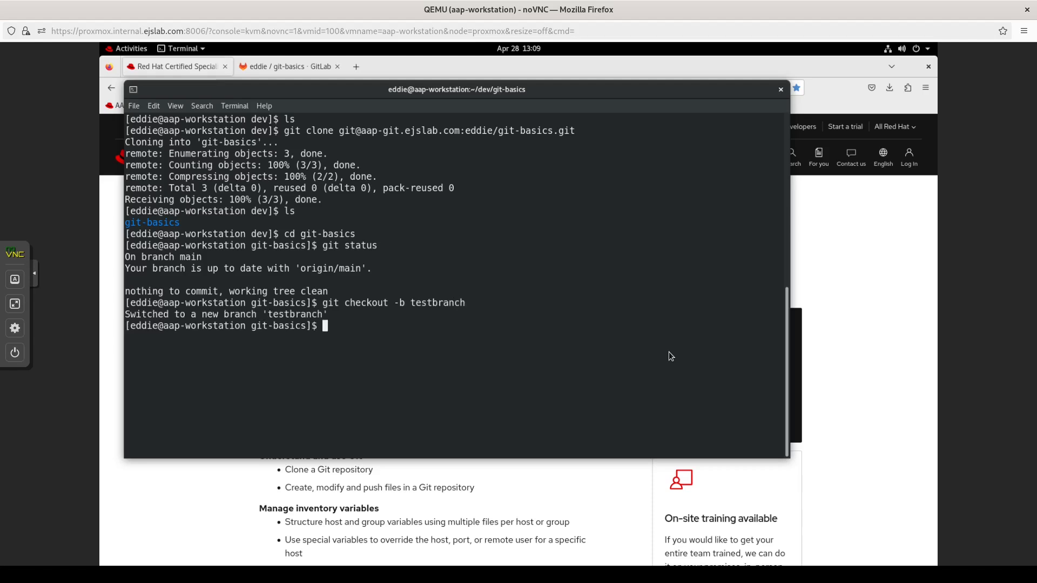
{"action": "type", "text": "git status"}
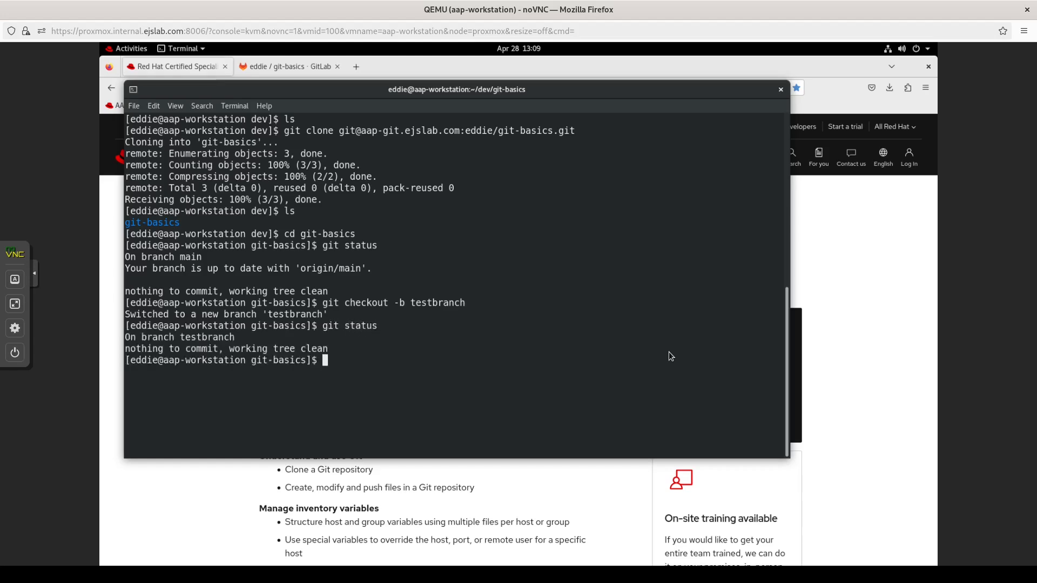
{"action": "type", "text": "vi"}
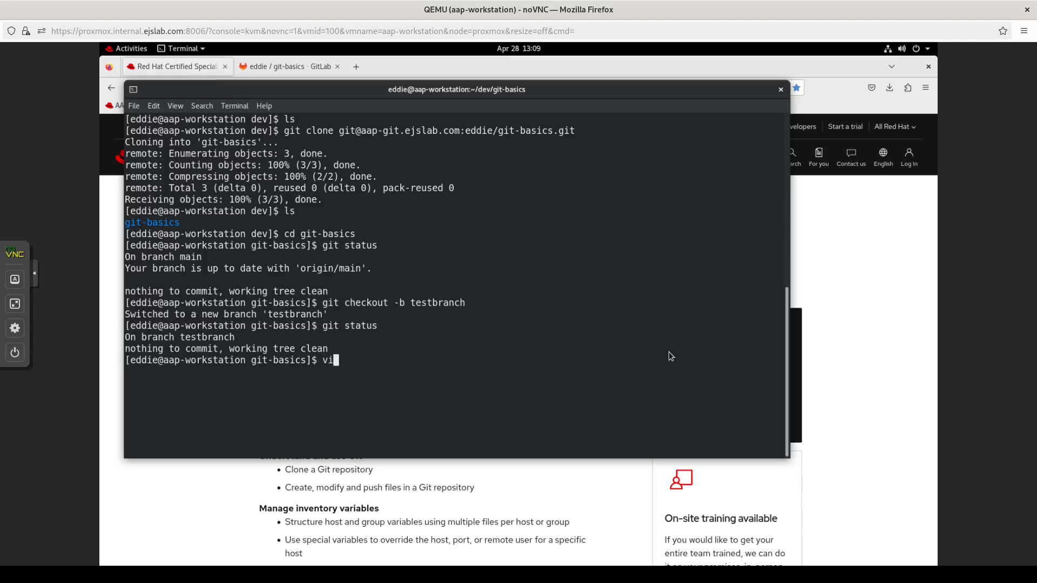
Rewrite README.md in vi as 'This is a repo for practicing the EX374.' and save it
{"action": "type", "text": "README.md"}
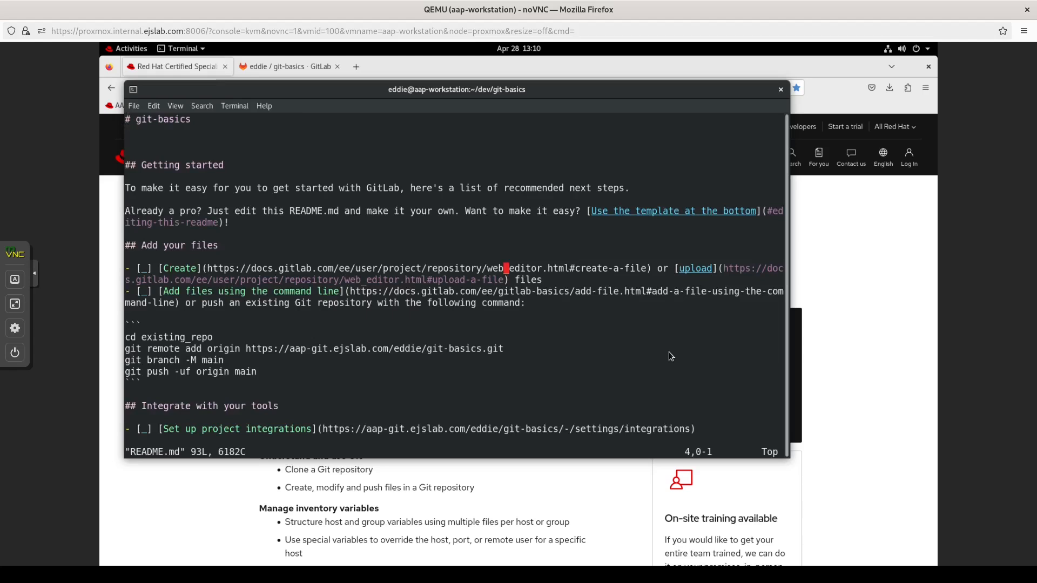
{"action": "type", "text": "5000d"}
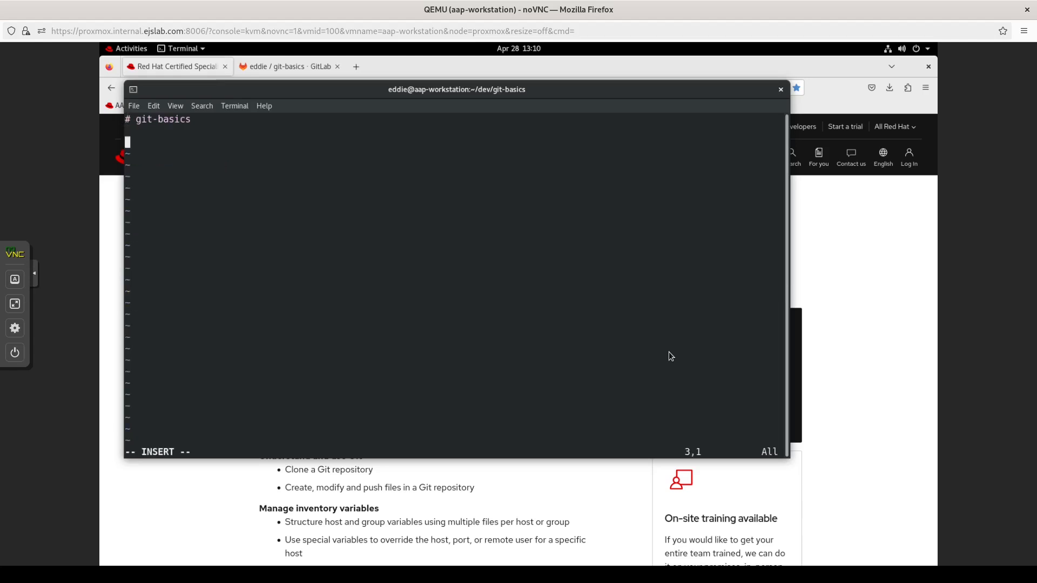
{"action": "type", "text": "This is a"}
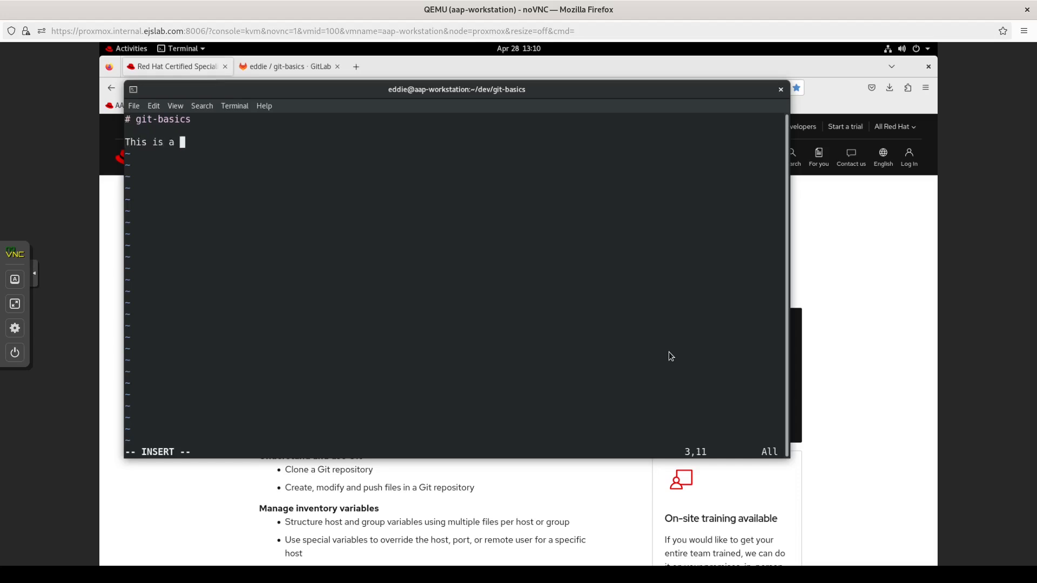
{"action": "type", "text": "repo for practici"}
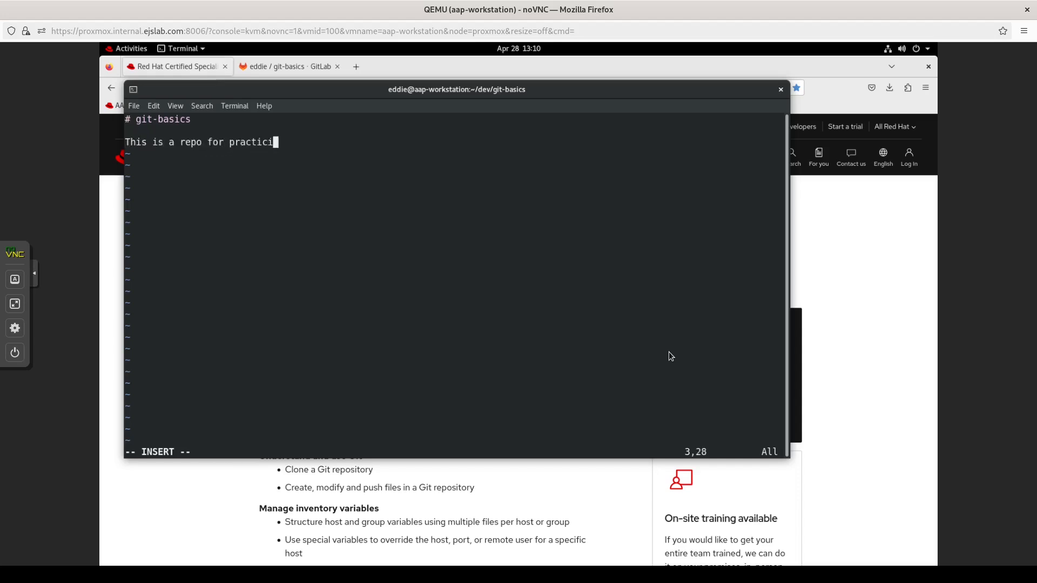
{"action": "type", "text": "ng the EX37"}
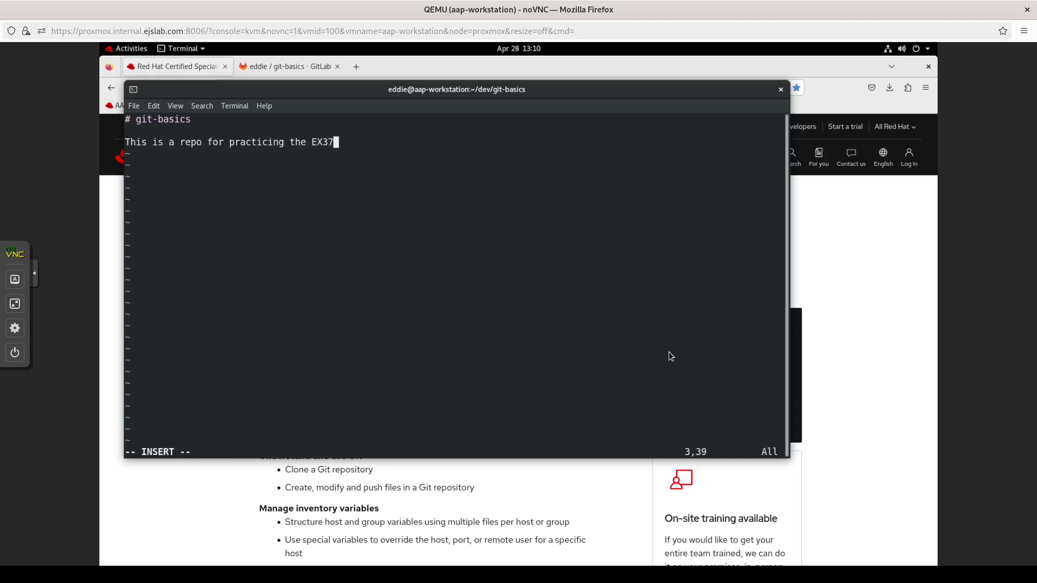
{"action": "type", "text": "4"}
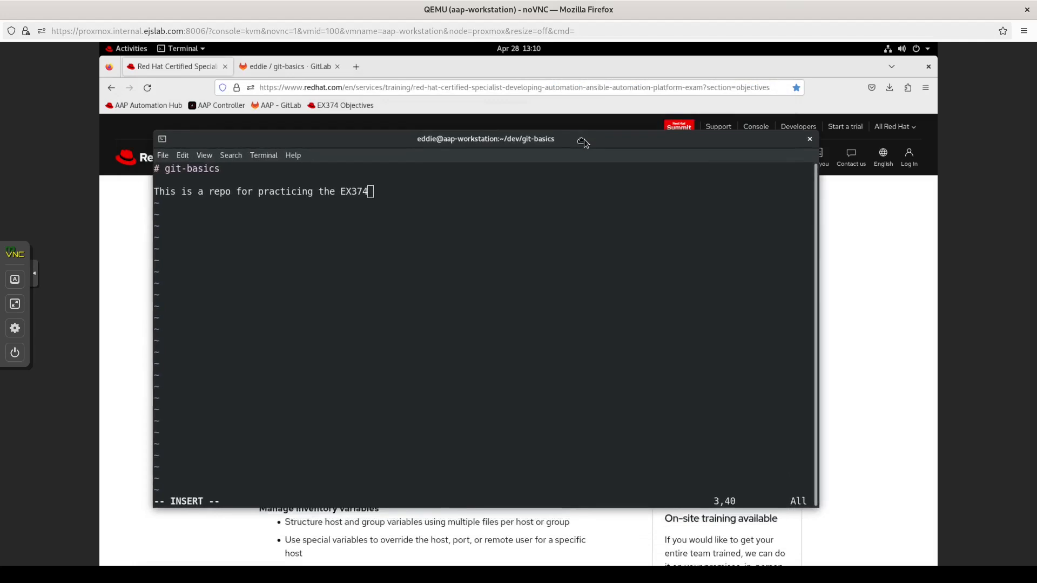
{"action": "type", "text": ".  Enj"}
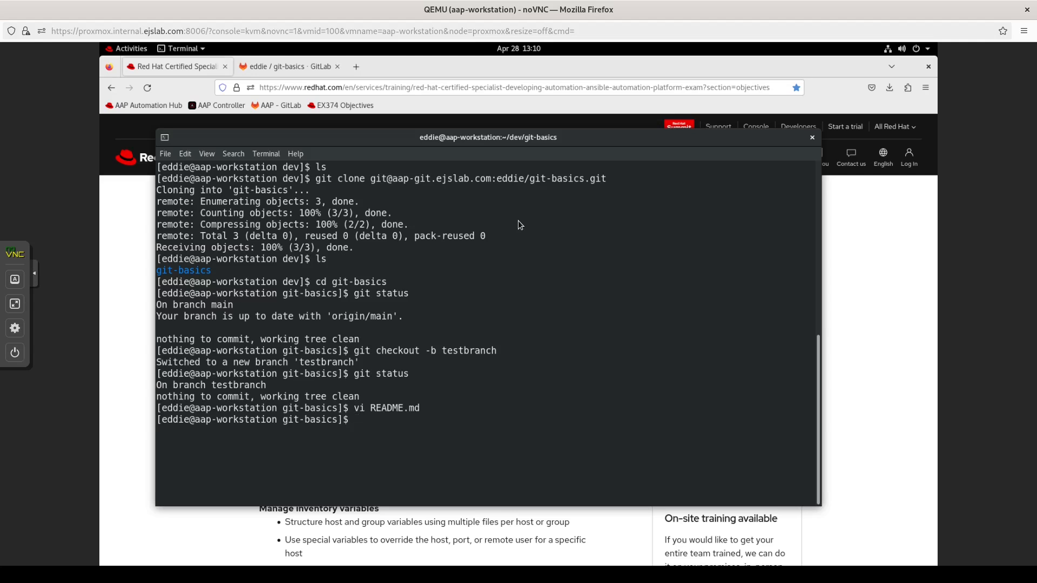
{"action": "type", "text": "vi"}
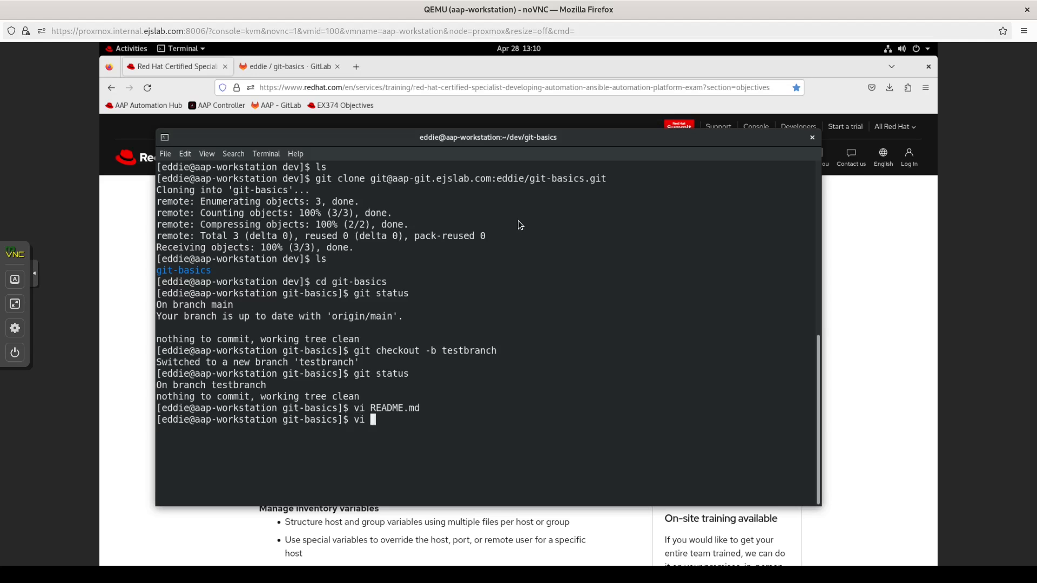
Create foo.txt in vi containing 'Here is making a file.' and save it
{"action": "type", "text": "foo.txt"}
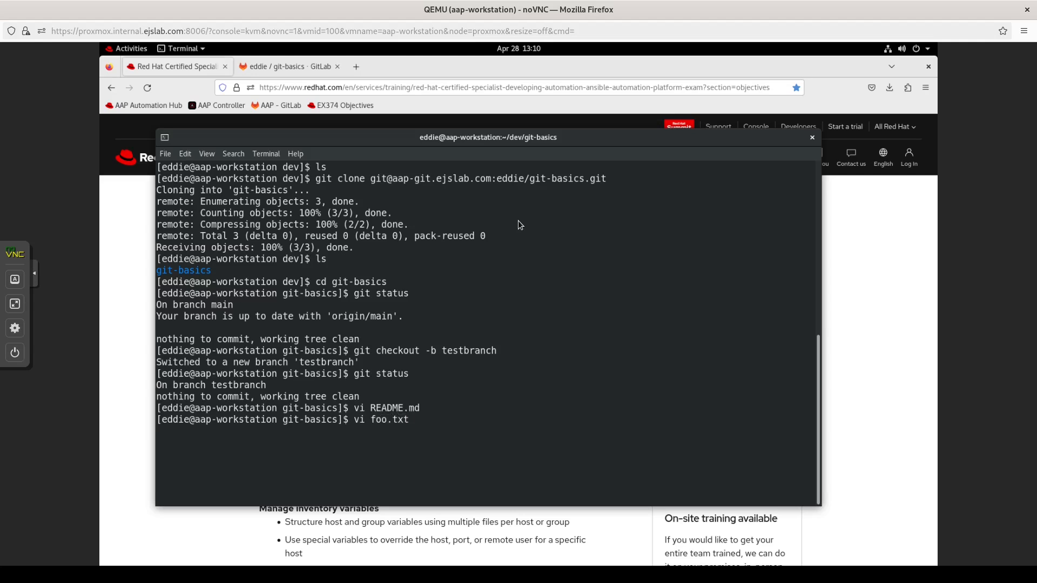
{"action": "type", "text": "Here i"}
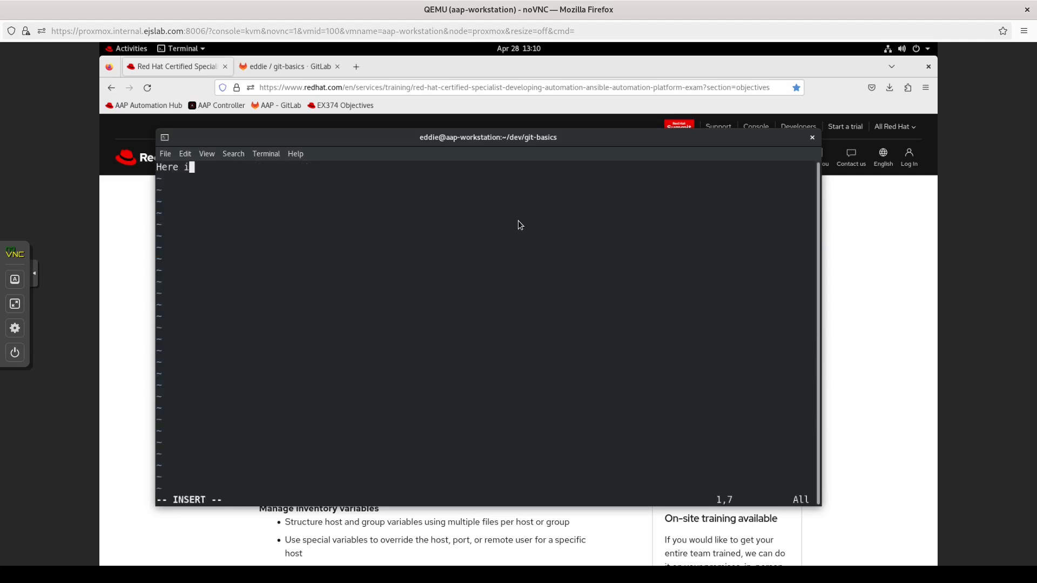
{"action": "type", "text": "s making a file."}
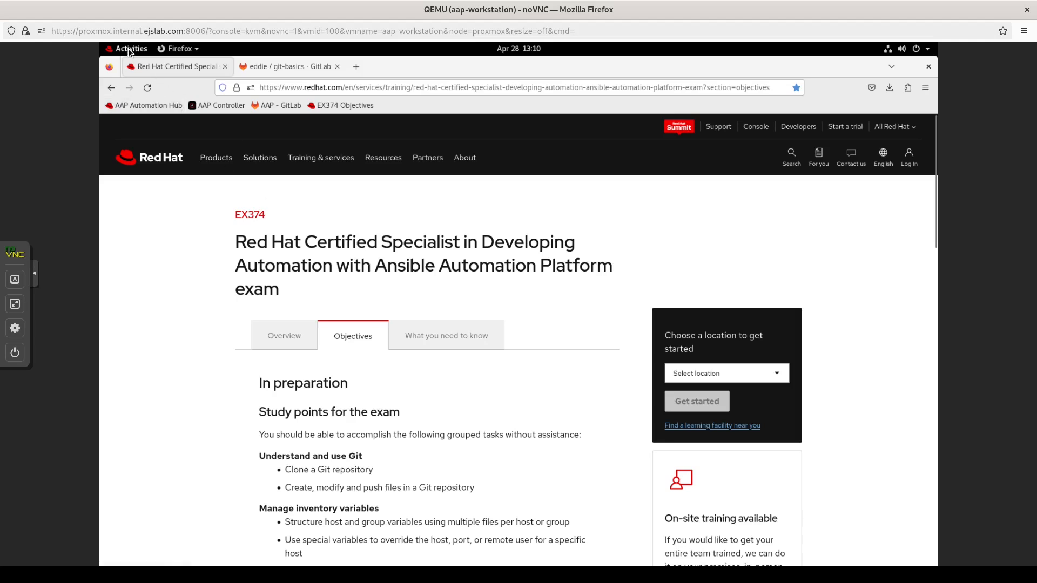
{"action": "left_click", "coordinate": [131, 49]}
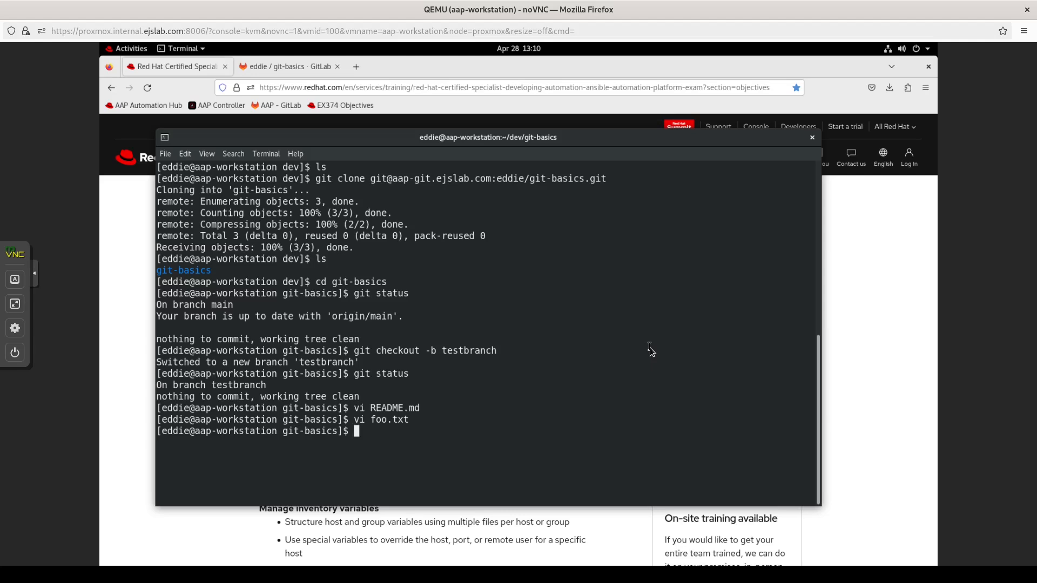
Check git status, stage all changes with git add ., and confirm both files are staged
{"action": "type", "text": "git stau"}
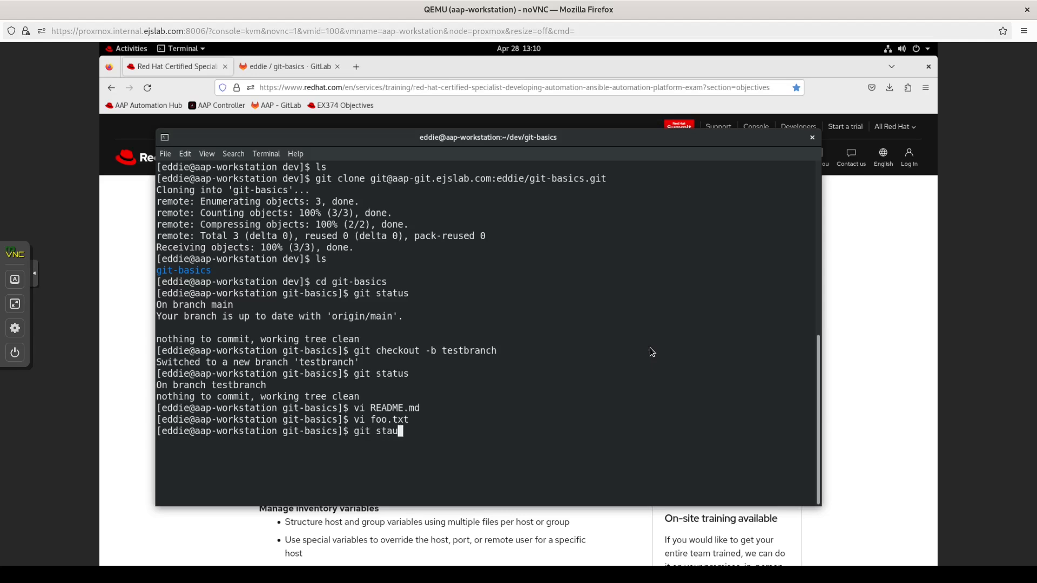
{"action": "key", "text": "Return"}
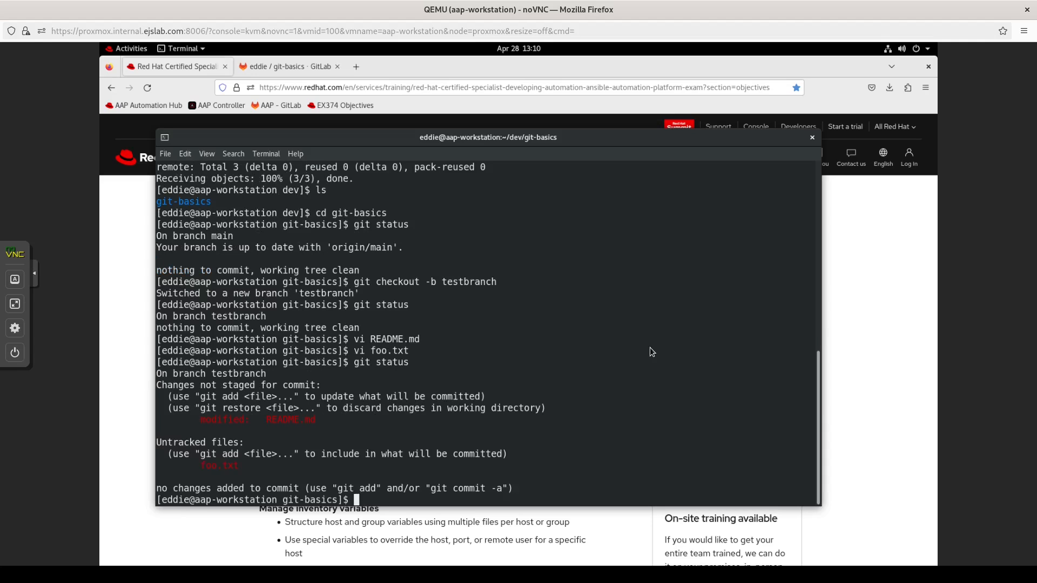
{"action": "type", "text": "git add ."}
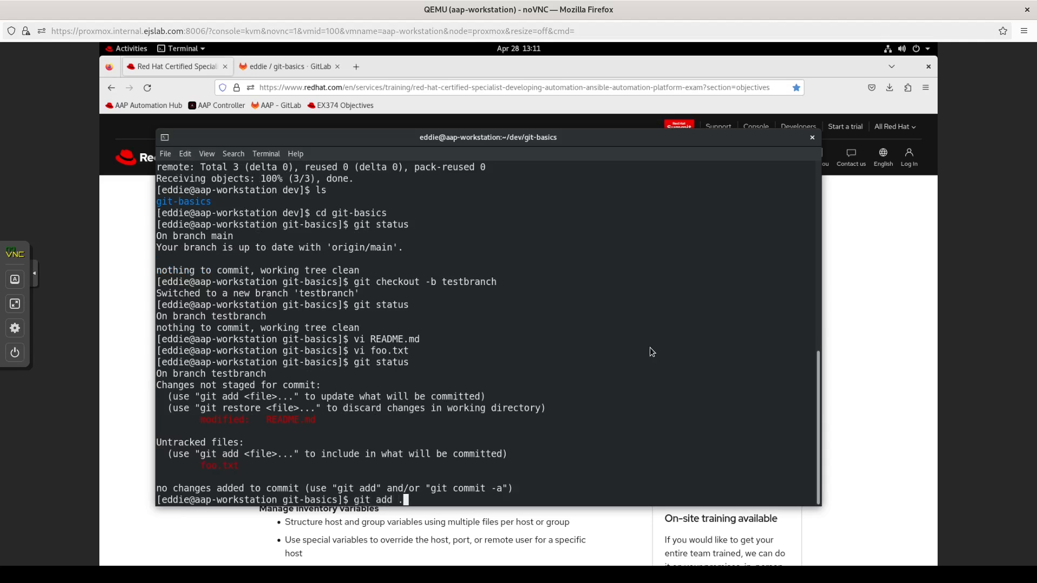
{"action": "type", "text": "git status"}
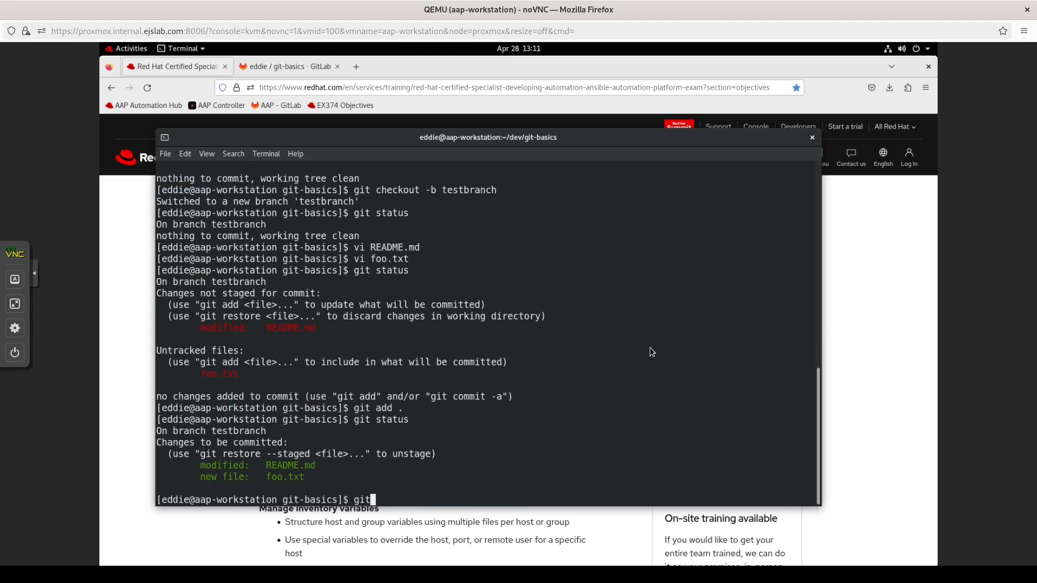
Attempt git commit -m "Add files"; it fails with 'Author identity unknown'
{"action": "type", "text": "cmo"}
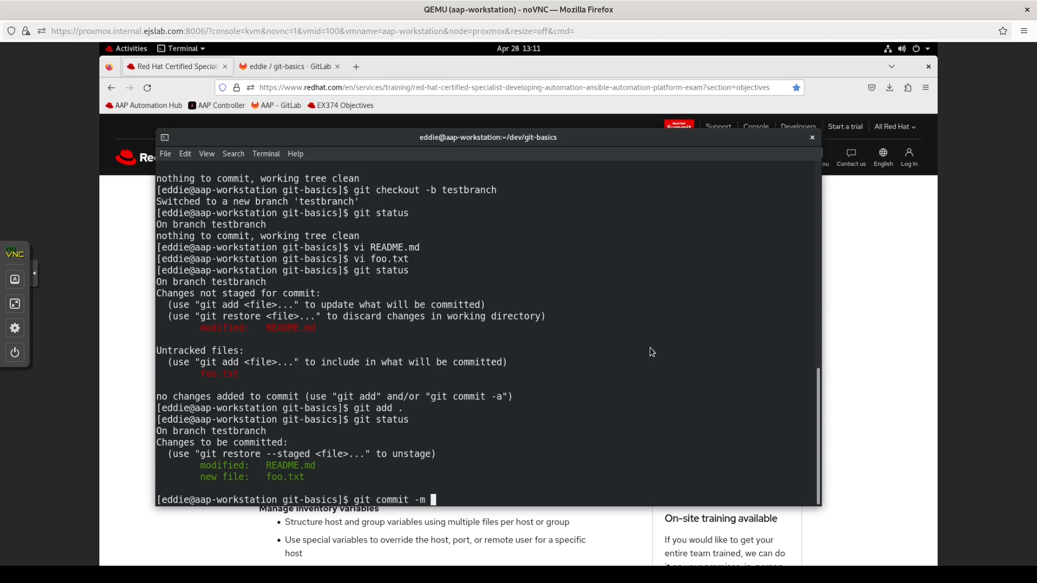
{"action": "type", "text": "\"A"}
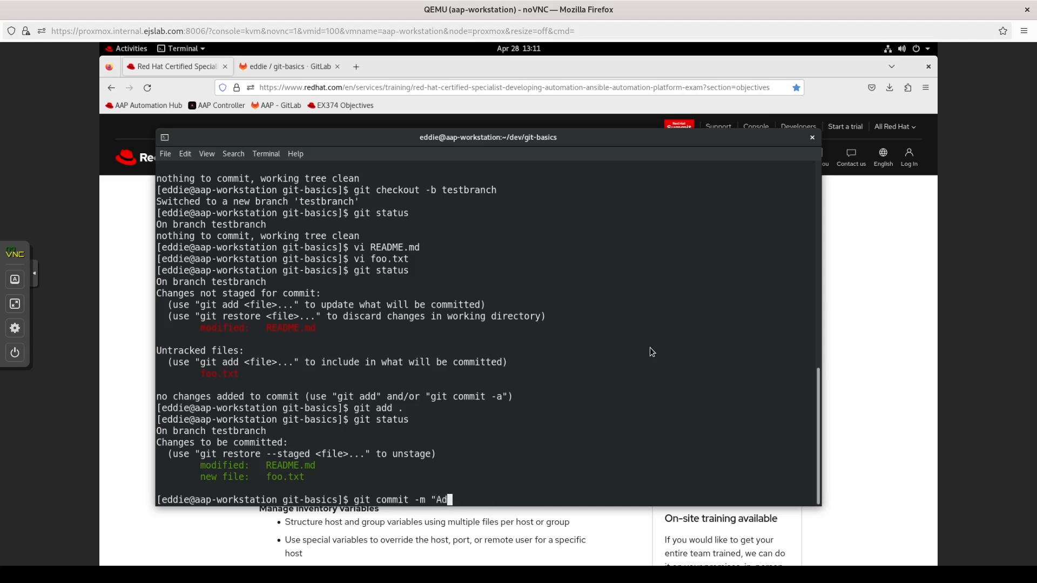
{"action": "type", "text": "d files\""}
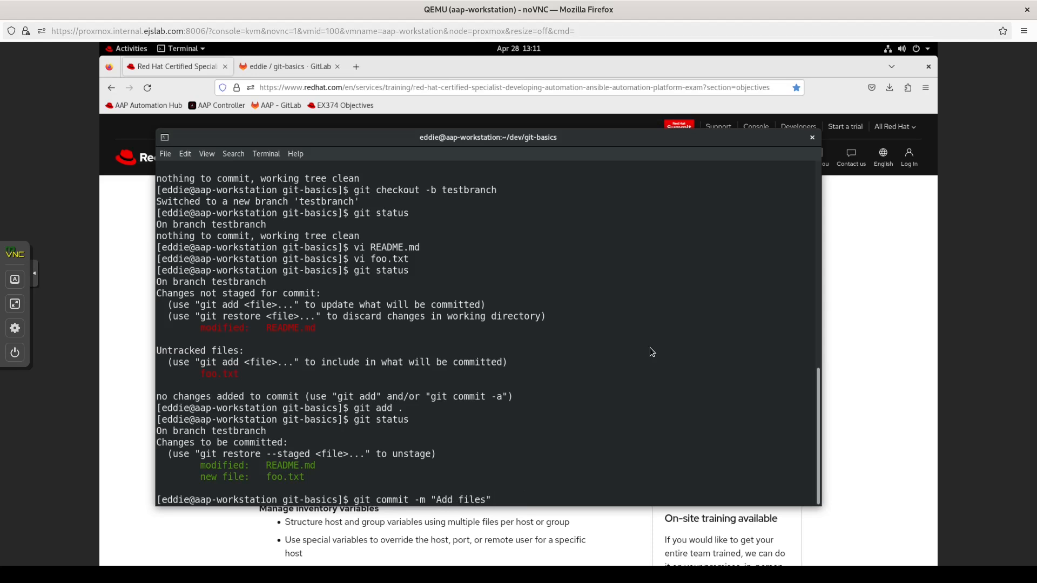
{"action": "key", "text": "Return"}
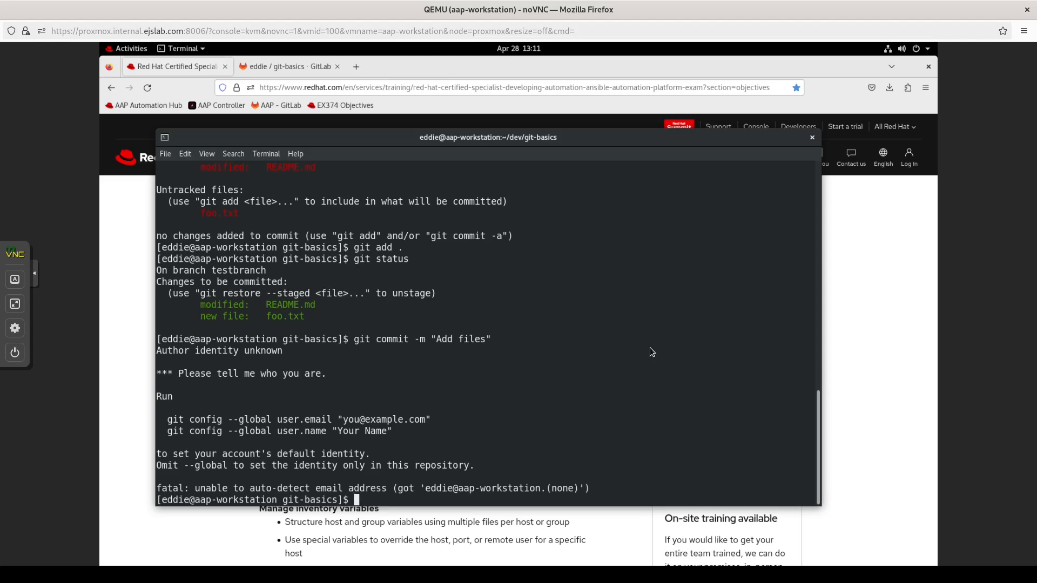
{"action": "type", "text": "git co"}
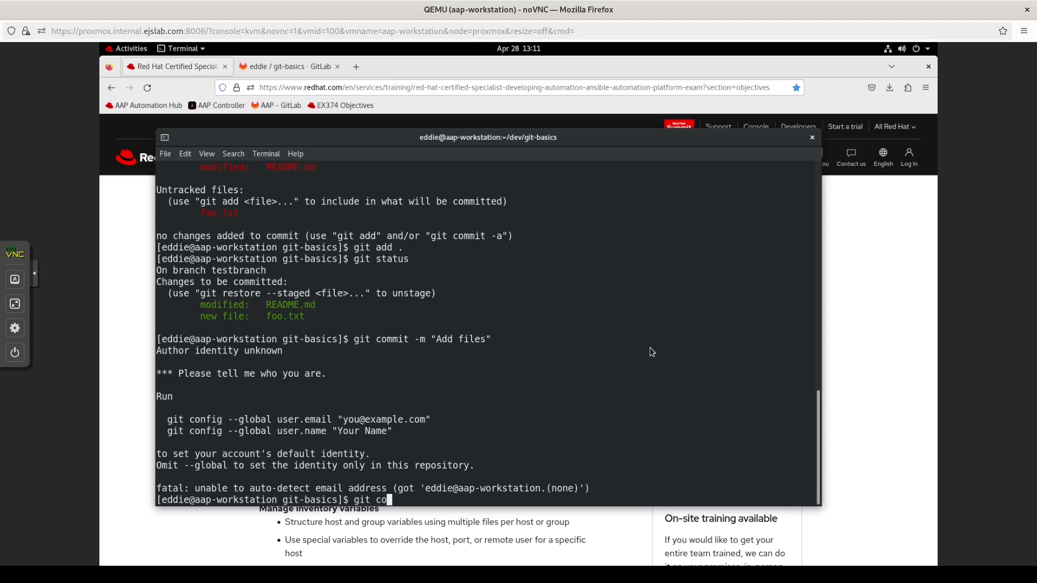
{"action": "type", "text": "nfig"}
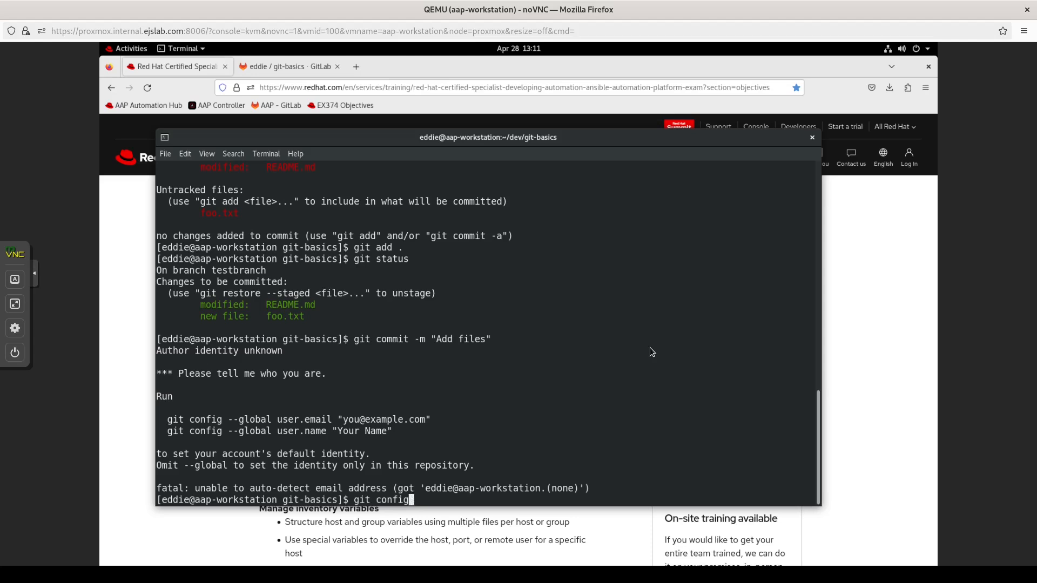
{"action": "type", "text": "--gload u"}
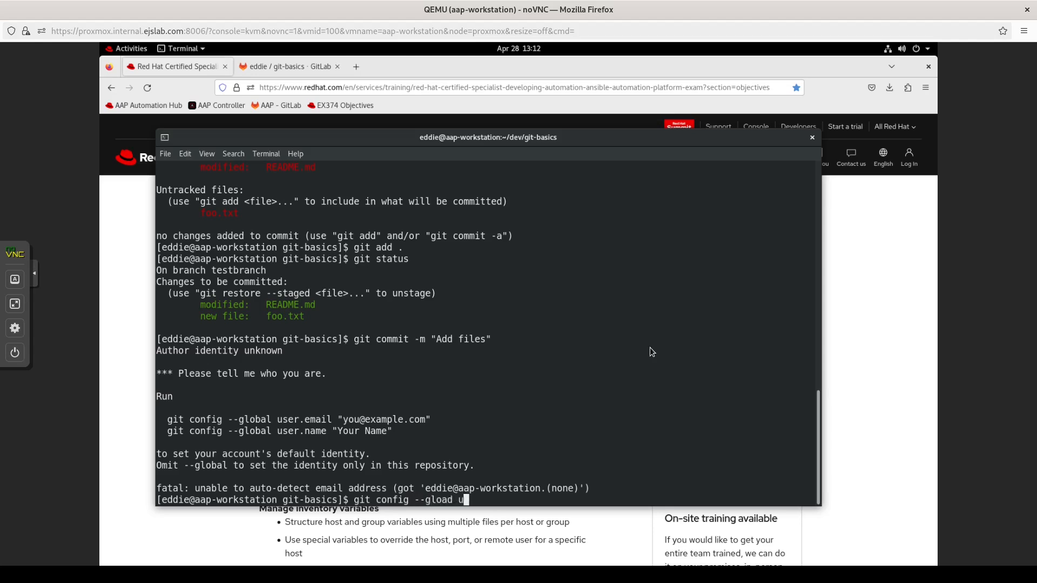
{"action": "type", "text": "ser.email \""}
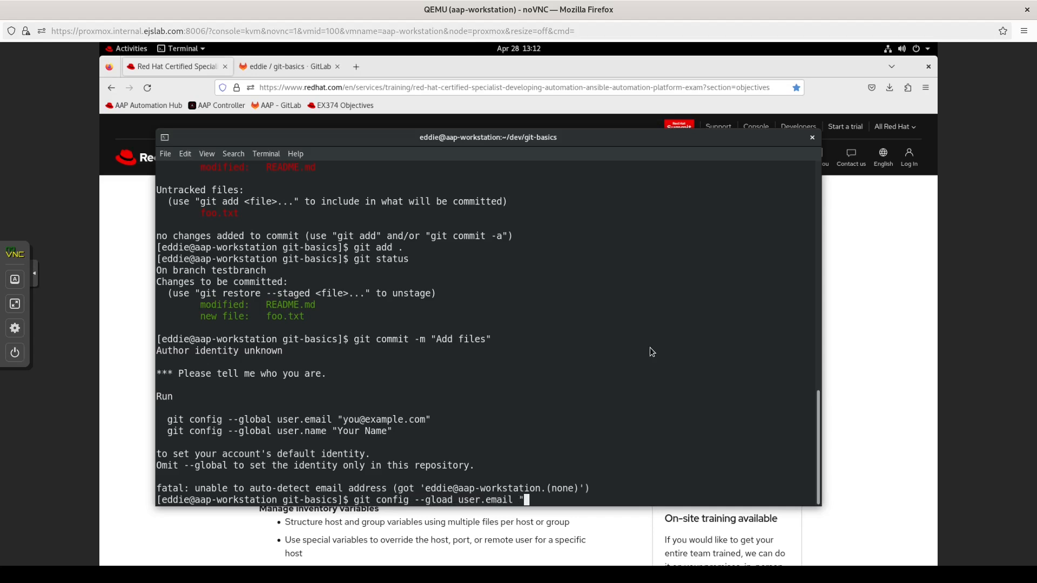
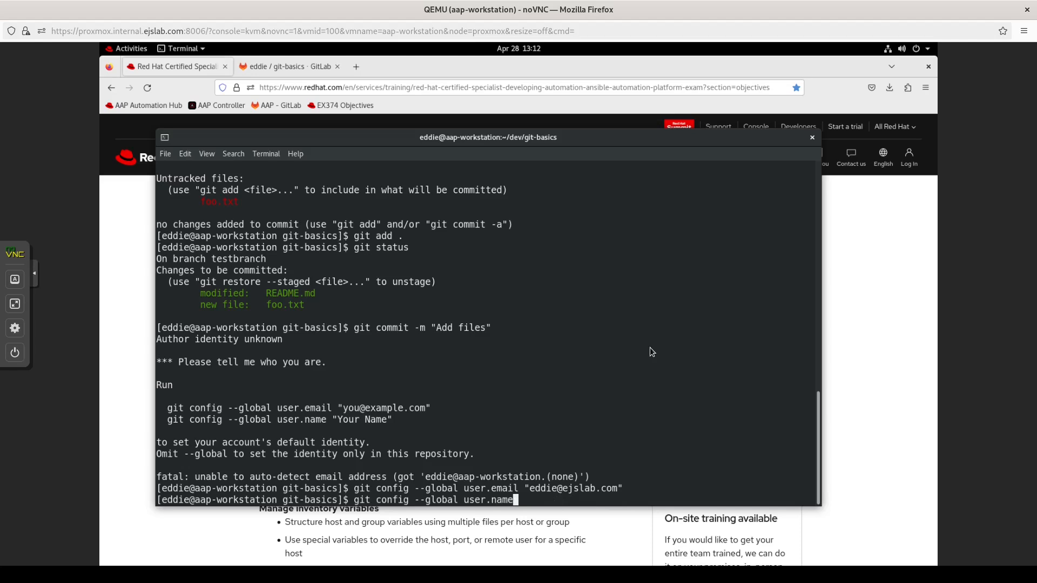
Set the global user.name to "Eddie Jennings" and rerun the "Add files" commit successfully
{"action": "type", "text": "\"Eddie Je"}
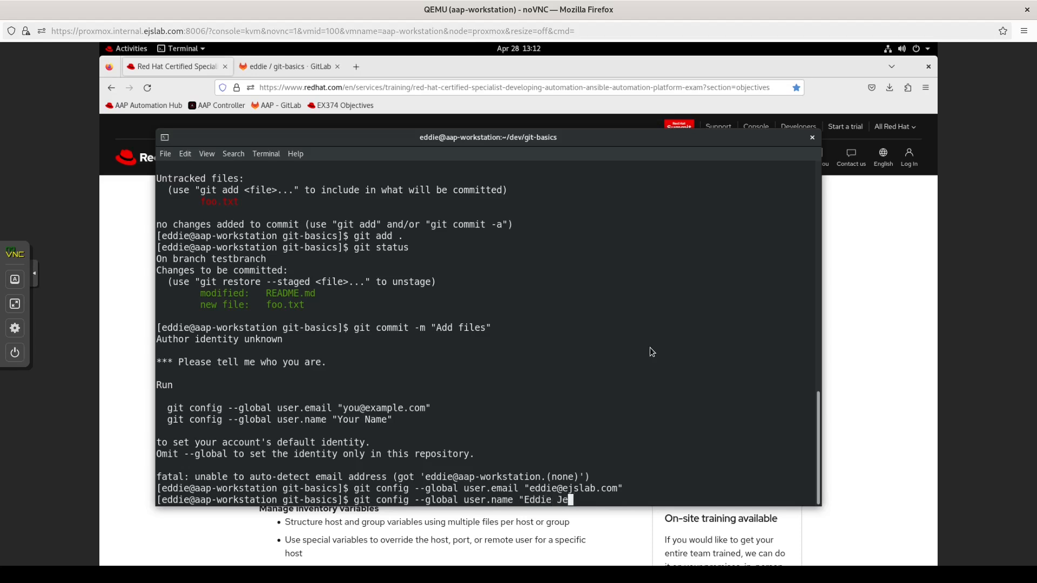
{"action": "type", "text": "nings"}
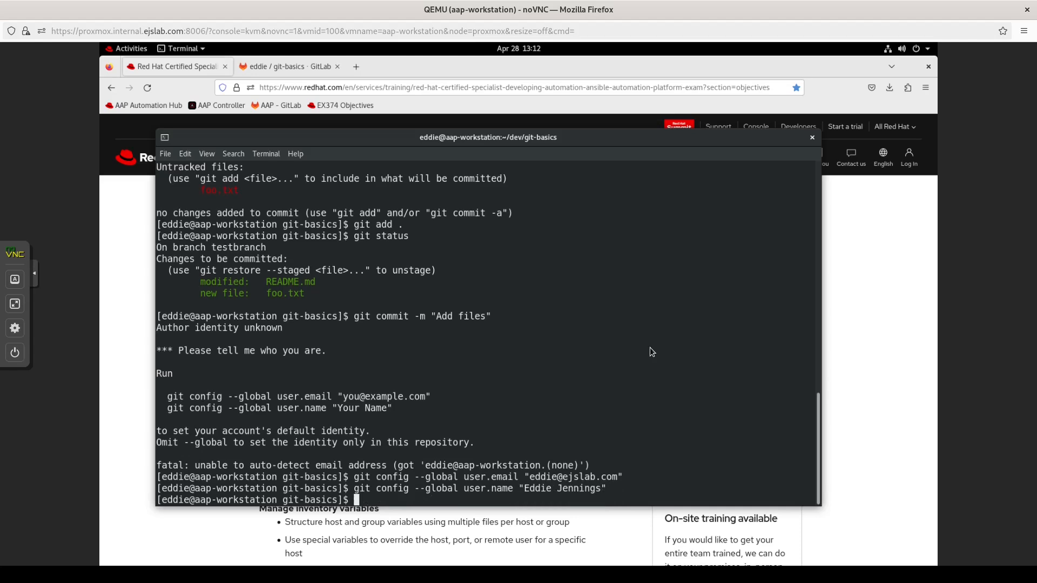
{"action": "type", "text": "git coo"}
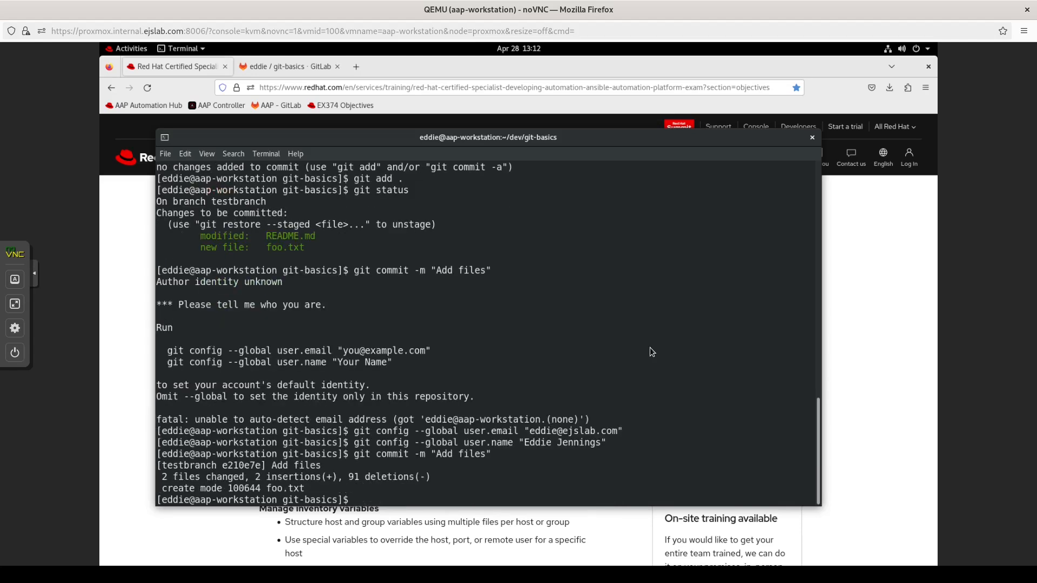
Confirm a clean working tree with git status and view git log showing Add files above Initial commit
{"action": "type", "text": "git status"}
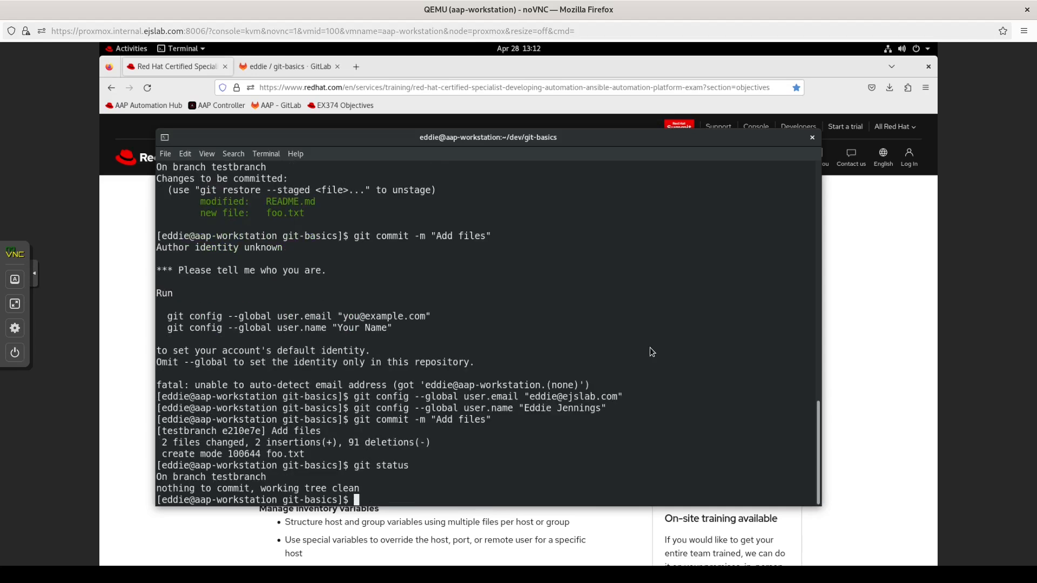
{"action": "type", "text": "git lo"}
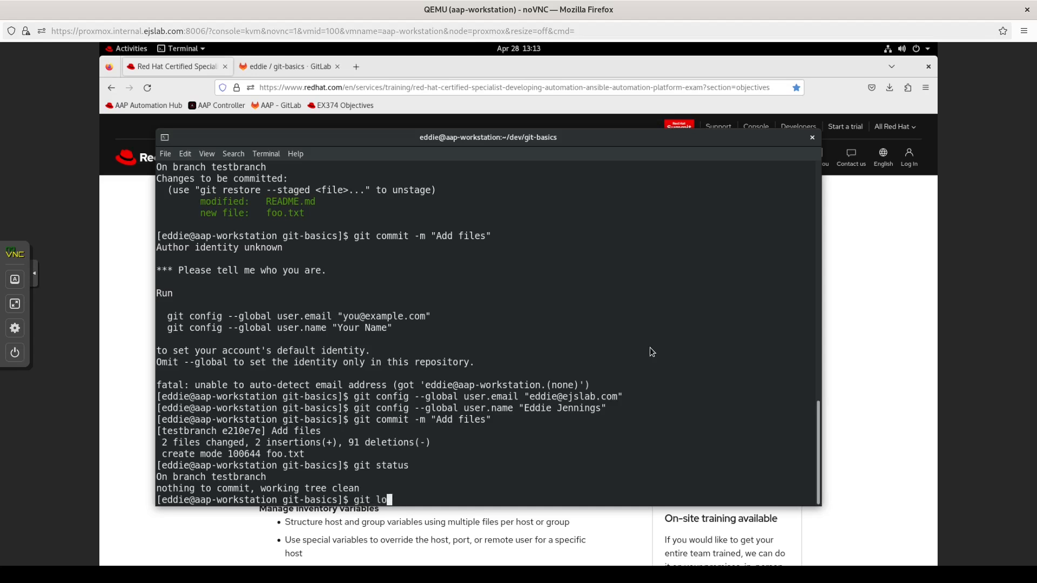
{"action": "key", "text": "Return"}
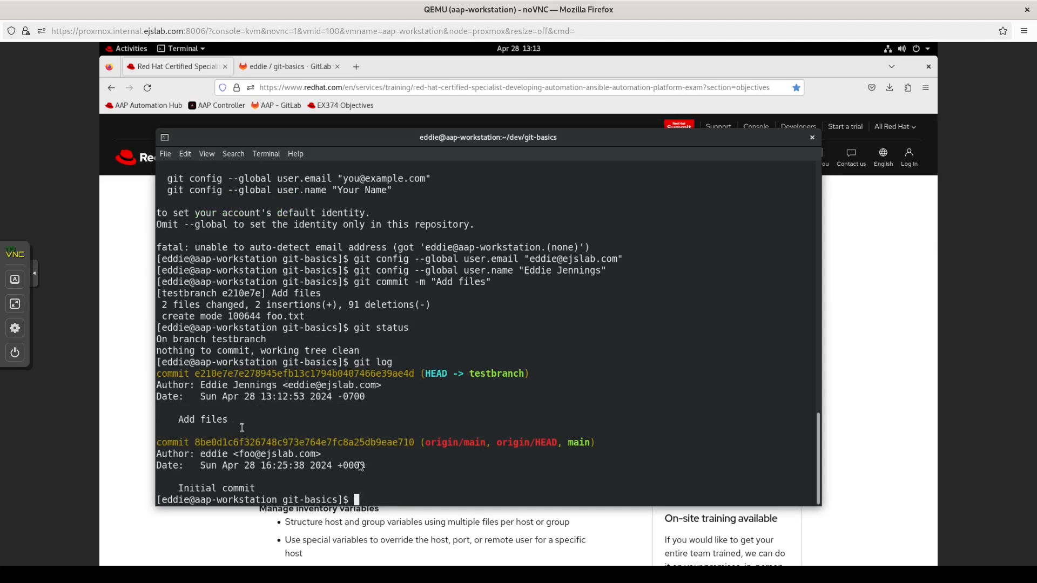
{"action": "mouse_move", "coordinate": [455, 481]}
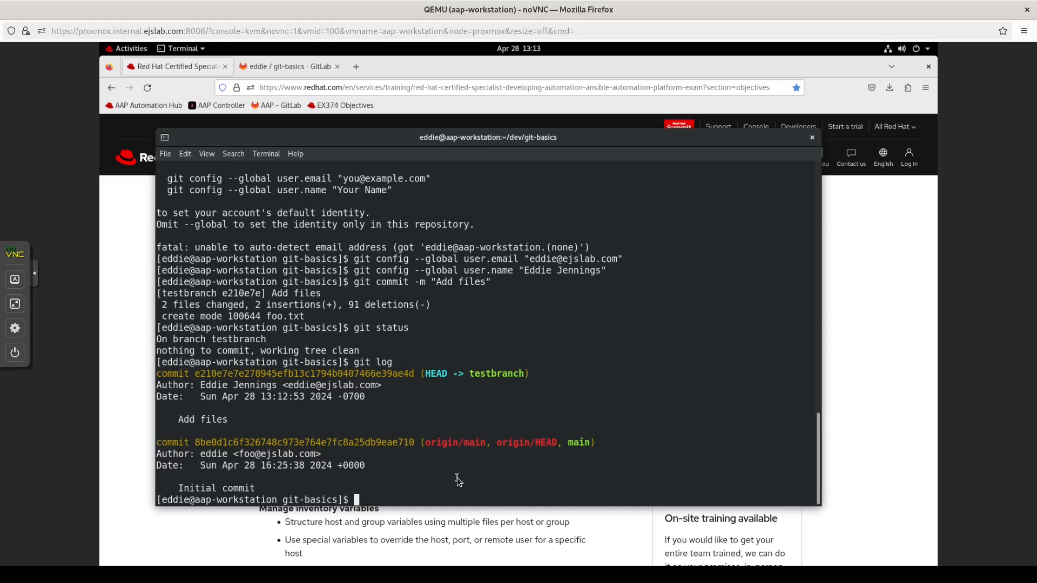
Try a plain git push origin, which fails for lack of an upstream branch
{"action": "type", "text": "git"}
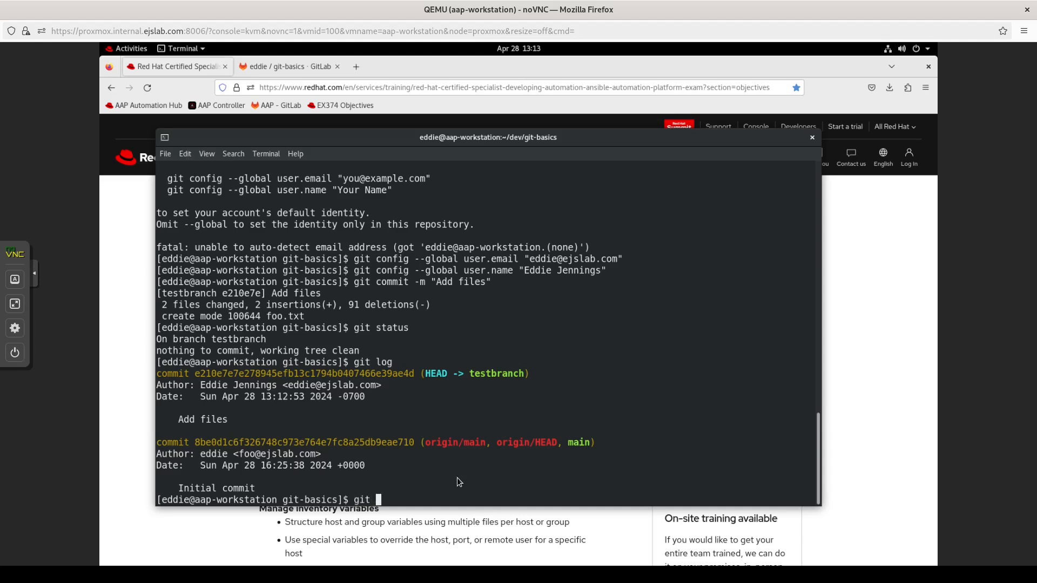
{"action": "type", "text": "push"}
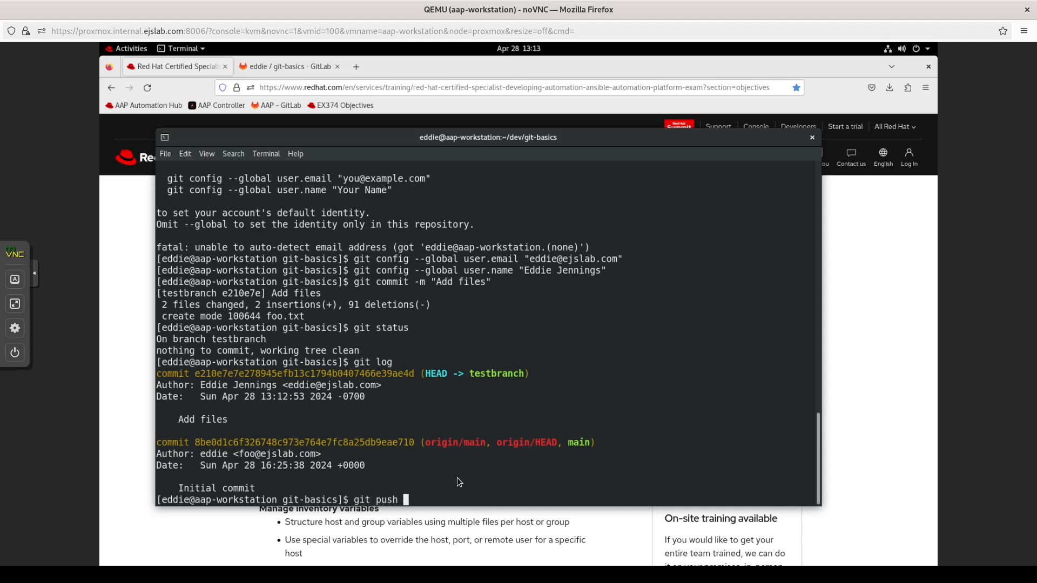
{"action": "type", "text": "origin"}
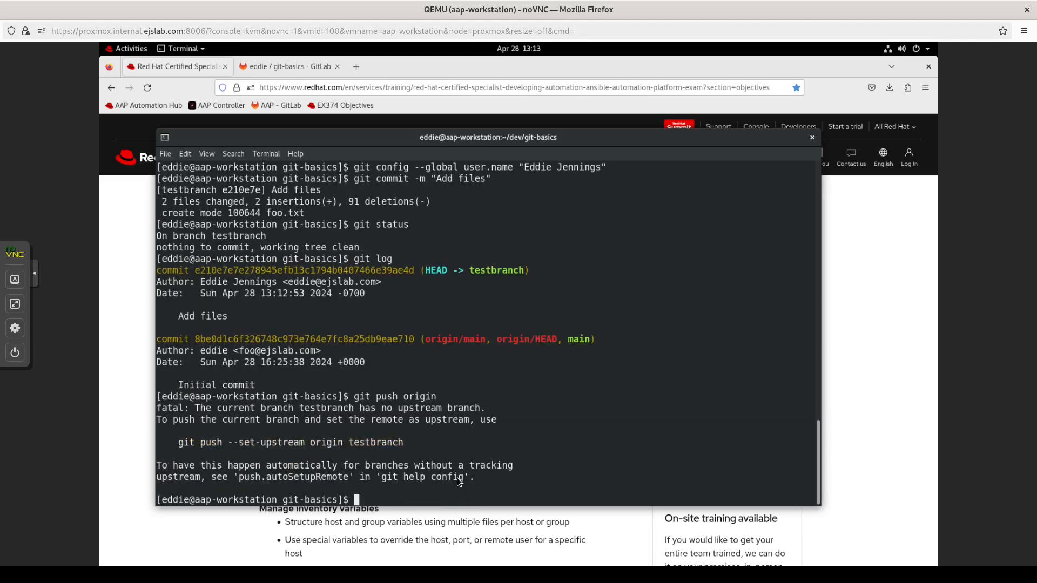
Push with git push --set-upstream origin testbranch so it tracks origin/testbranch
{"action": "type", "text": "git"}
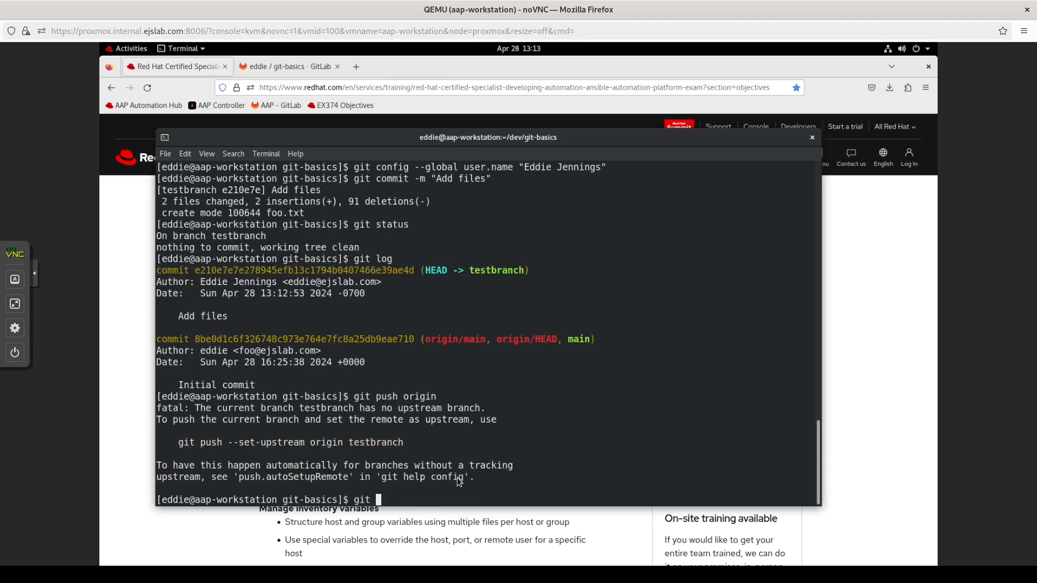
{"action": "type", "text": "push"}
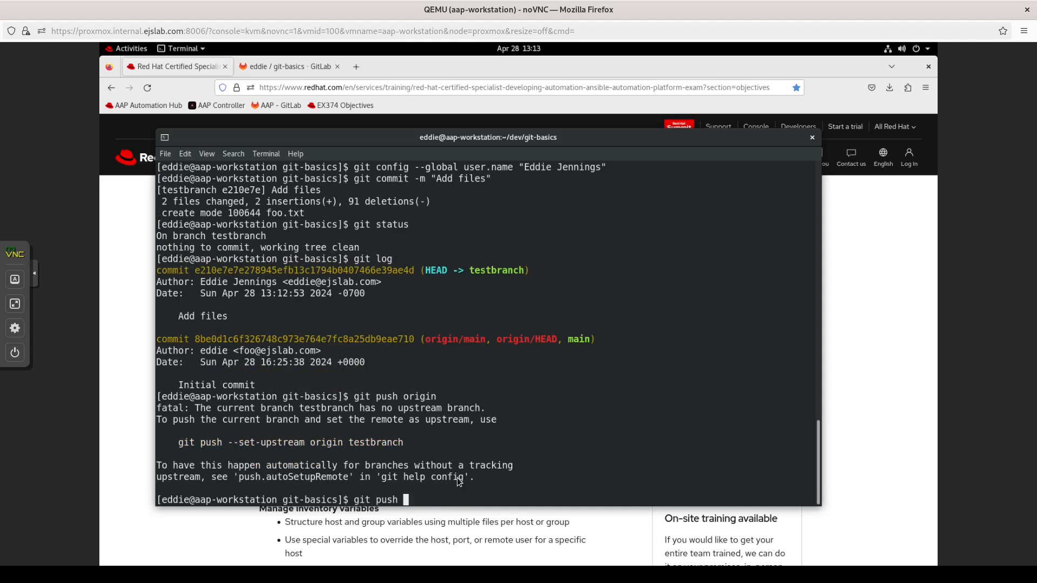
{"action": "type", "text": "-"}
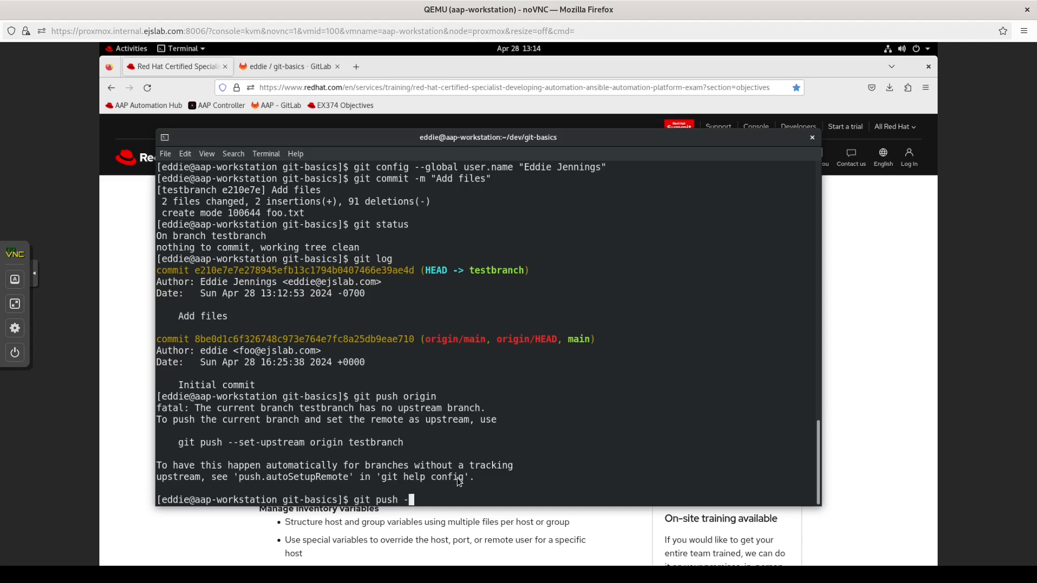
{"action": "type", "text": "-set-u"}
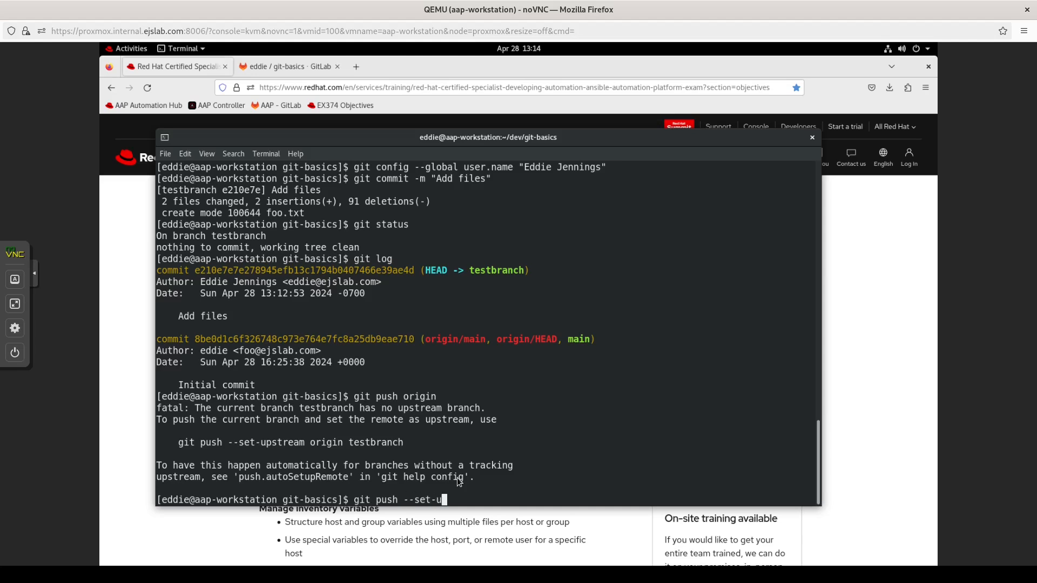
{"action": "type", "text": "pstream t"}
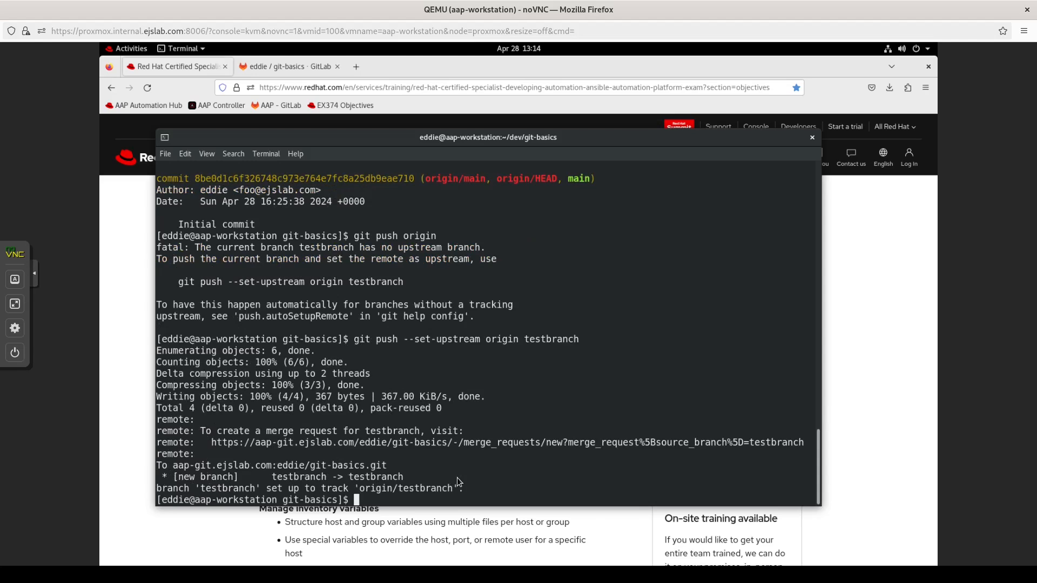
{"action": "mouse_move", "coordinate": [323, 460]}
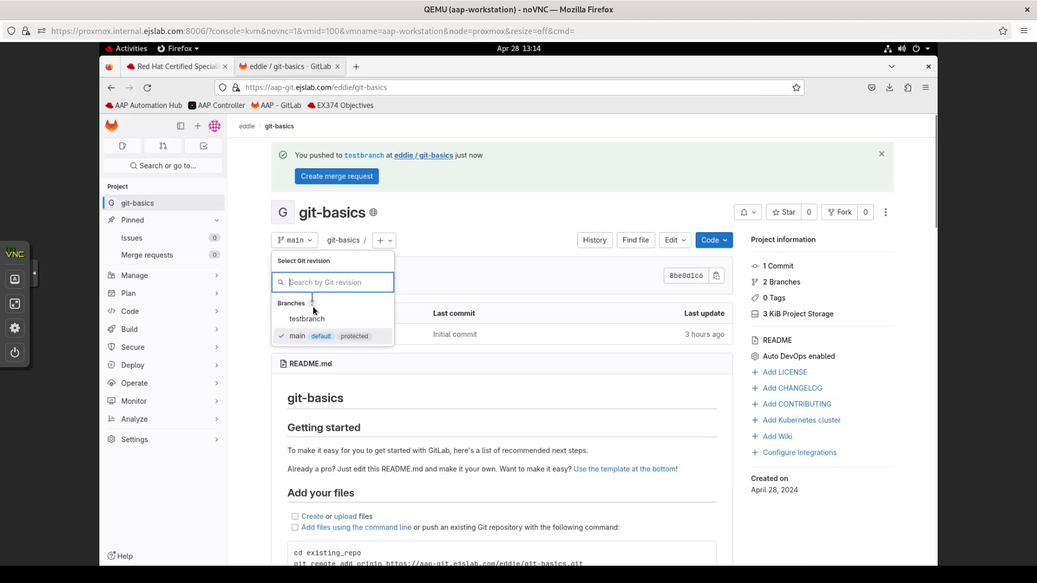
Start a merge request from the 'You pushed to testbranch' banner on the git-basics page
{"action": "left_click", "coordinate": [426, 218]}
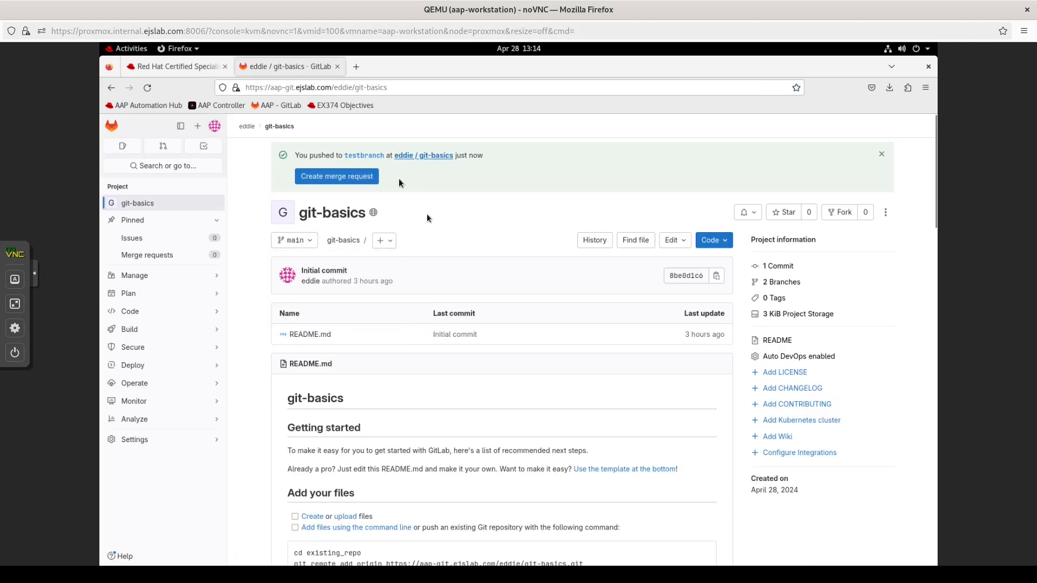
{"action": "mouse_move", "coordinate": [406, 198]}
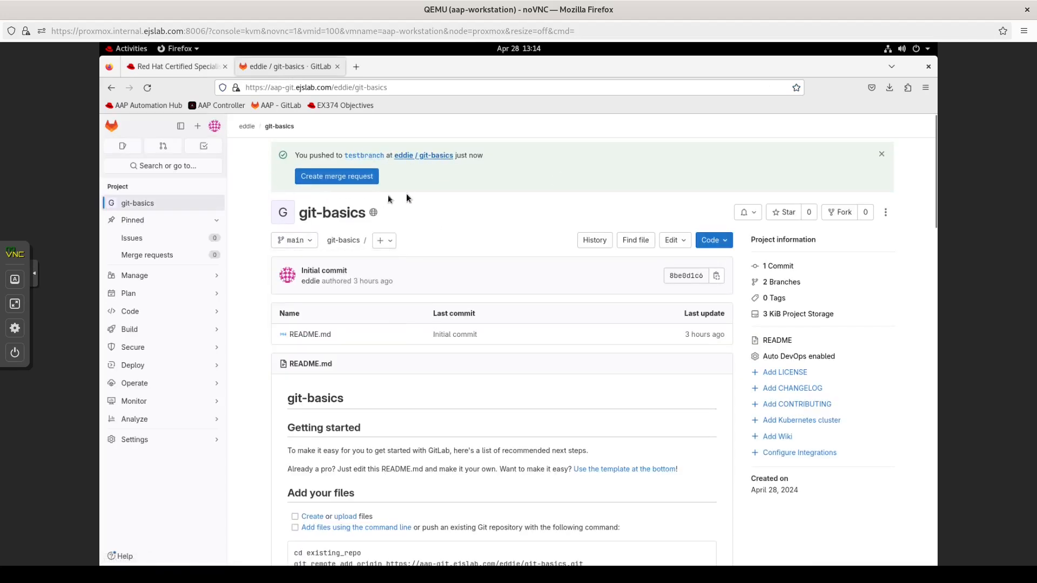
{"action": "mouse_move", "coordinate": [364, 186]}
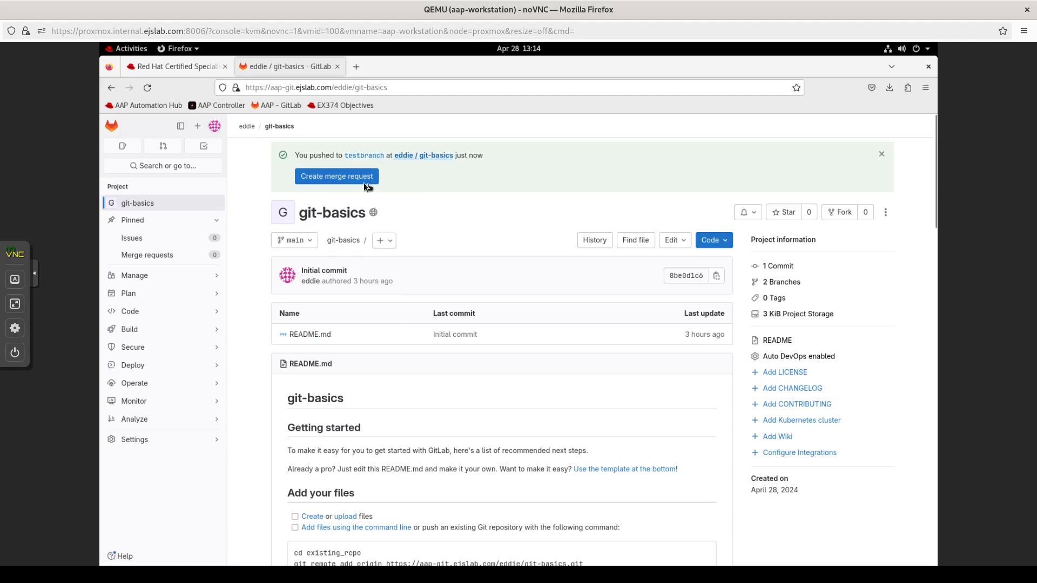
{"action": "left_click", "coordinate": [336, 176]}
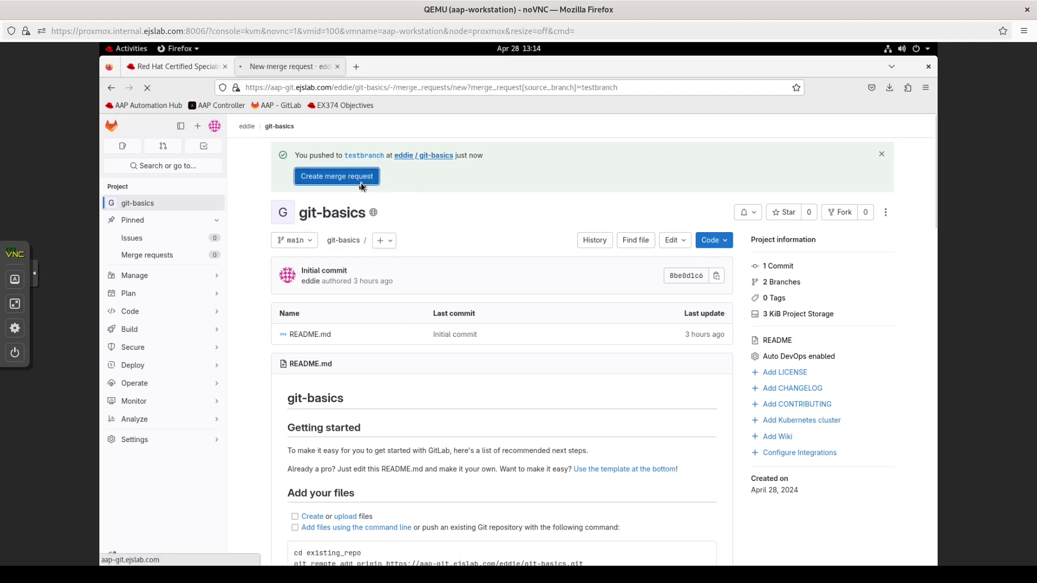
Submit the new merge request for testbranch into main
{"action": "left_click", "coordinate": [336, 176]}
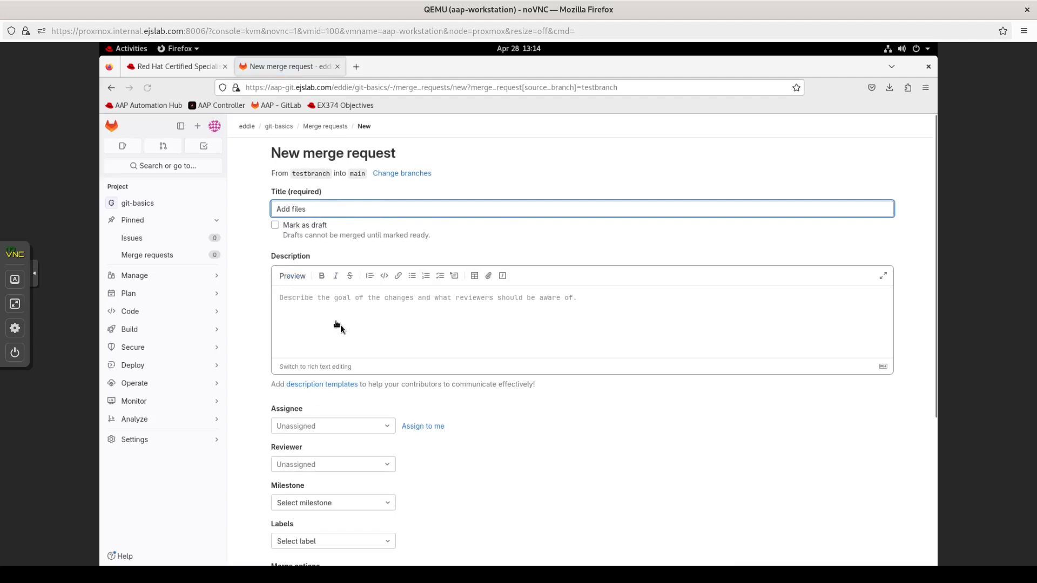
{"action": "scroll", "scroll_direction": "down", "scroll_amount": 3}
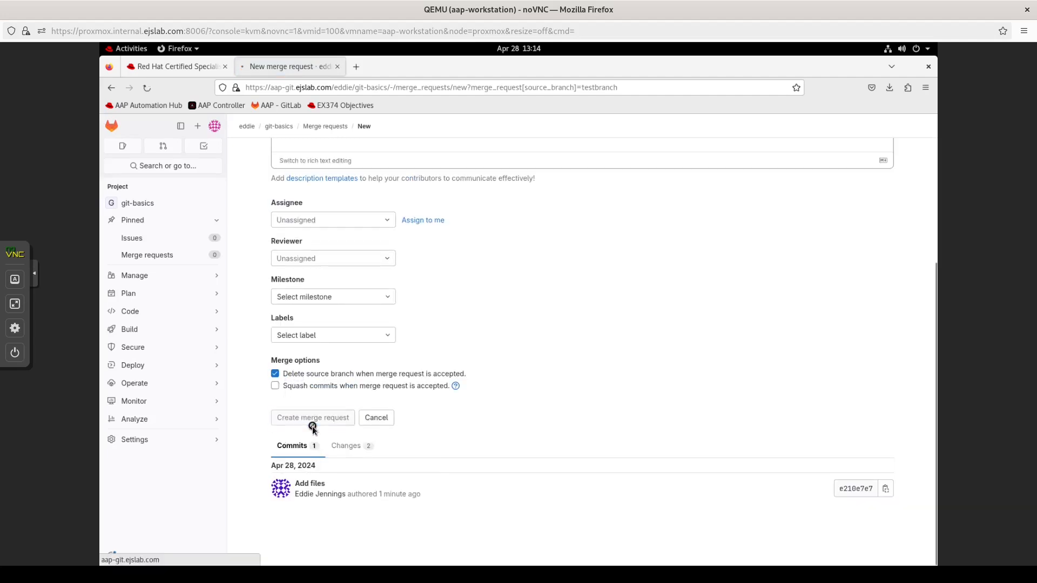
{"action": "left_click", "coordinate": [312, 417]}
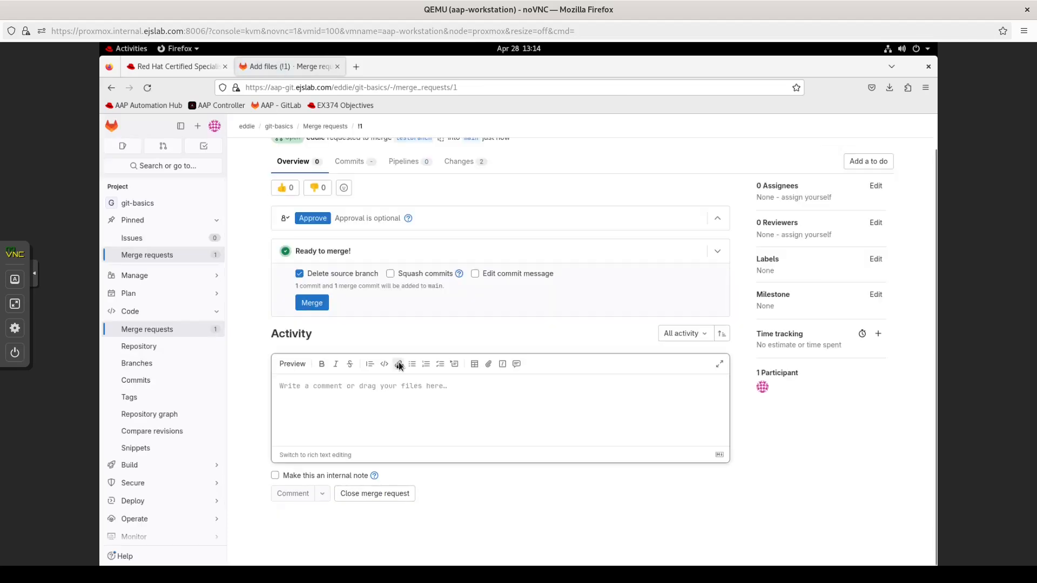
Merge testbranch into main and return to the git-basics project overview showing foo.txt
{"action": "left_click", "coordinate": [311, 302]}
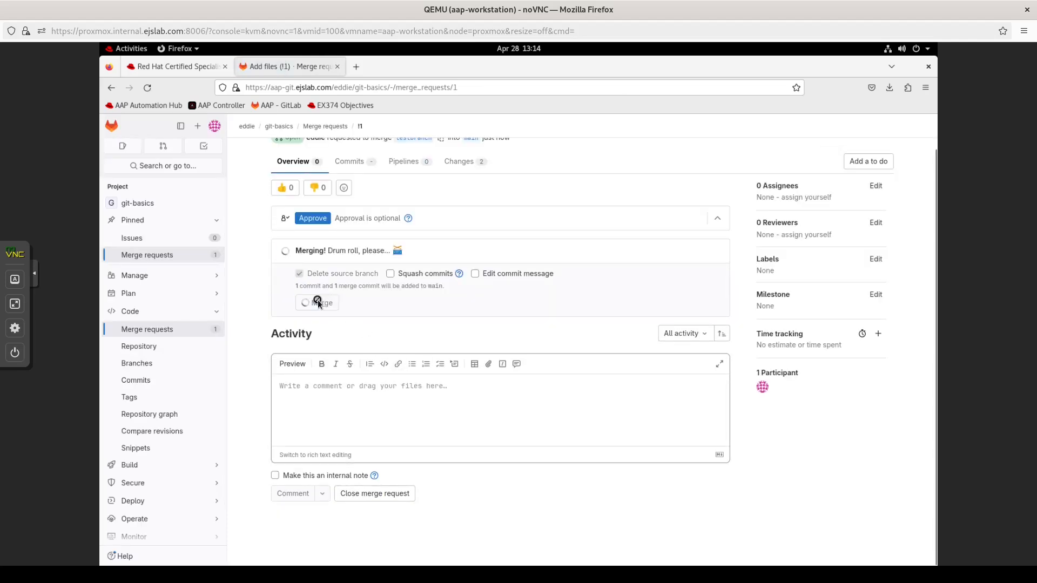
{"action": "left_click", "coordinate": [317, 303]}
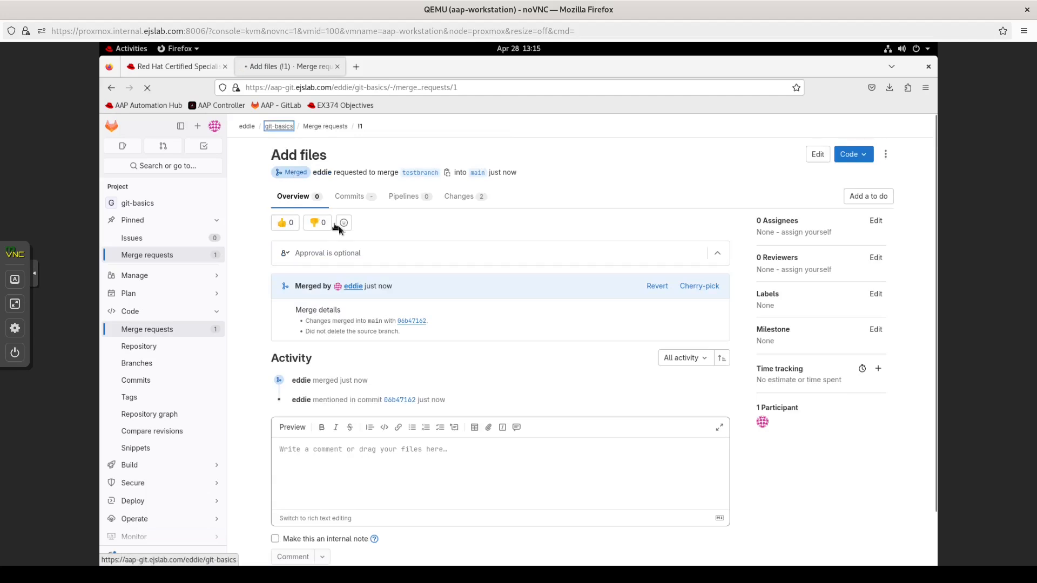
{"action": "left_click", "coordinate": [279, 125]}
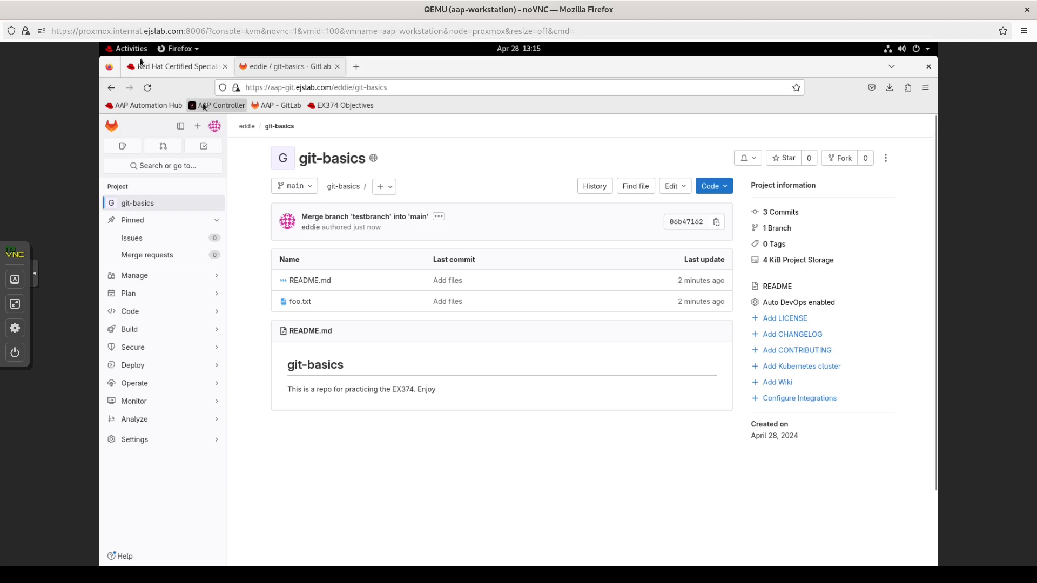
Back in the terminal, switch the local repository to main with git checkout main
{"action": "left_click", "coordinate": [130, 47]}
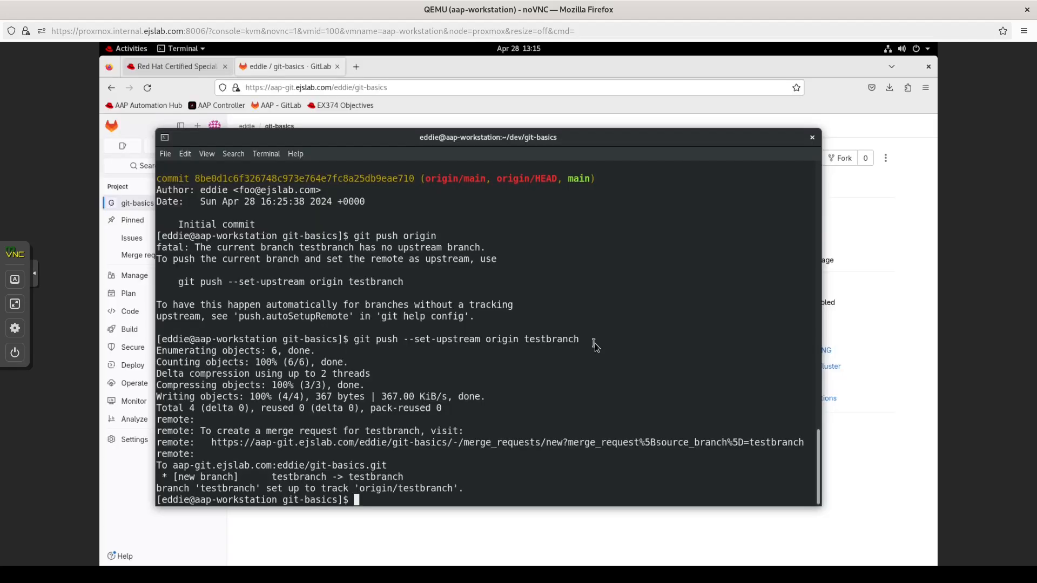
{"action": "type", "text": "git"}
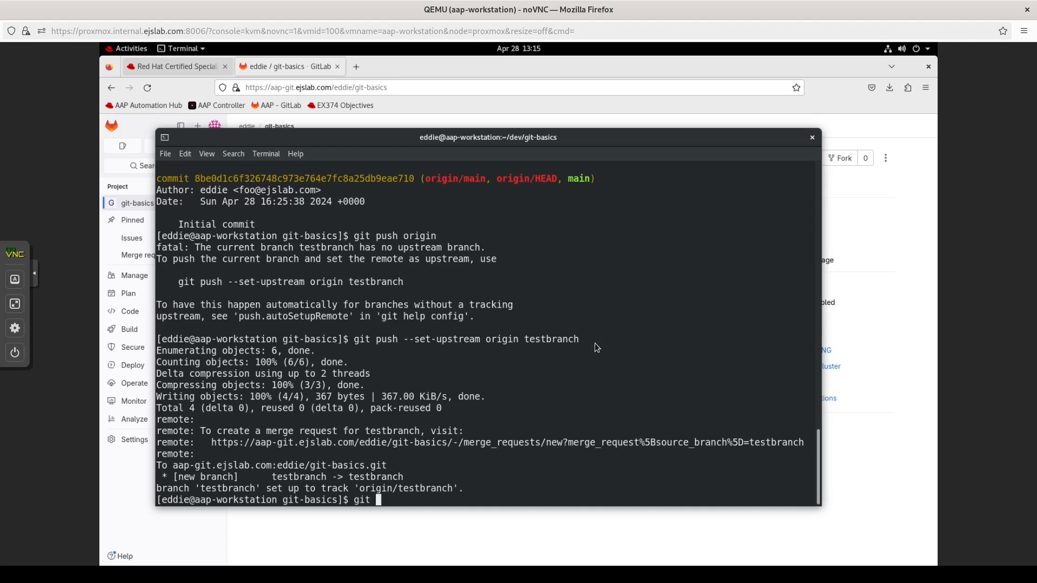
{"action": "type", "text": "git checkout main"}
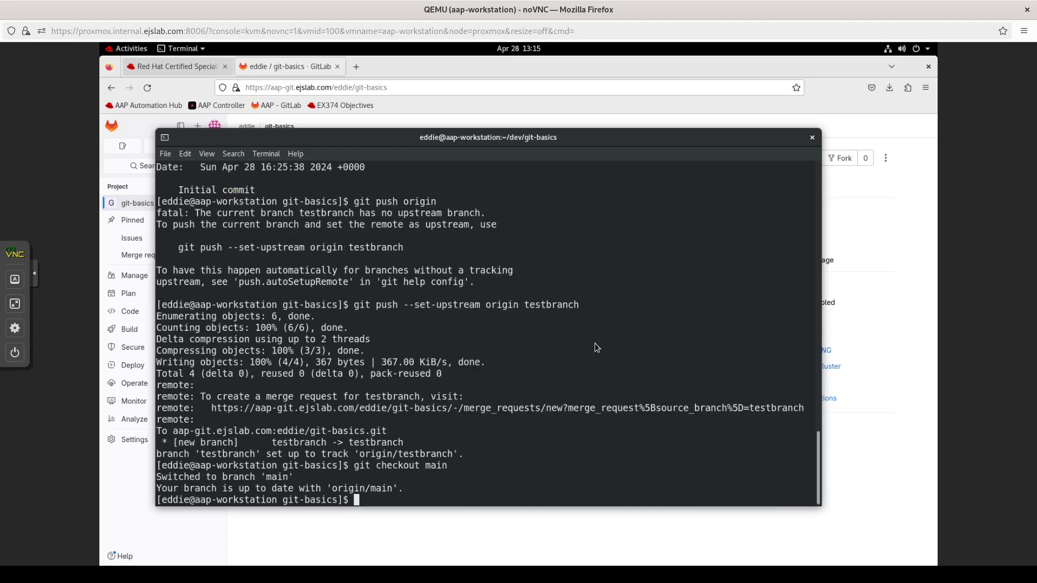
Run git fetch -p origin, pruning origin/testbranch and updating origin/main
{"action": "type", "text": "git"}
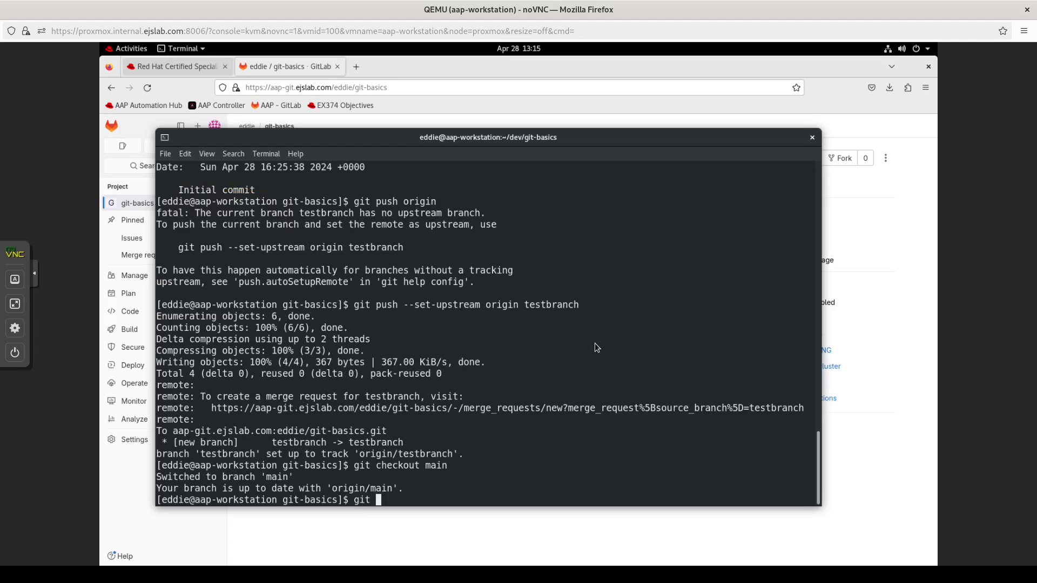
{"action": "type", "text": "fetch"}
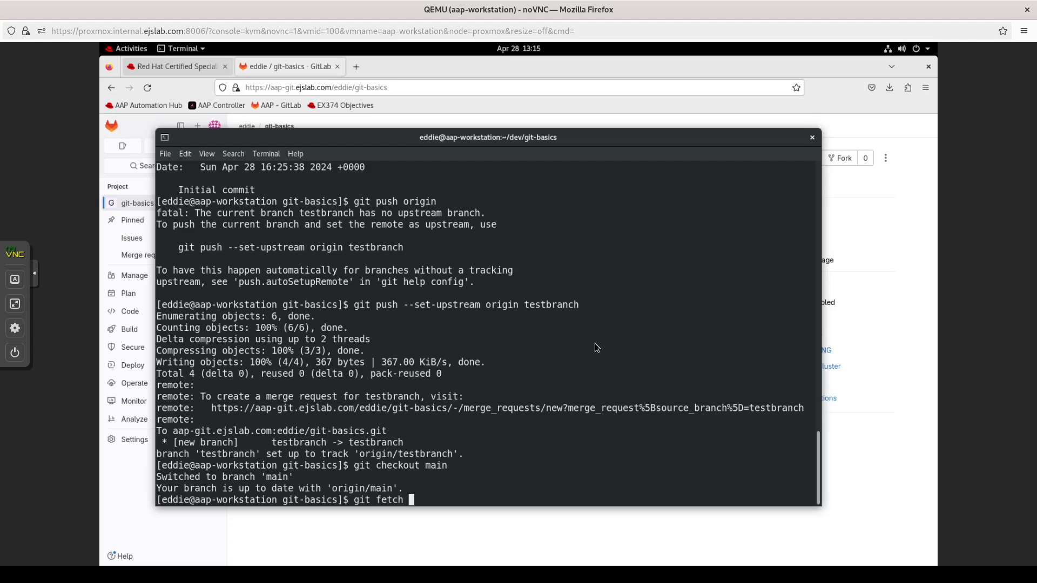
{"action": "type", "text": "-p origin"}
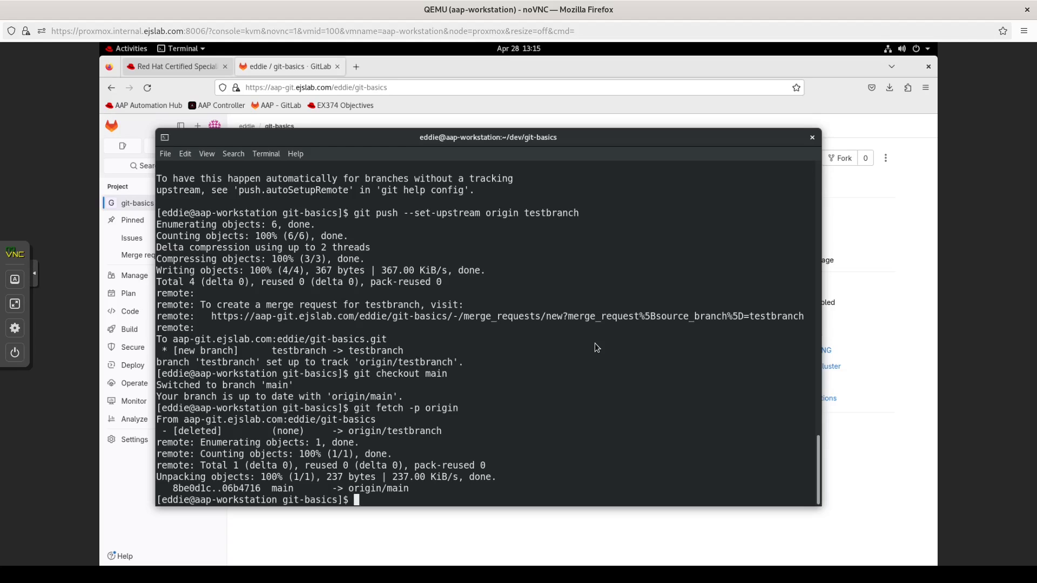
{"action": "mouse_move", "coordinate": [492, 370]}
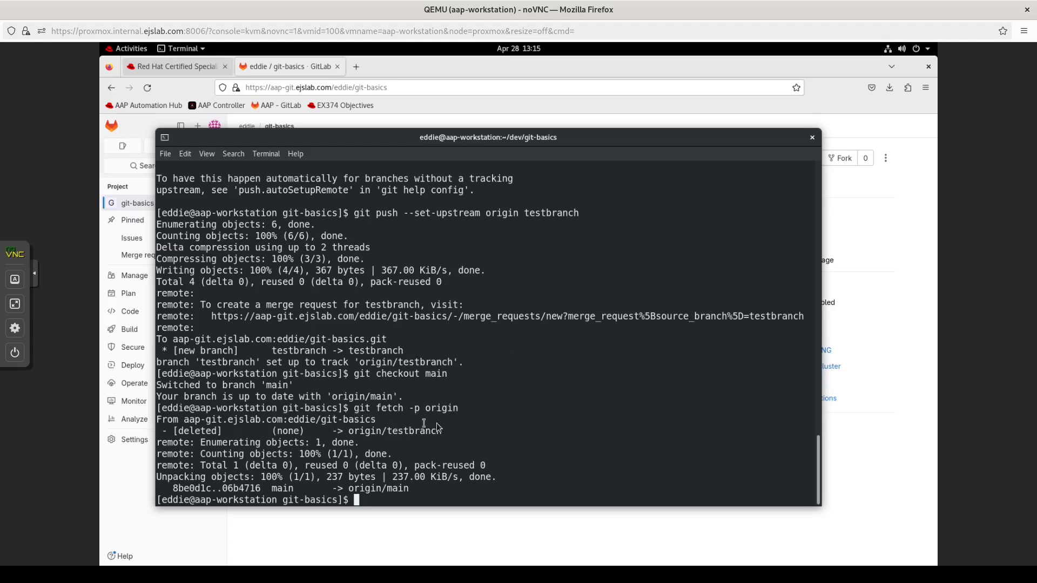
{"action": "mouse_move", "coordinate": [518, 433]}
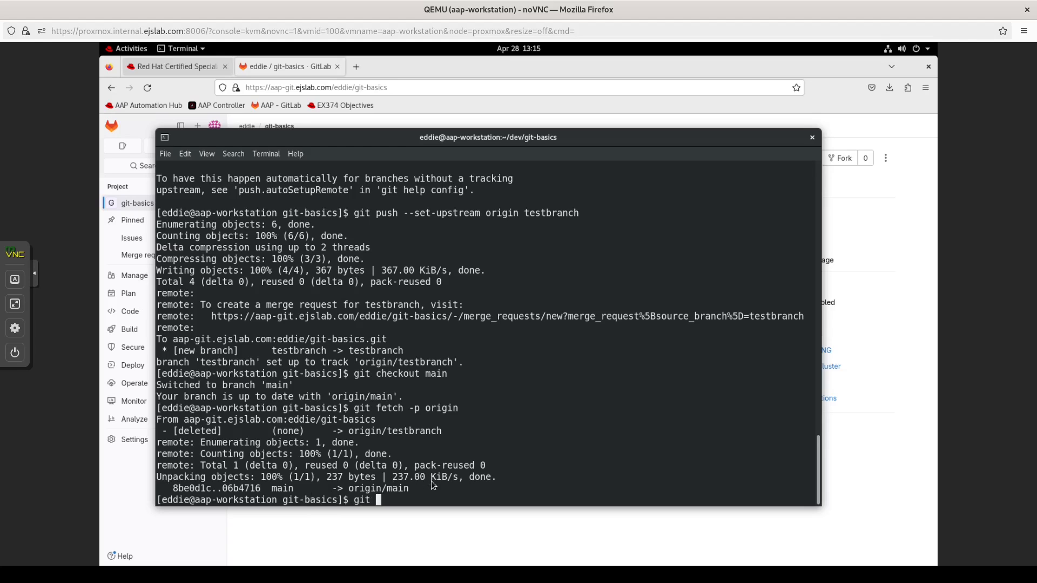
Fast-forward local main with git merge origin/main
{"action": "type", "text": "merge origin"}
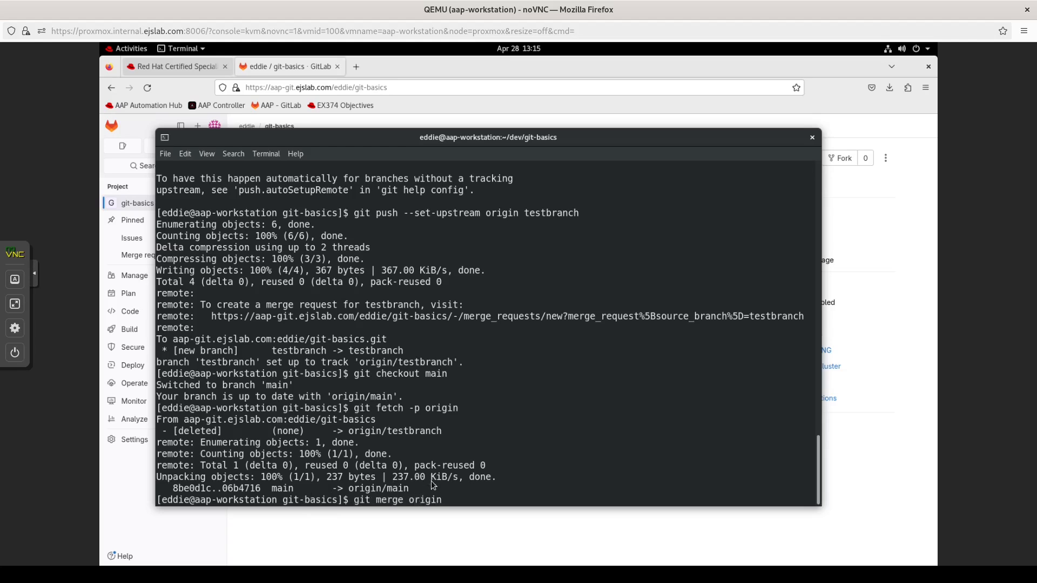
{"action": "type", "text": "/main"}
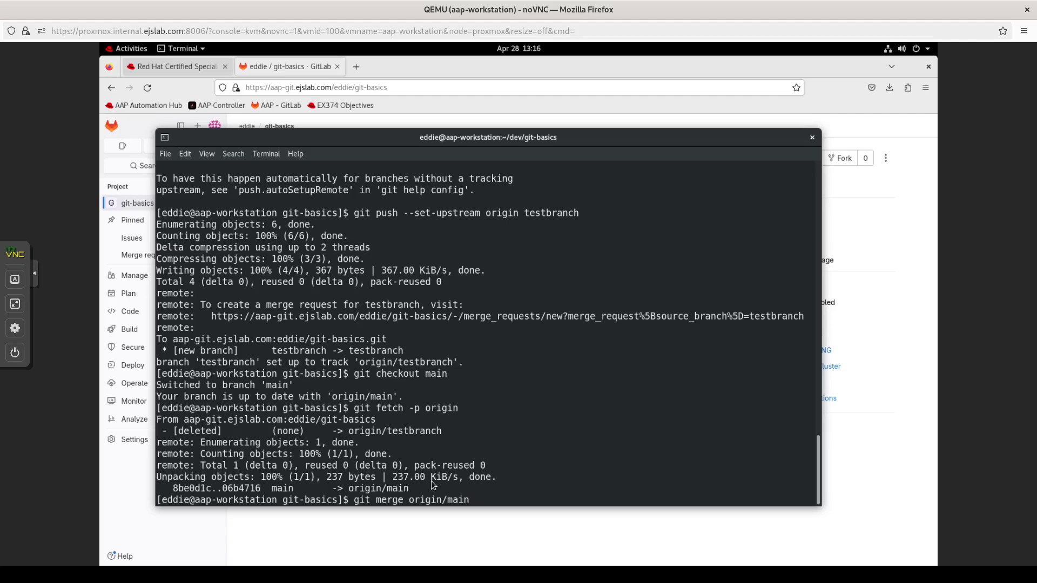
{"action": "key", "text": "Return"}
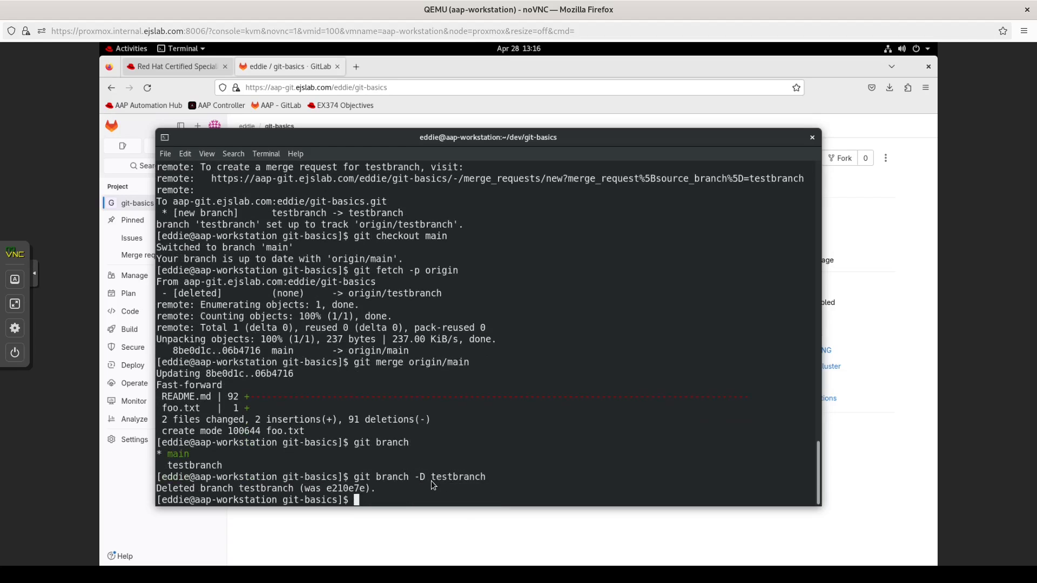
List the files, confirm a clean git status, and cat README.md showing the EX374 text
{"action": "type", "text": "ls"}
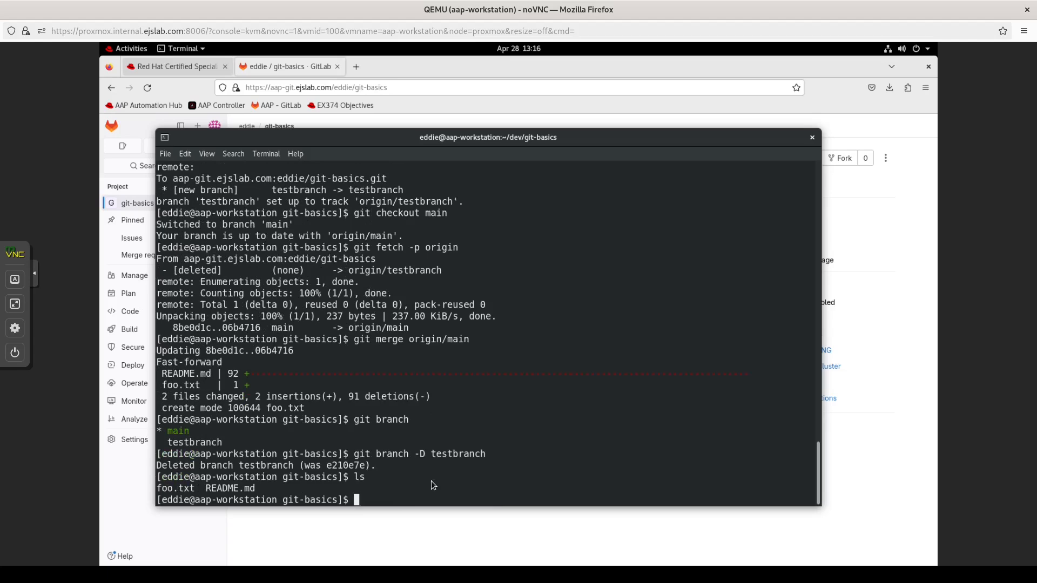
{"action": "type", "text": "g"}
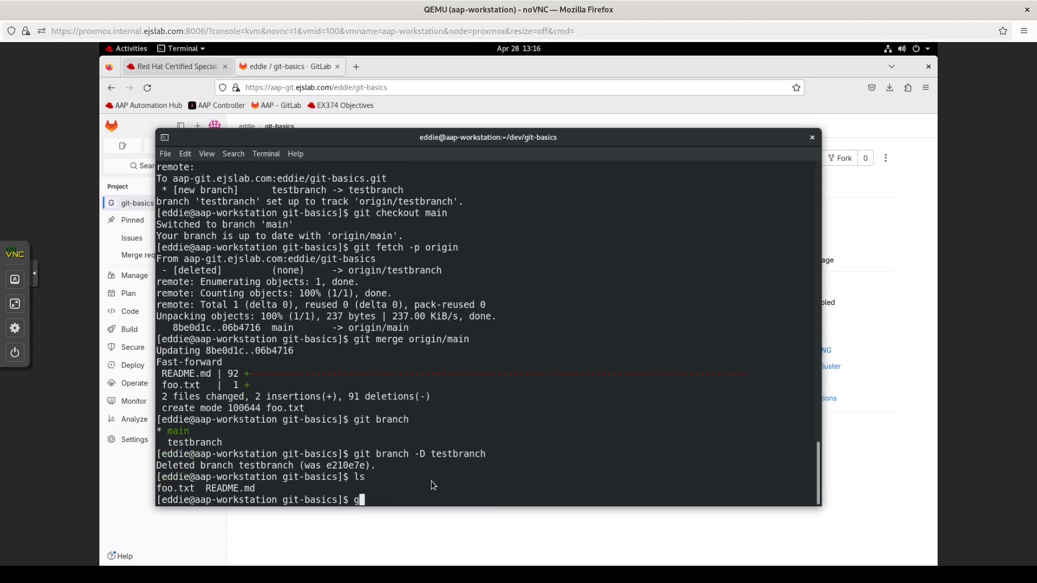
{"action": "type", "text": "it status"}
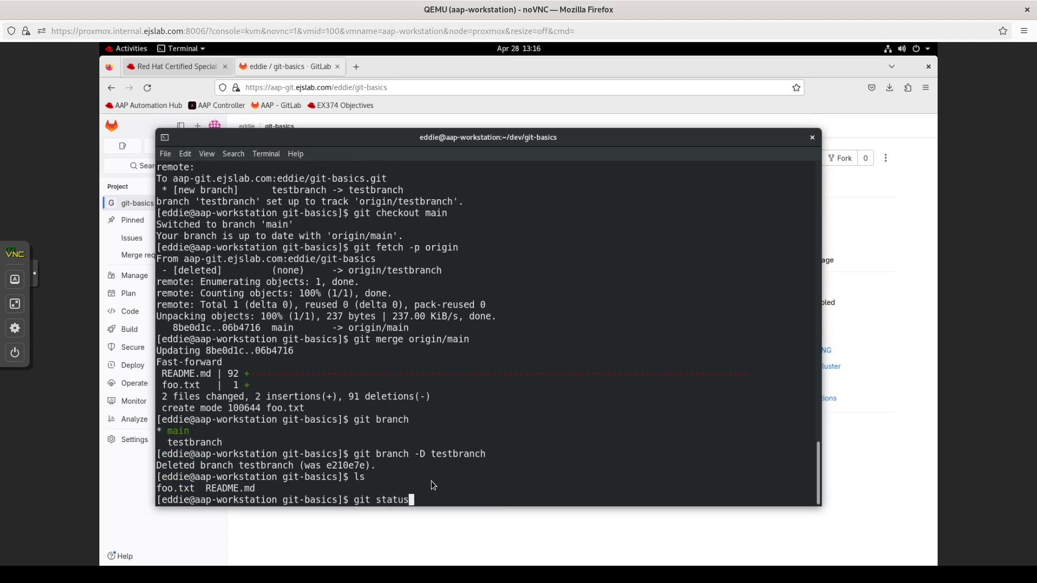
{"action": "key", "text": "Return"}
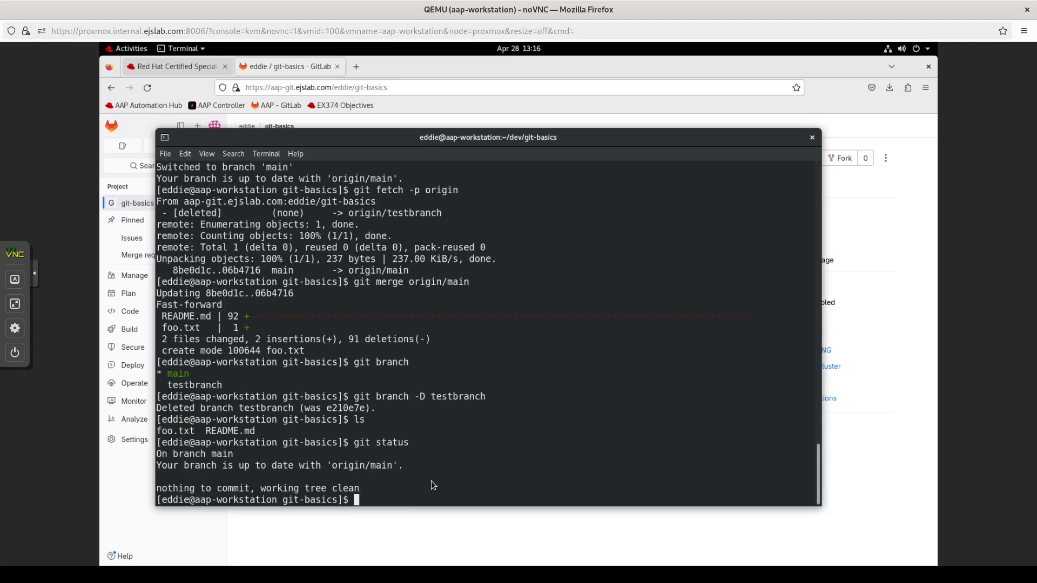
{"action": "type", "text": "cat README.md"}
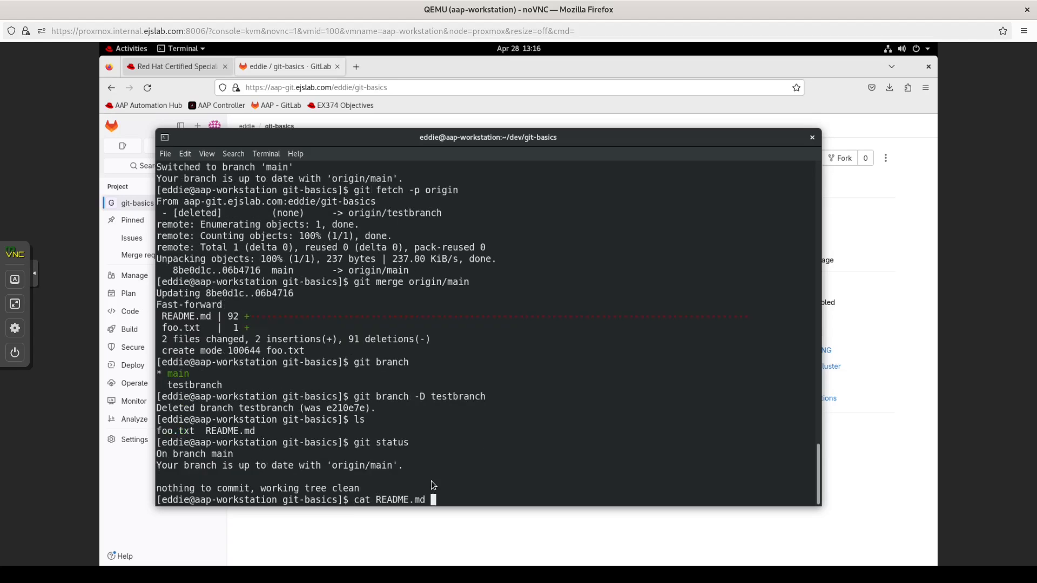
{"action": "key", "text": "Return"}
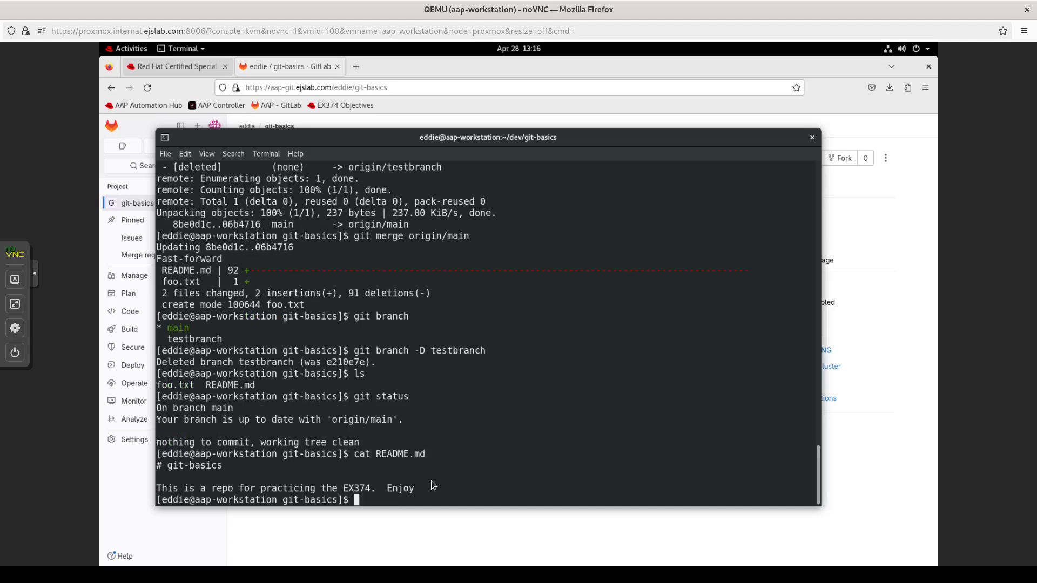
{"action": "mouse_move", "coordinate": [398, 501]}
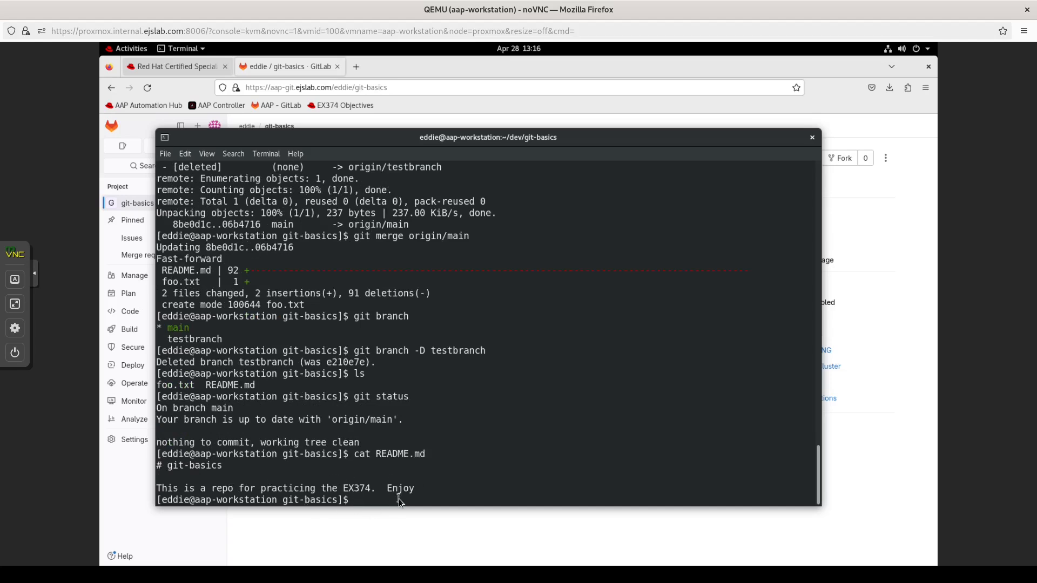